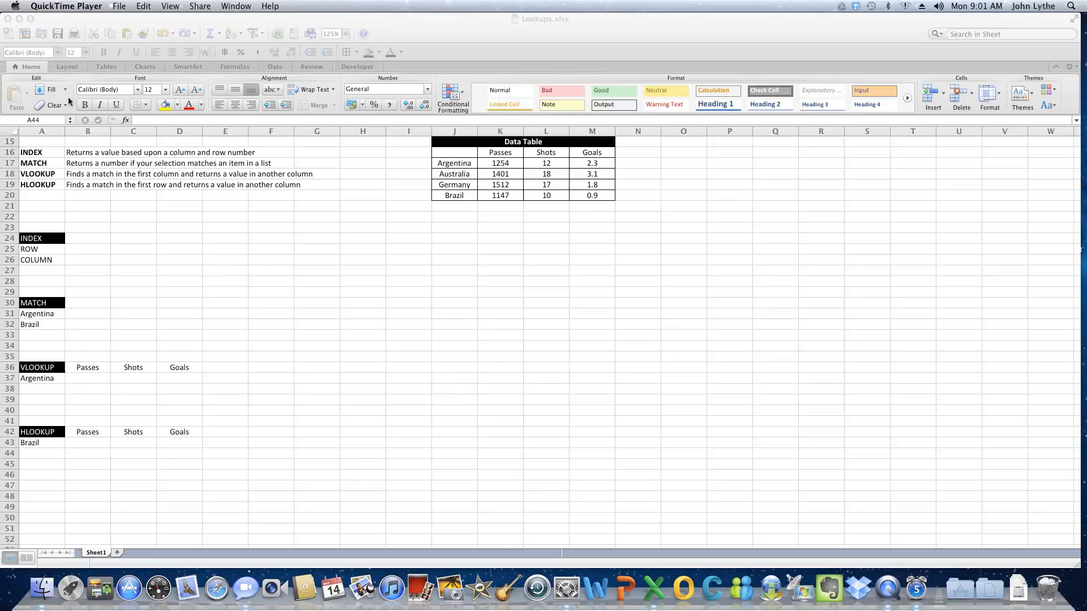
{"action": "mouse_move", "coordinate": [476, 242]}
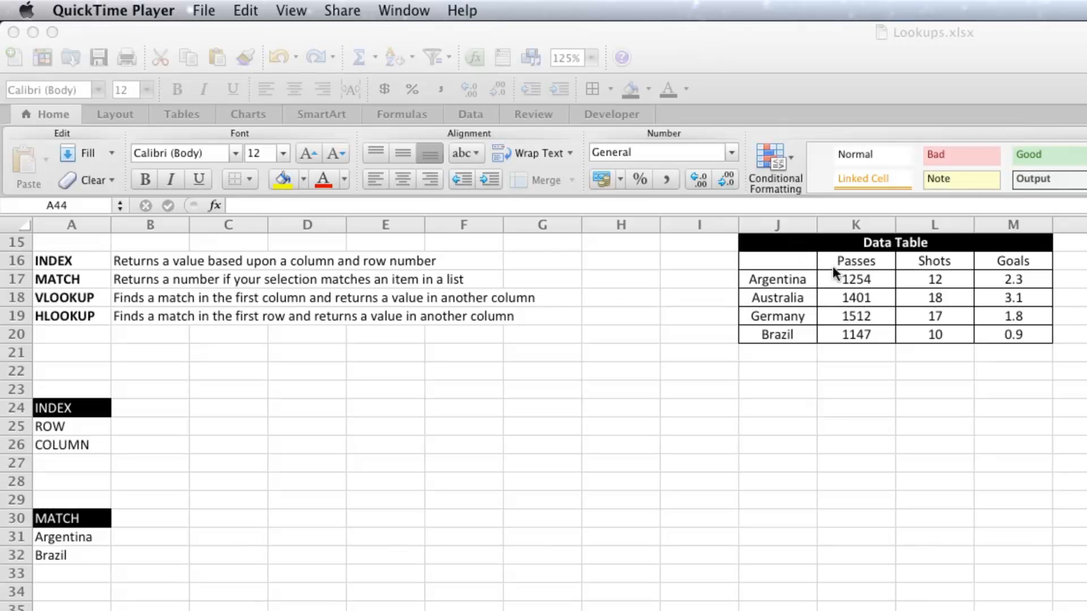
{"action": "mouse_move", "coordinate": [921, 364]}
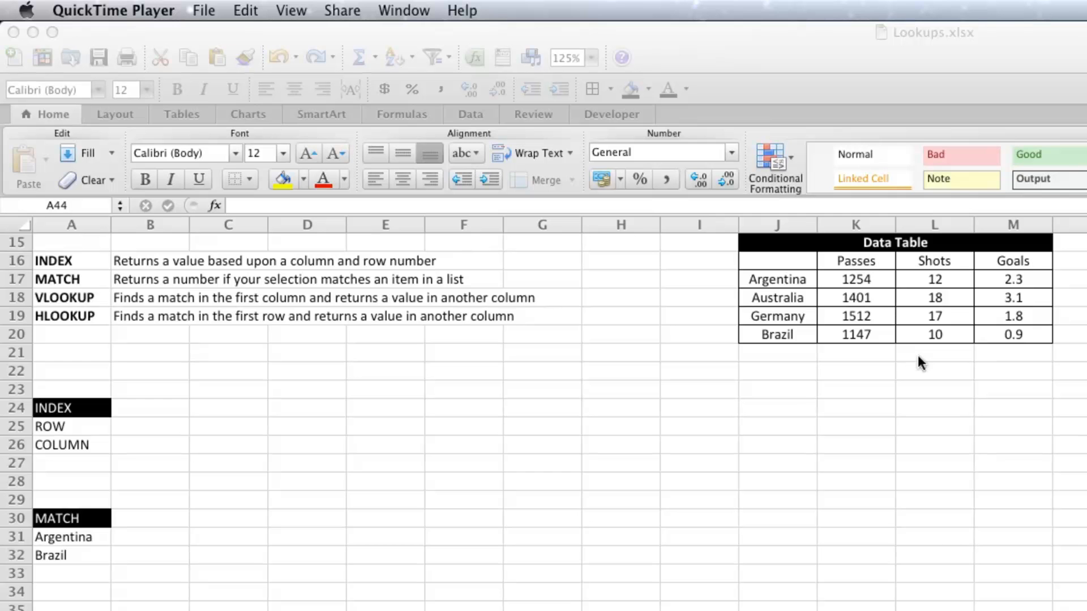
{"action": "mouse_move", "coordinate": [759, 283]}
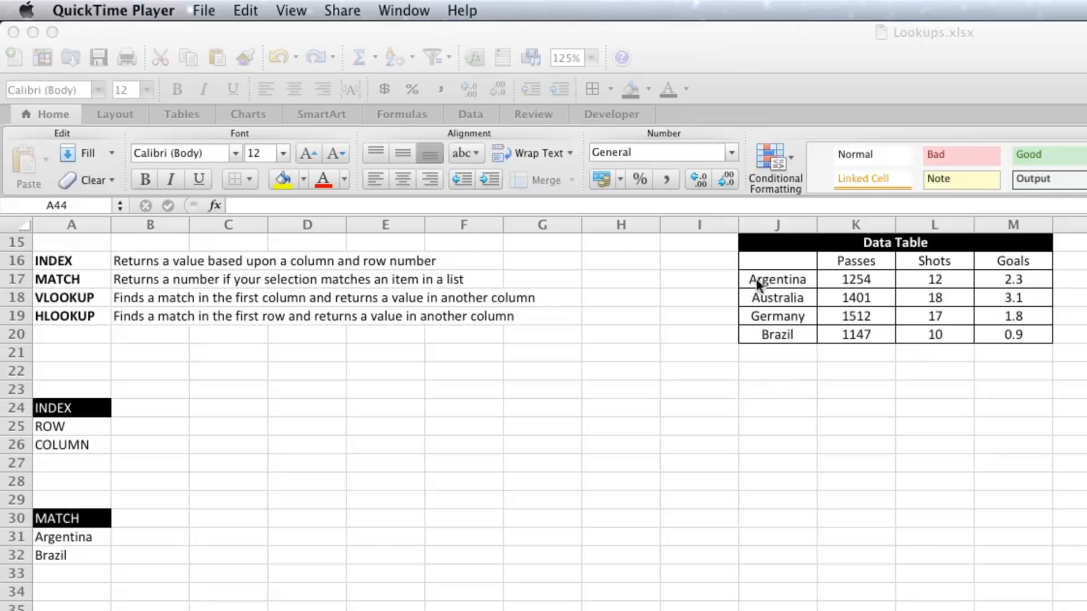
{"action": "mouse_move", "coordinate": [948, 293]}
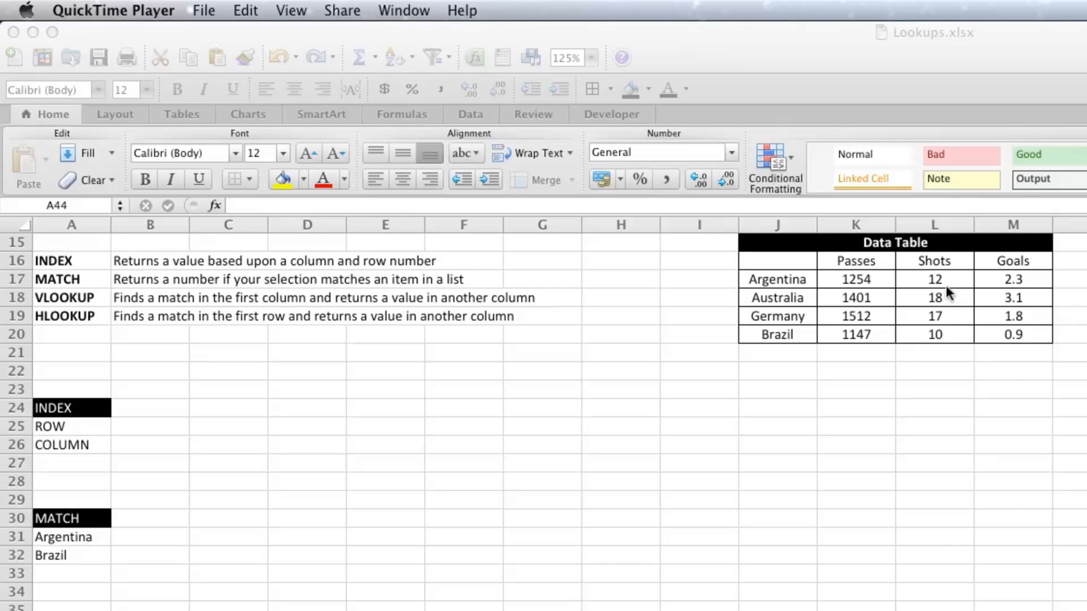
{"action": "mouse_move", "coordinate": [916, 306]}
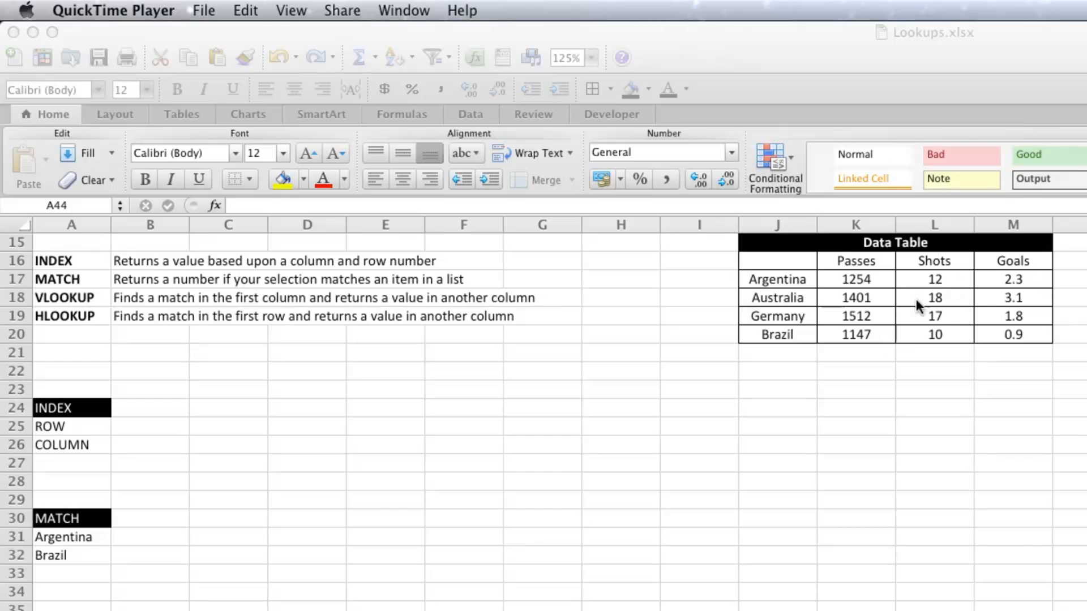
{"action": "mouse_move", "coordinate": [491, 467]}
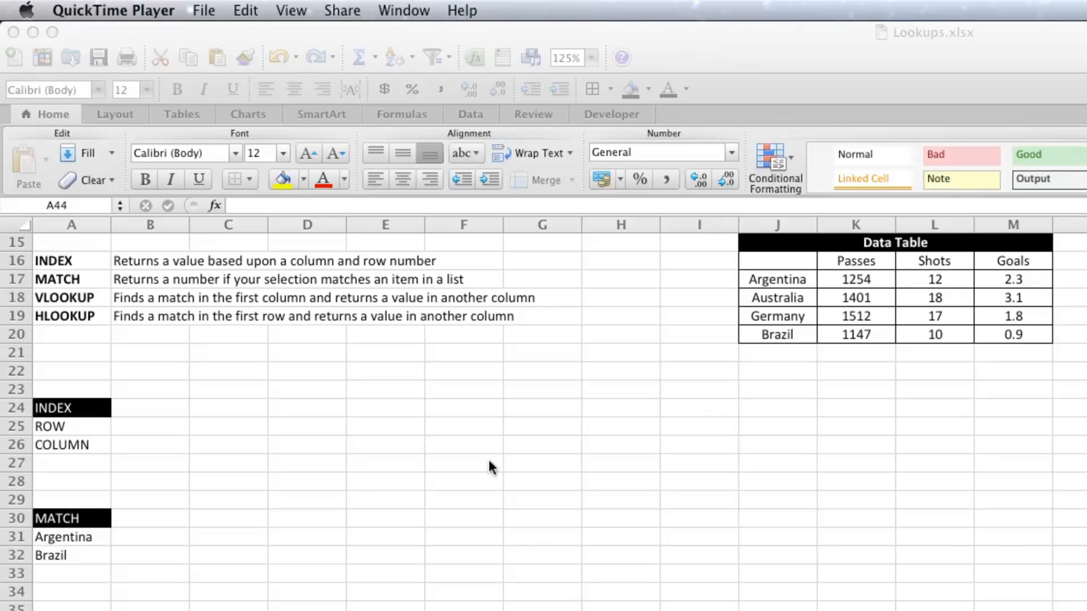
{"action": "mouse_move", "coordinate": [353, 515]}
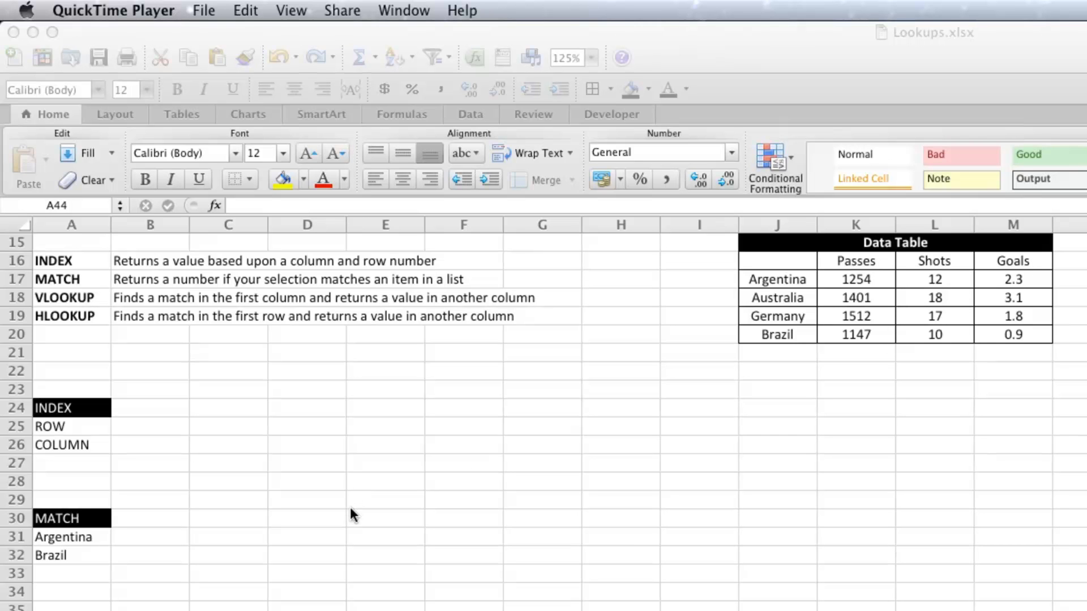
{"action": "mouse_move", "coordinate": [143, 454]}
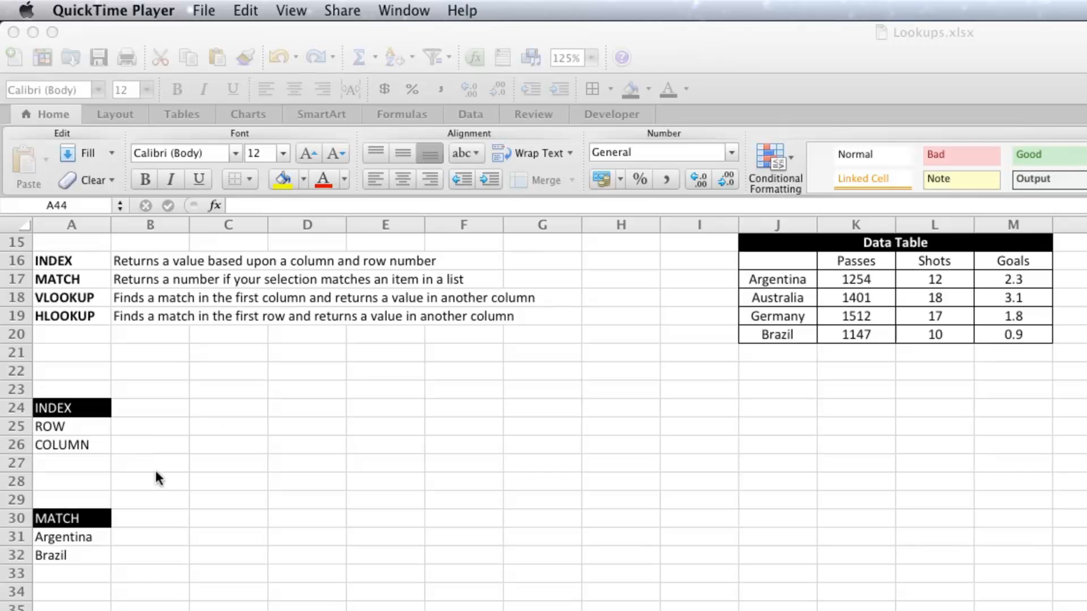
Step: In C25, enter =INDEX(J16:J20,3) to return a country from the country column
{"action": "left_click", "coordinate": [228, 427]}
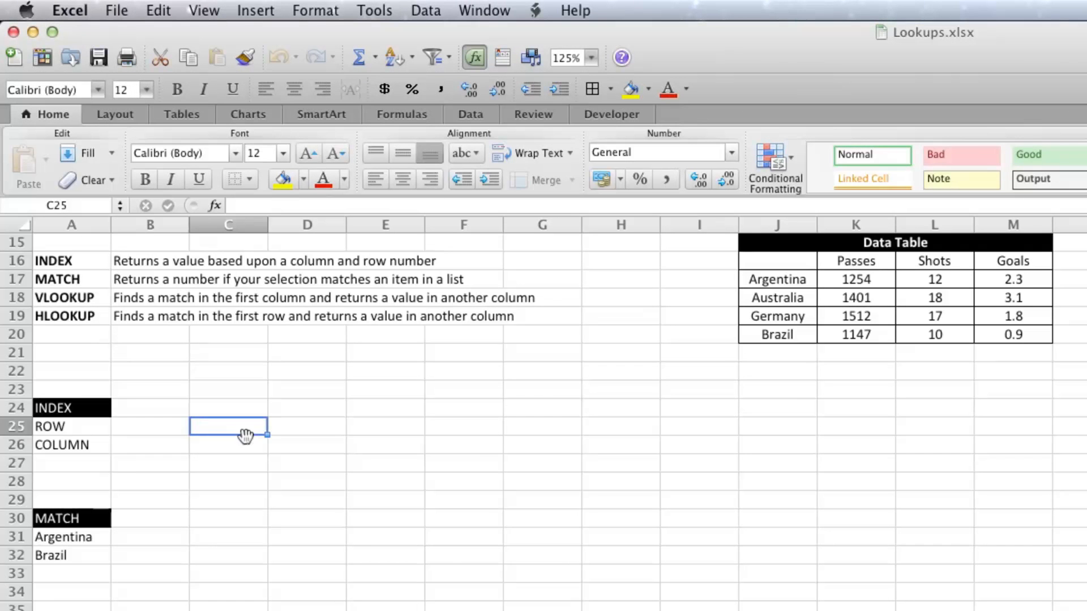
{"action": "mouse_move", "coordinate": [450, 558]}
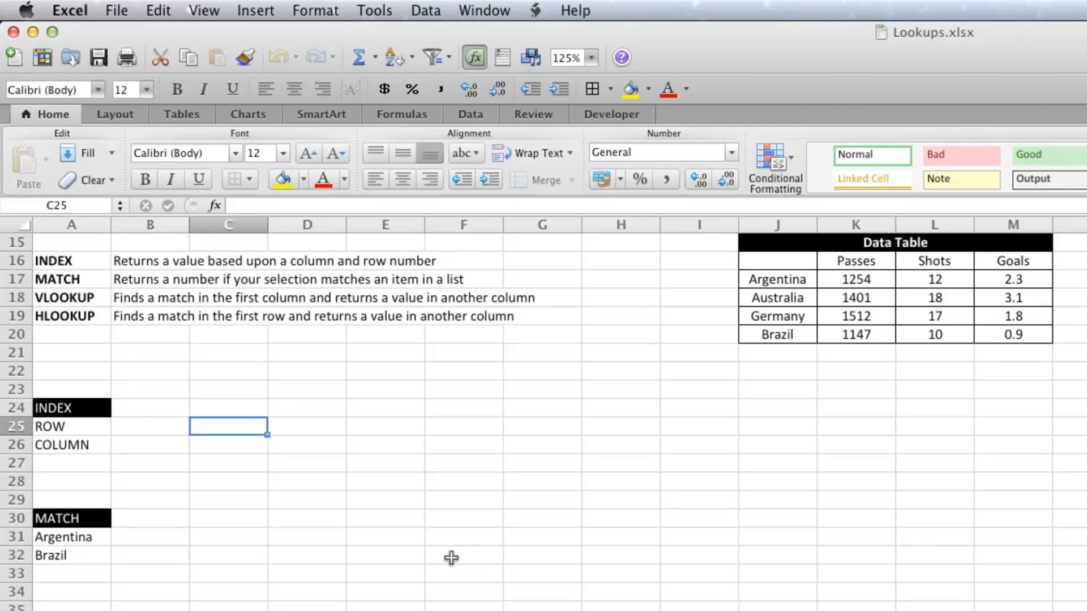
{"action": "double_click", "coordinate": [228, 426]}
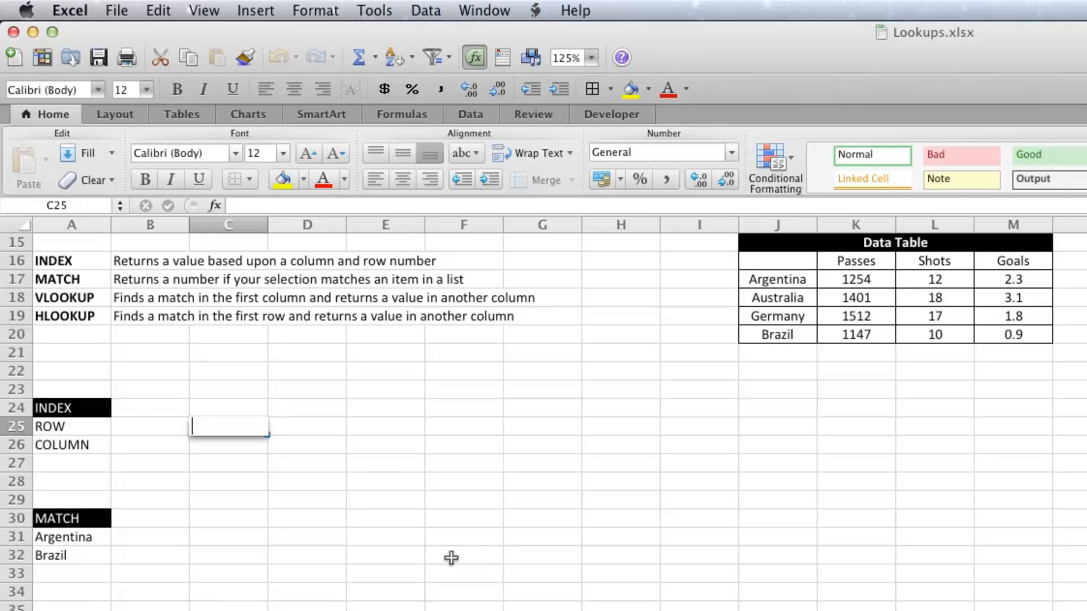
{"action": "type", "text": "=index("}
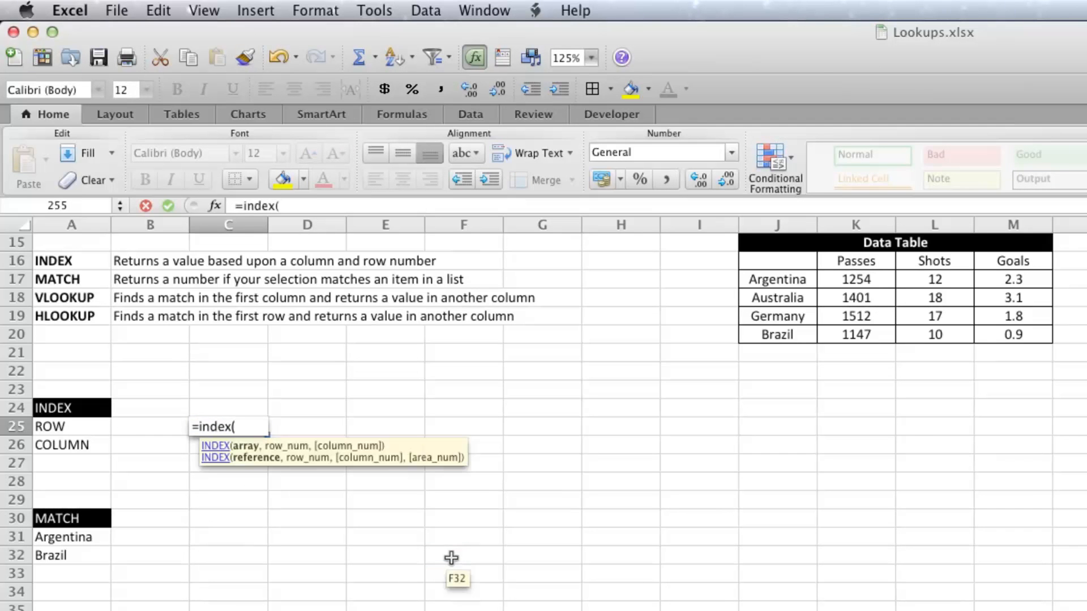
{"action": "left_click", "coordinate": [463, 555]}
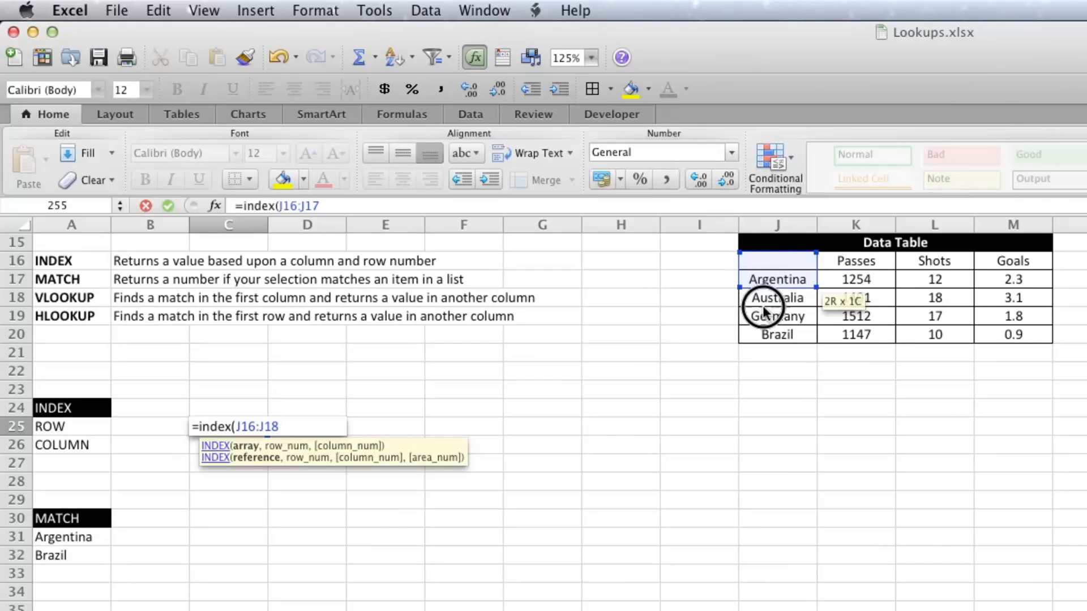
{"action": "left_click_drag", "start_coordinate": [777, 297], "coordinate": [777, 334]}
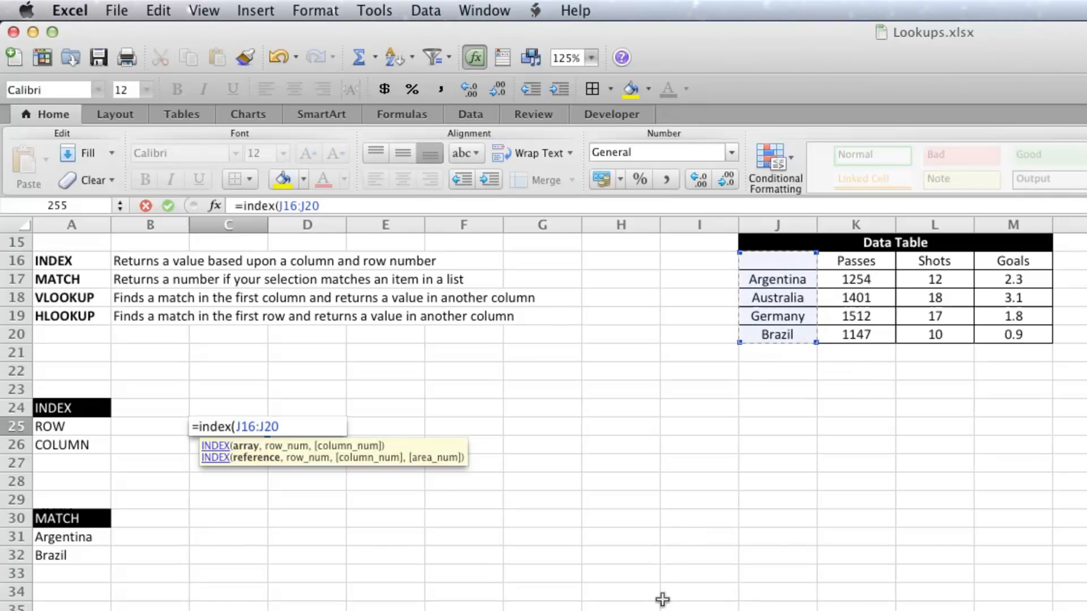
{"action": "type", "text": ","}
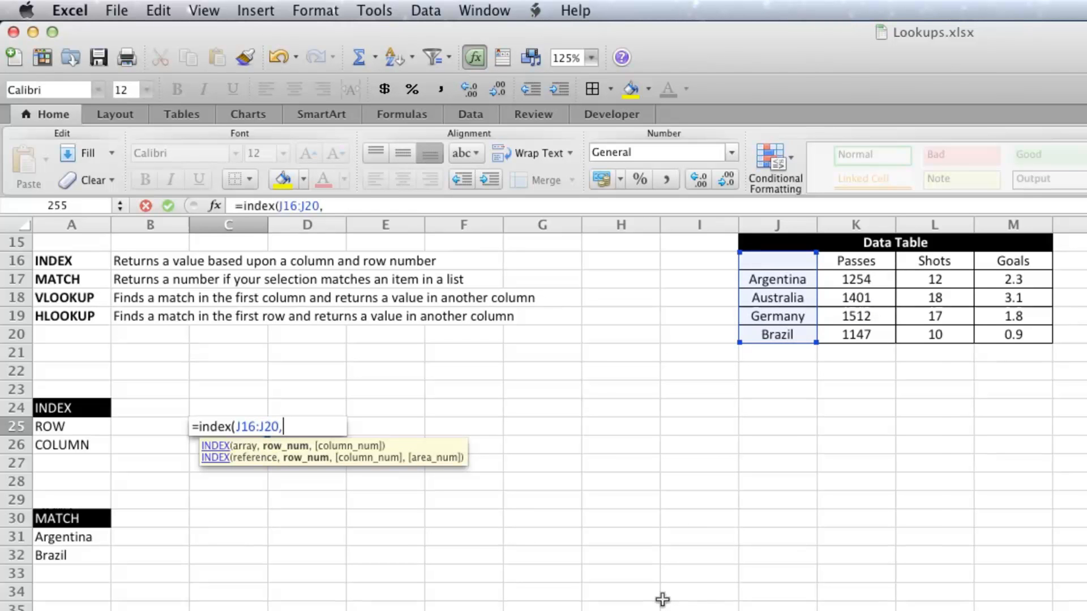
{"action": "type", "text": "3"}
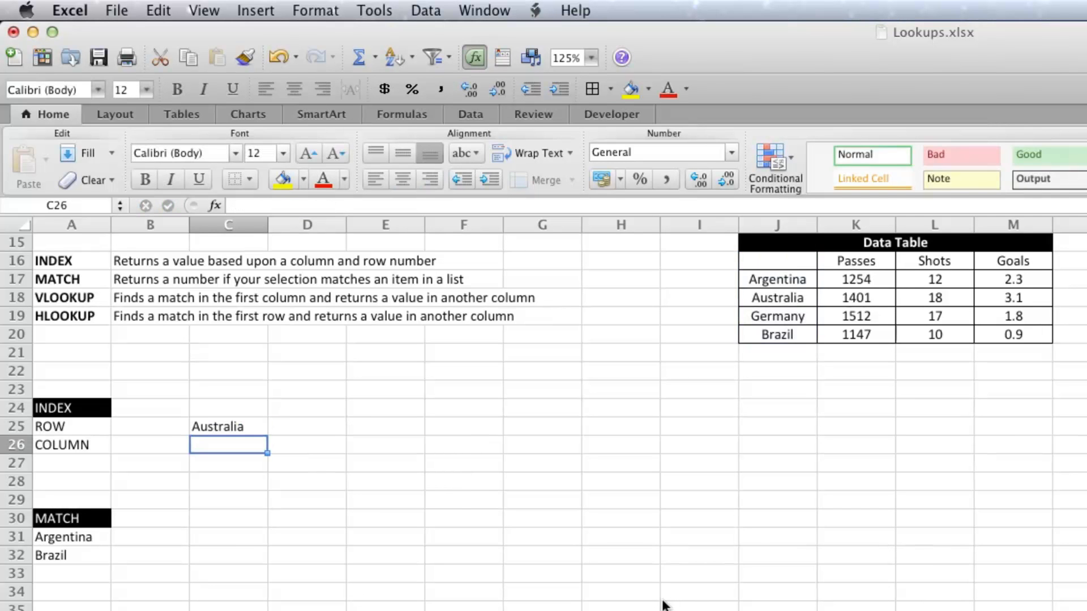
Step: Edit the INDEX row number in C25 so it returns Brazil
{"action": "left_click", "coordinate": [229, 426]}
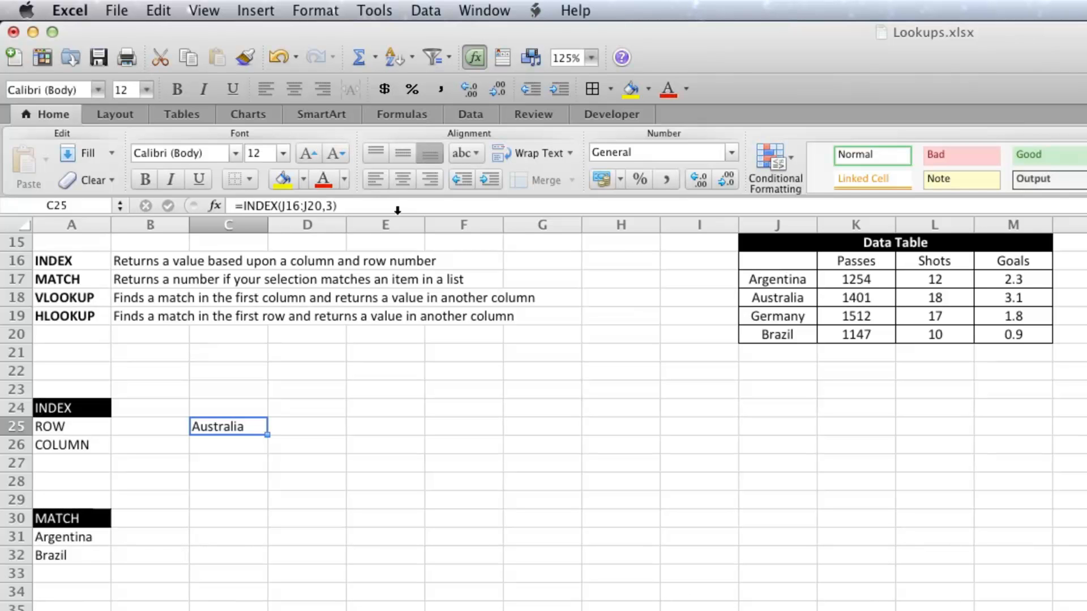
{"action": "double_click", "coordinate": [229, 426]}
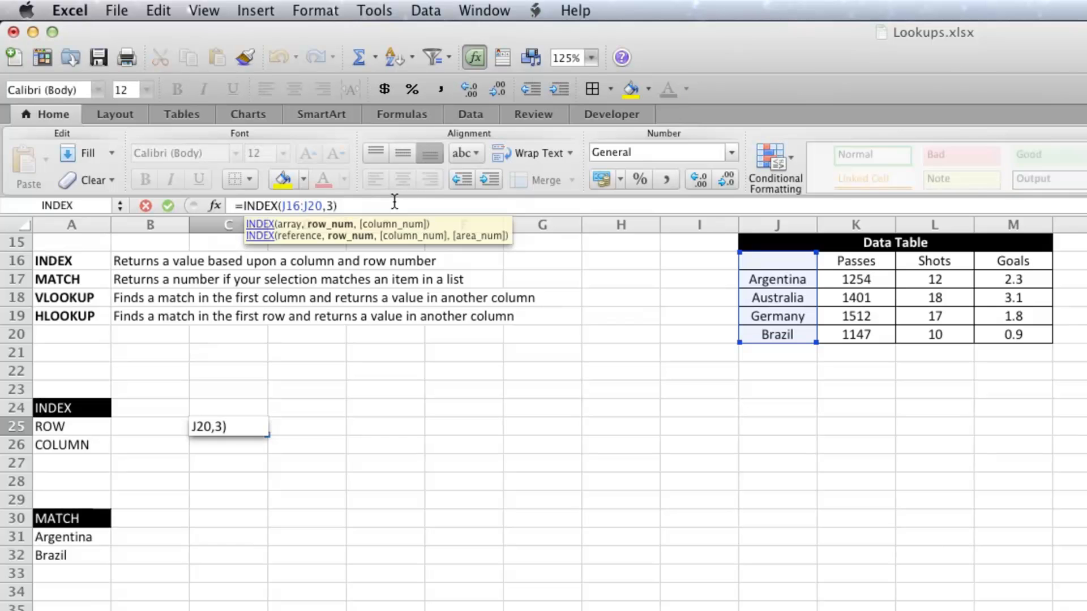
{"action": "key", "text": "Return"}
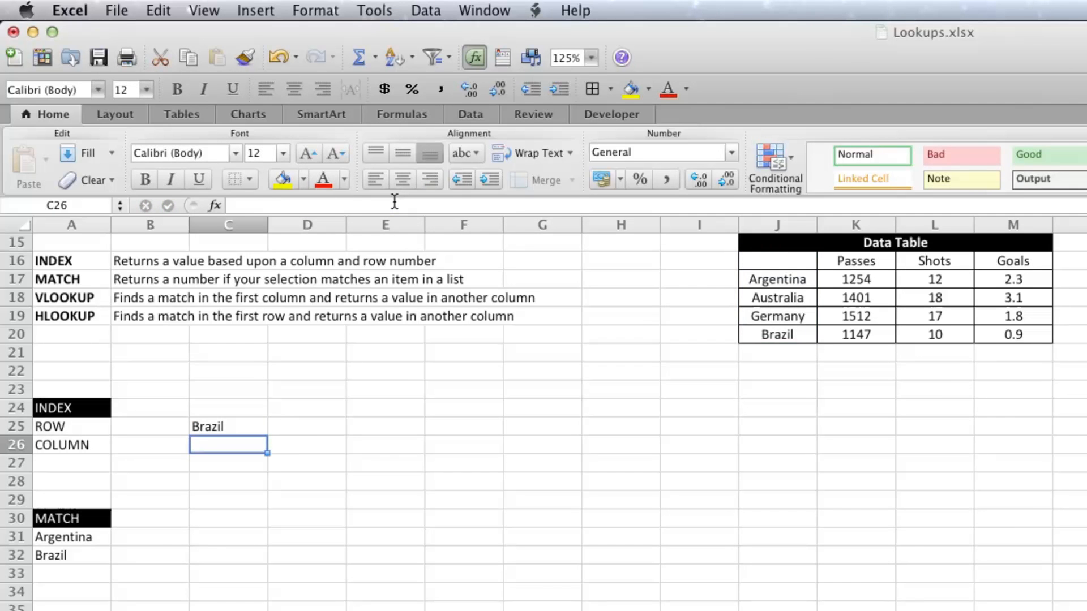
{"action": "left_click", "coordinate": [229, 426]}
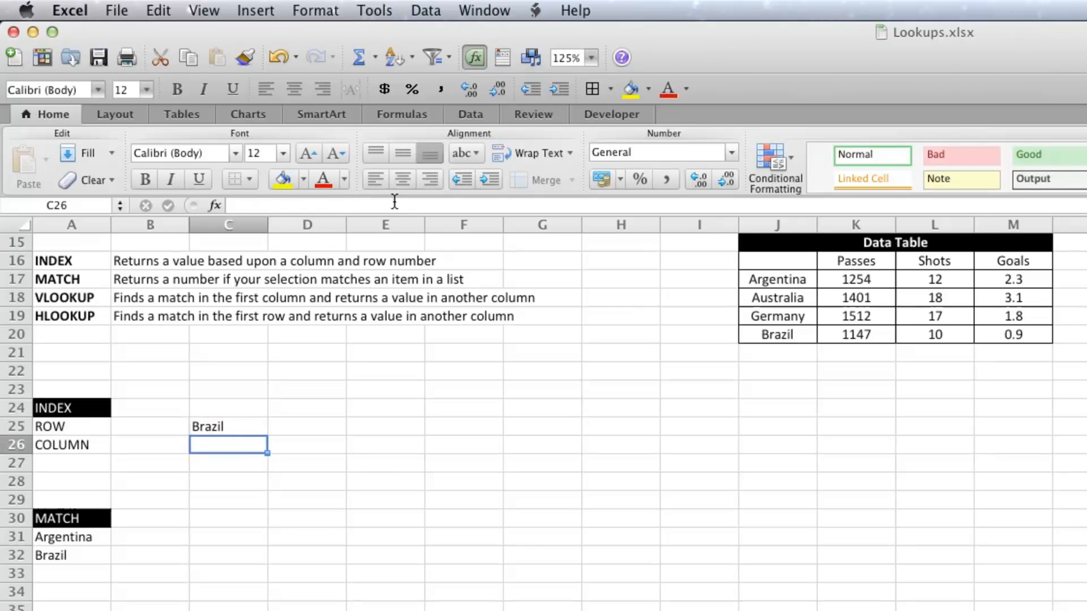
Step: In C26, enter =INDEX(J16:M20,2,2) to return Argentina's passes, 1254
{"action": "type", "text": "=indeX"}
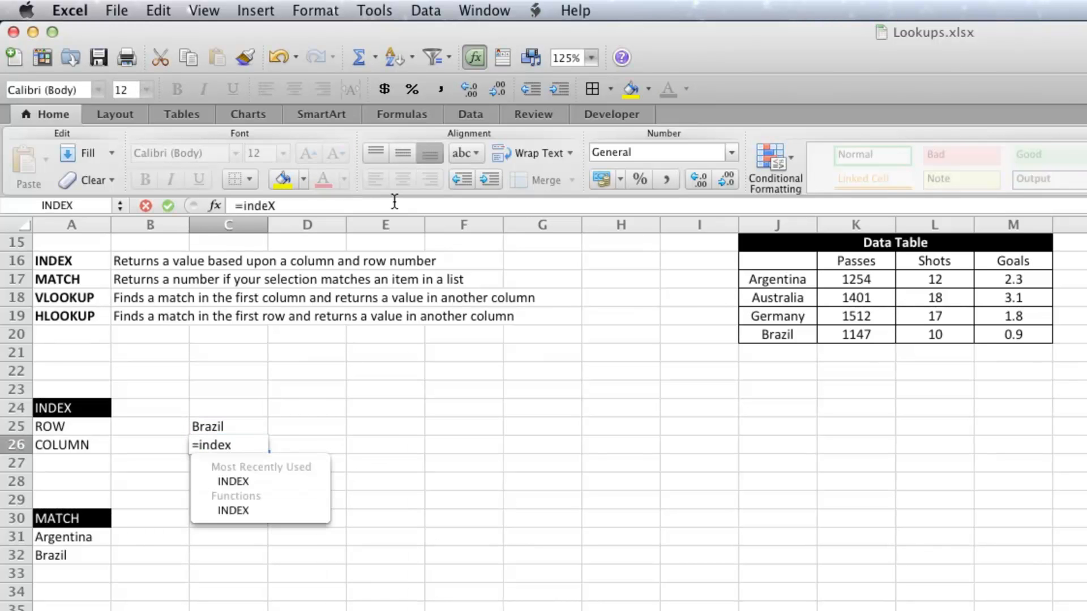
{"action": "type", "text": "(J16:M20"}
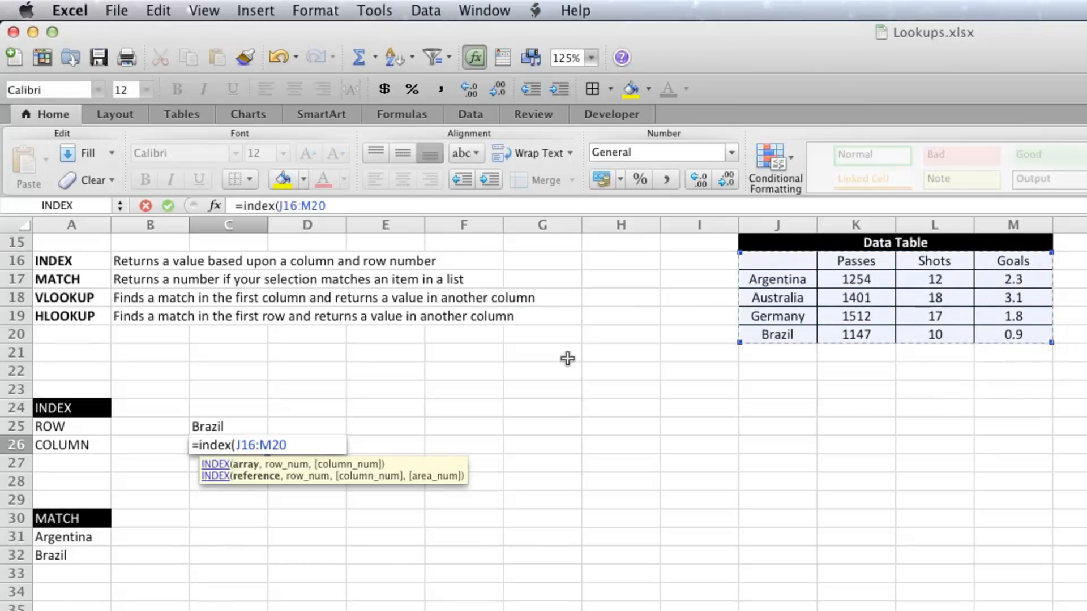
{"action": "mouse_move", "coordinate": [319, 370]}
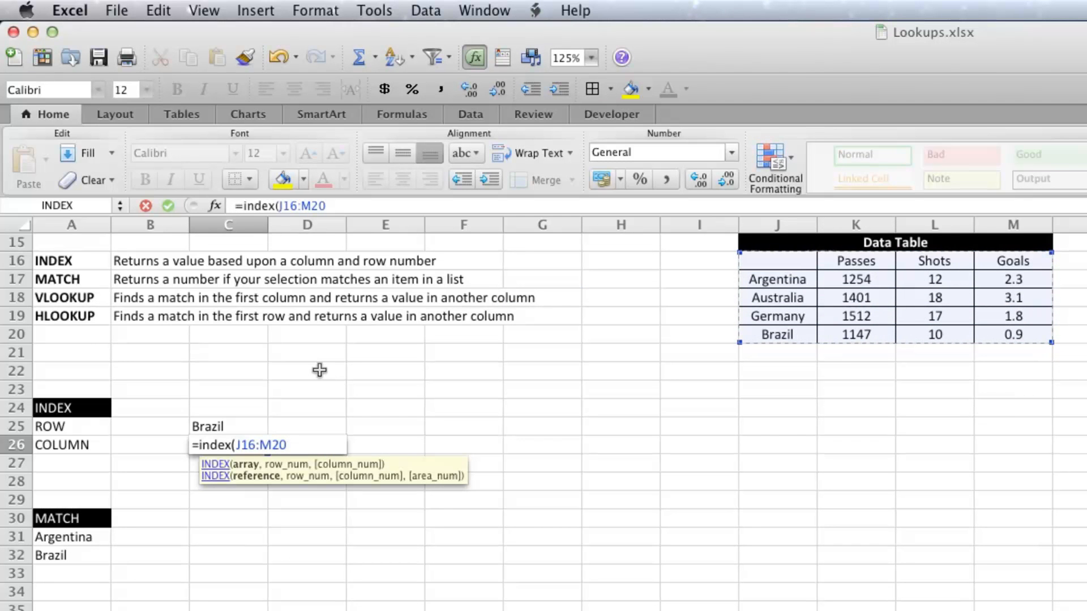
{"action": "type", "text": ","}
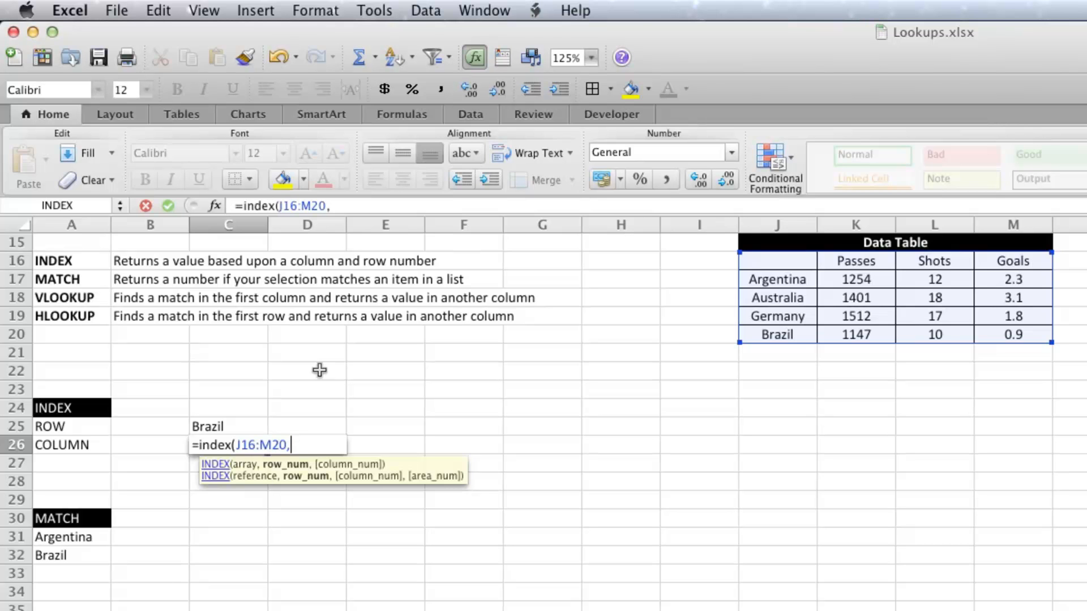
{"action": "type", "text": "2"}
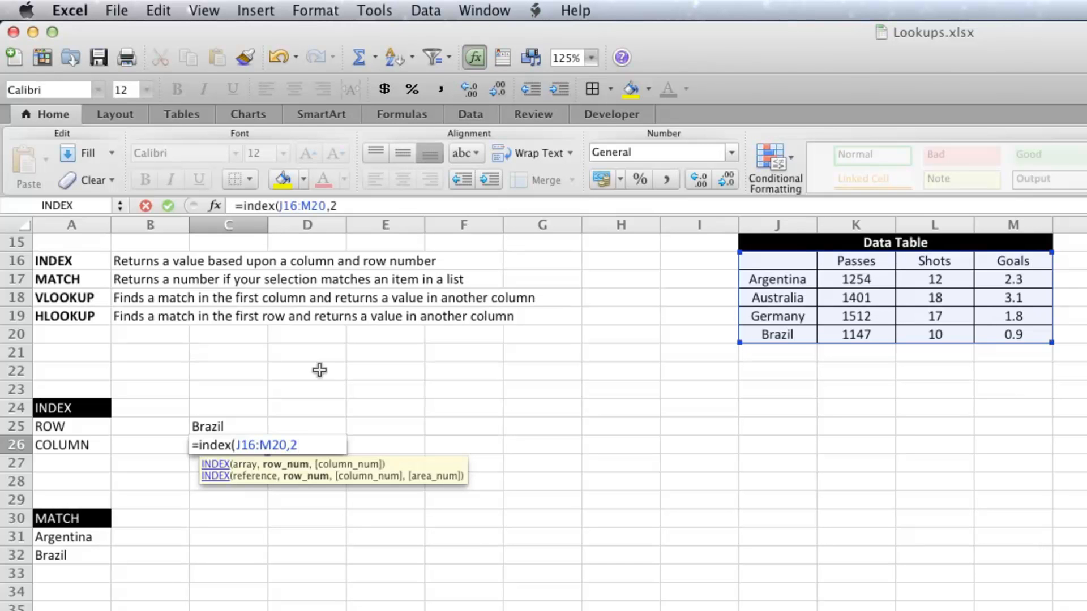
{"action": "type", "text": ",2"}
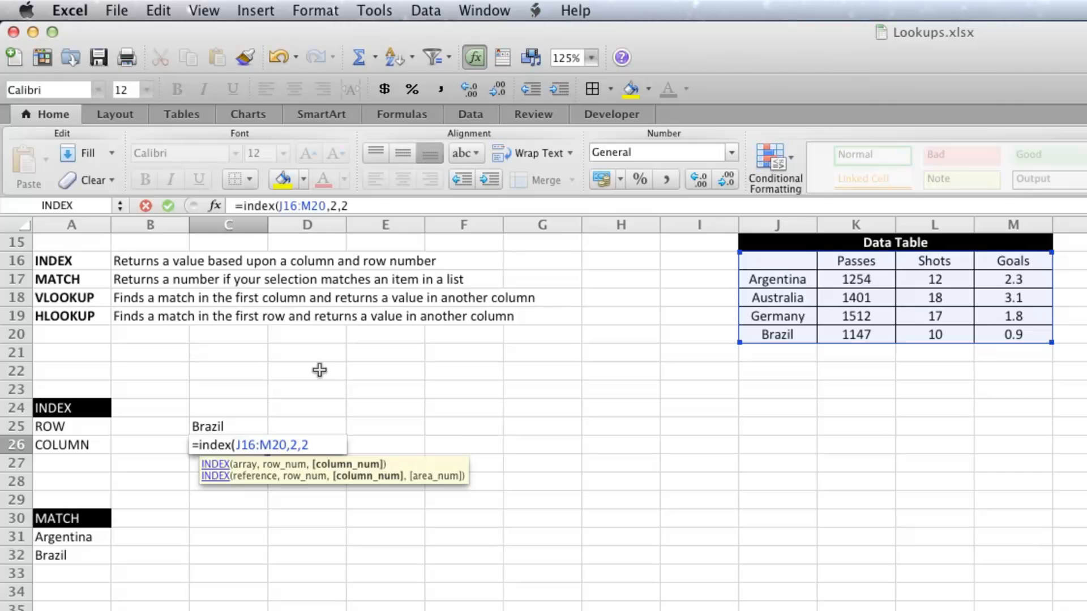
{"action": "type", "text": ")"}
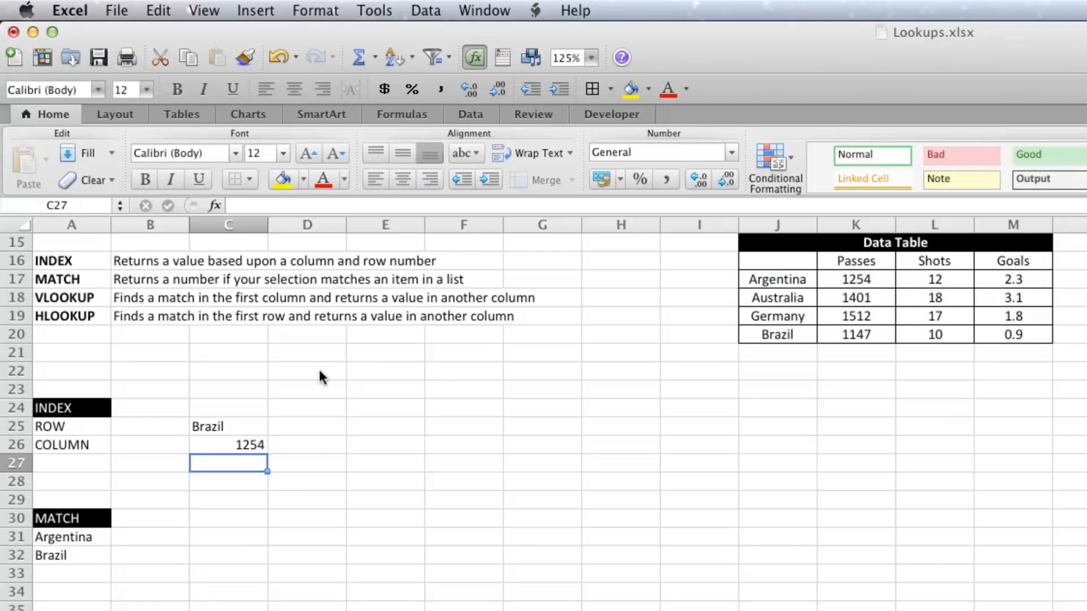
Step: Centre-align the INDEX results in C25:C26
{"action": "left_click", "coordinate": [228, 444]}
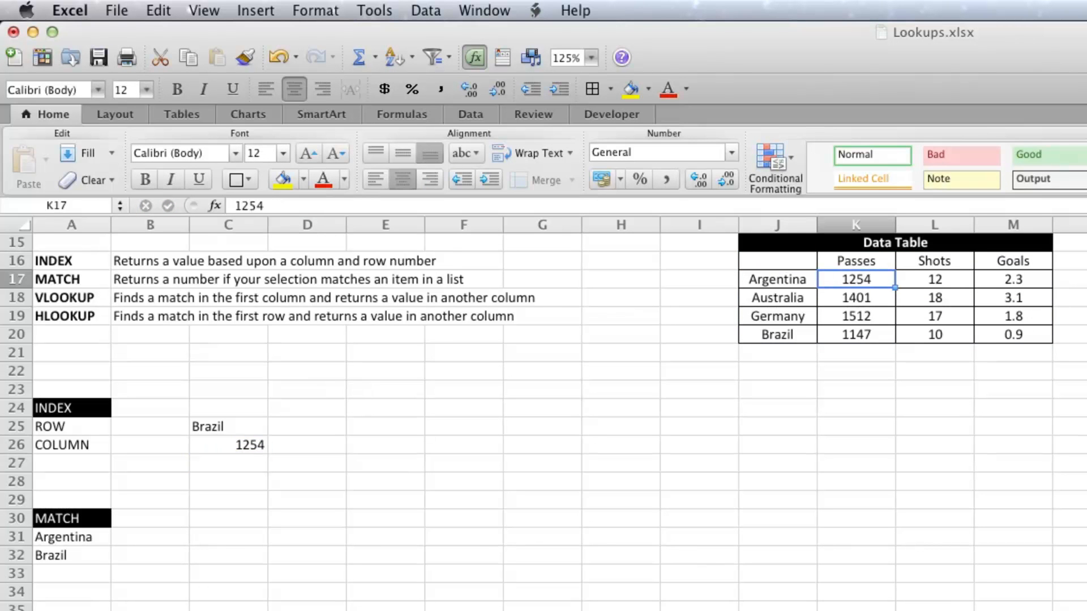
{"action": "mouse_move", "coordinate": [185, 423]}
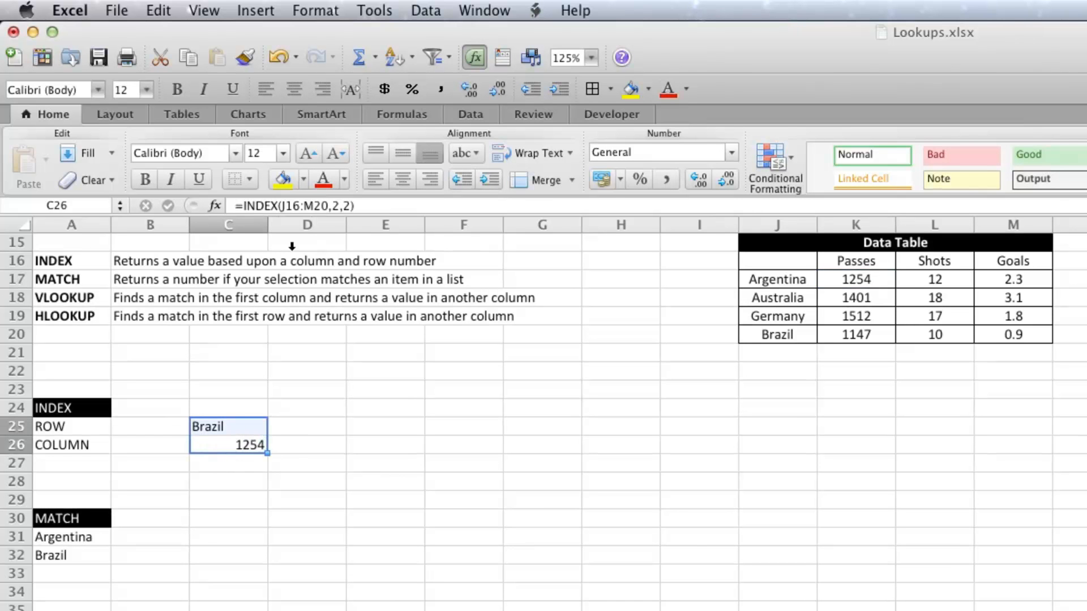
{"action": "left_click", "coordinate": [229, 427]}
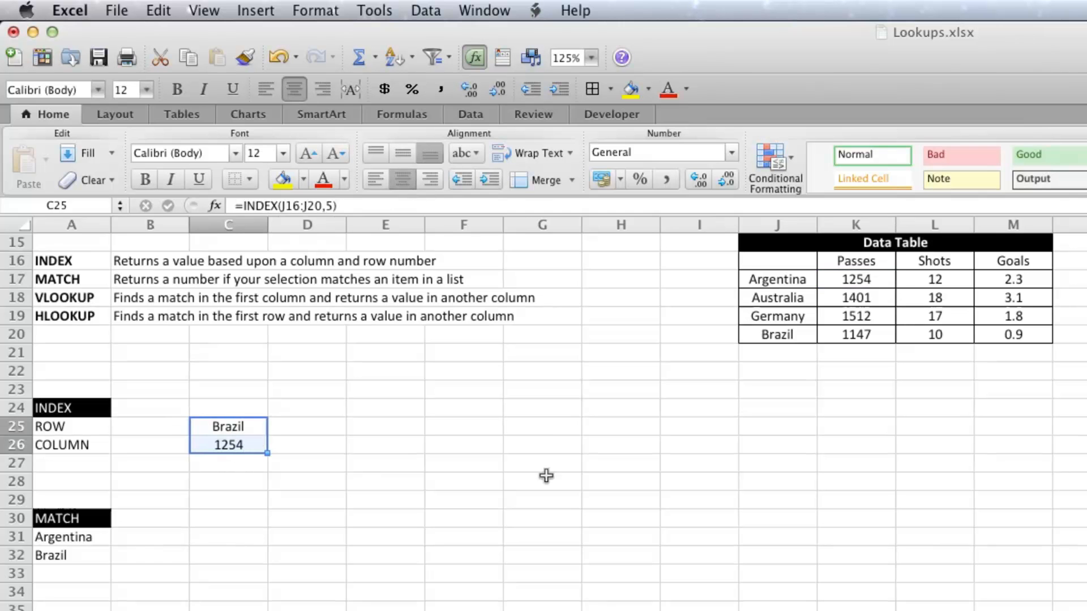
{"action": "left_click", "coordinate": [543, 426]}
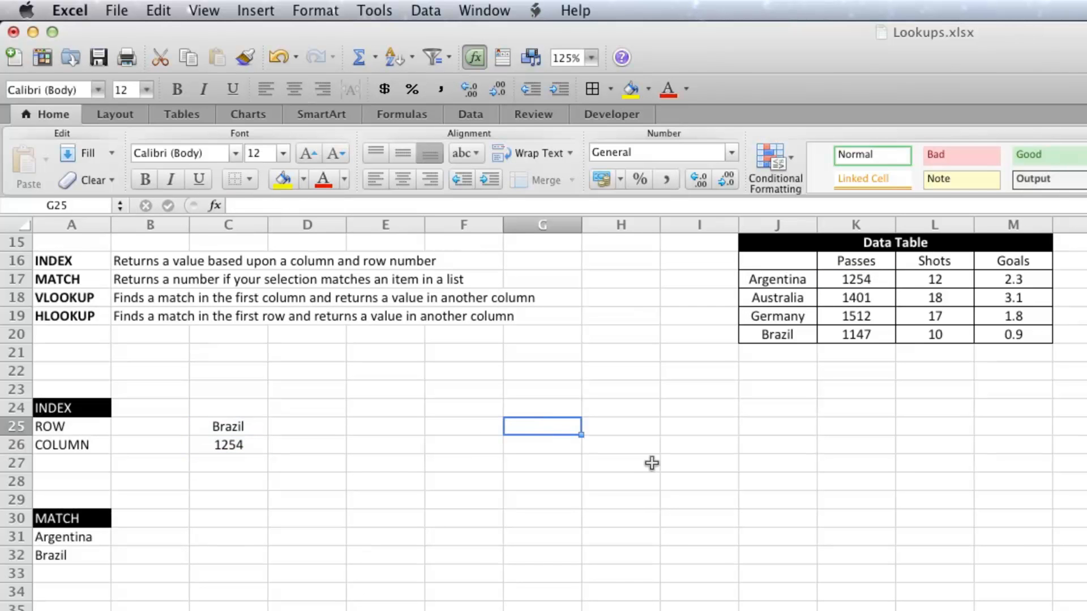
{"action": "mouse_move", "coordinate": [654, 466]}
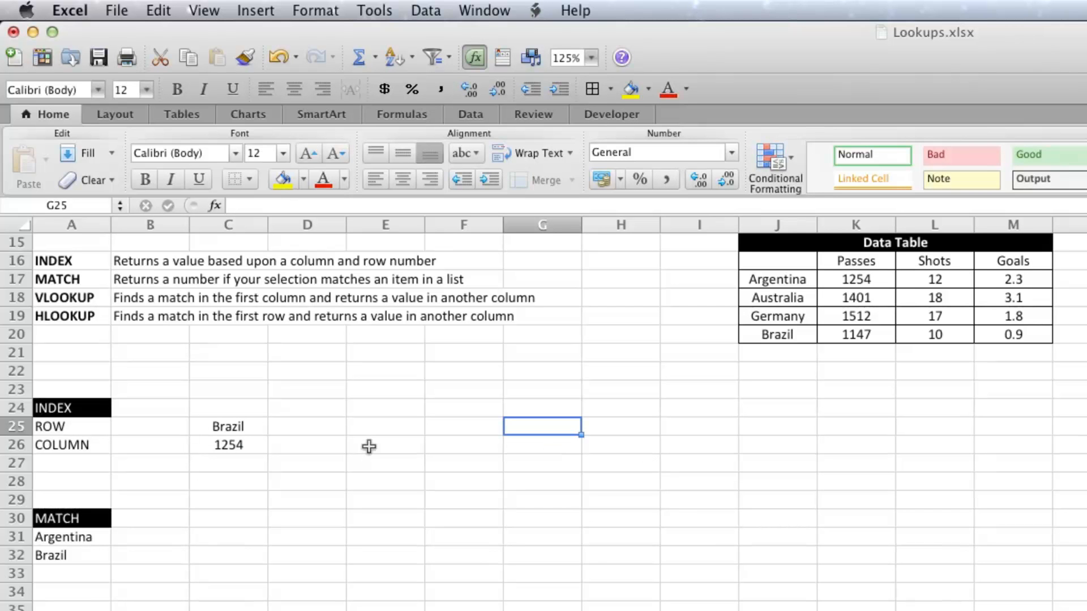
{"action": "mouse_move", "coordinate": [309, 469]}
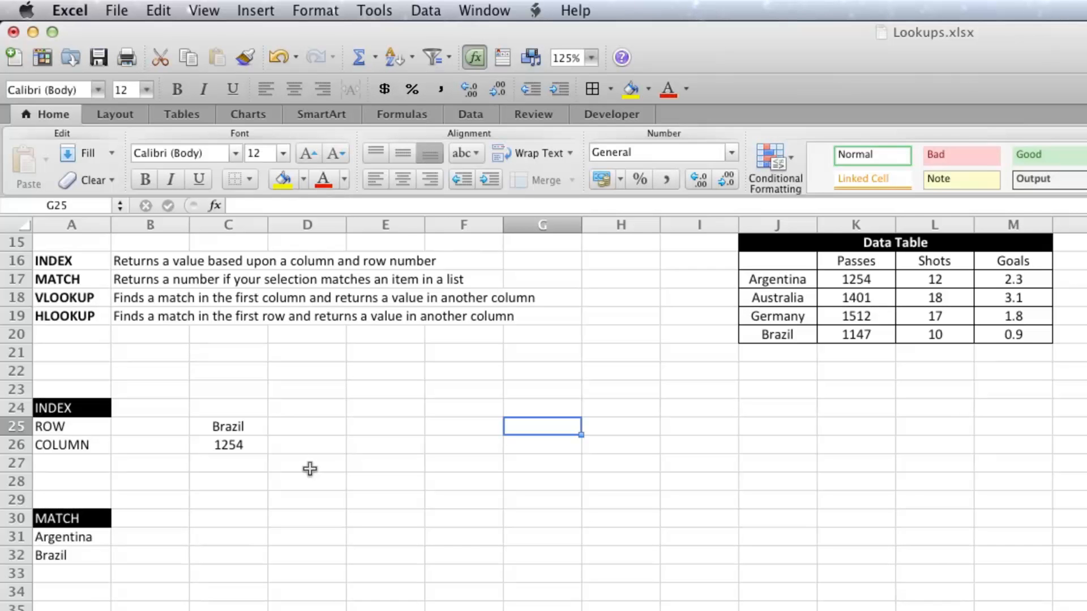
{"action": "mouse_move", "coordinate": [206, 544]}
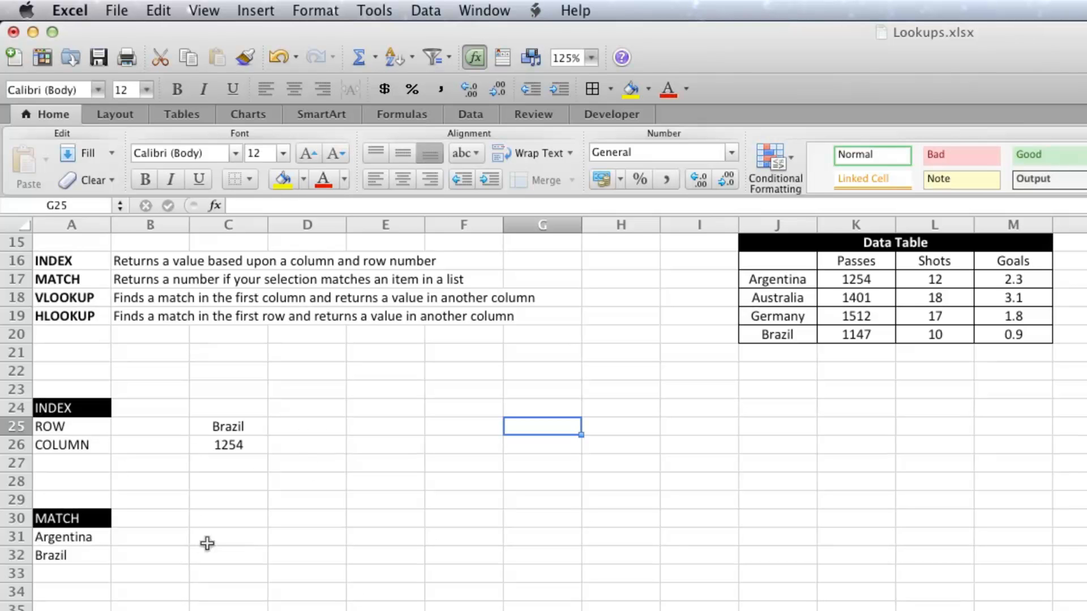
{"action": "mouse_move", "coordinate": [246, 540]}
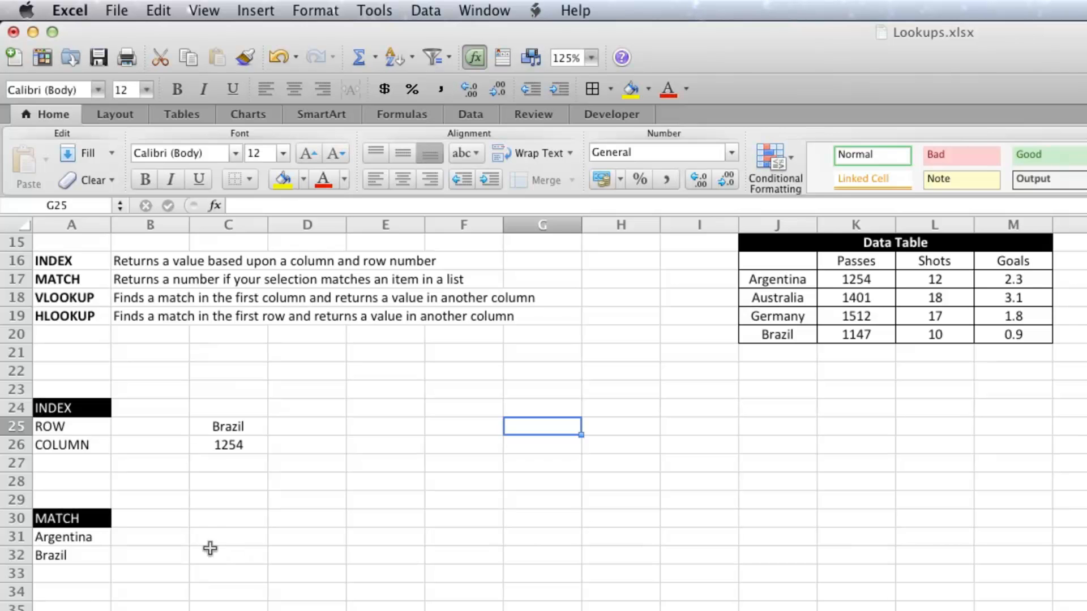
Step: In C31, enter =MATCH(A31,J16:J20,0) to find Argentina's position, 2
{"action": "left_click", "coordinate": [228, 537]}
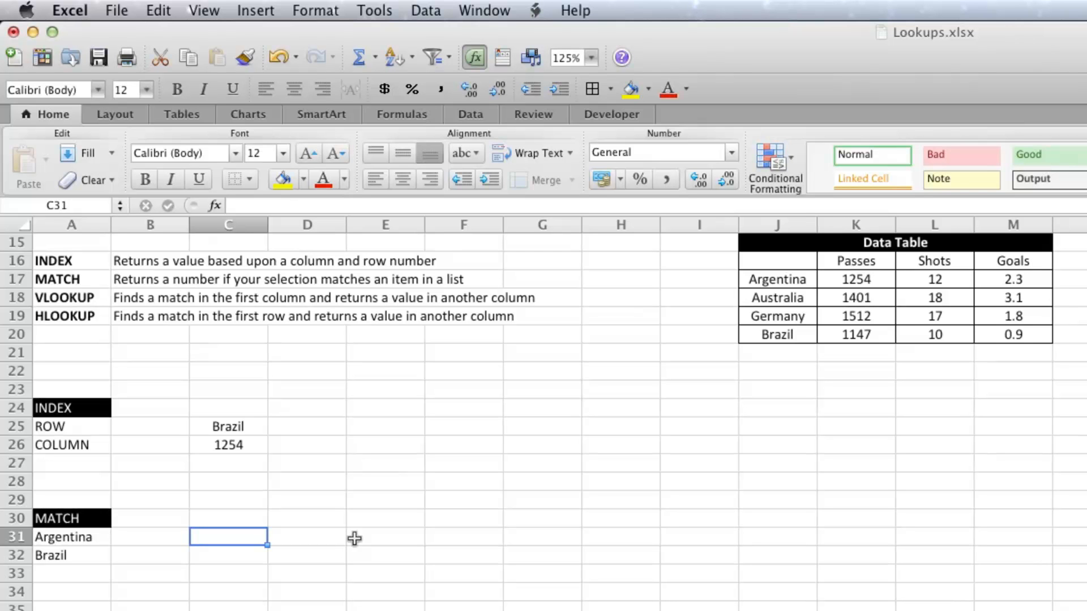
{"action": "mouse_move", "coordinate": [113, 540]}
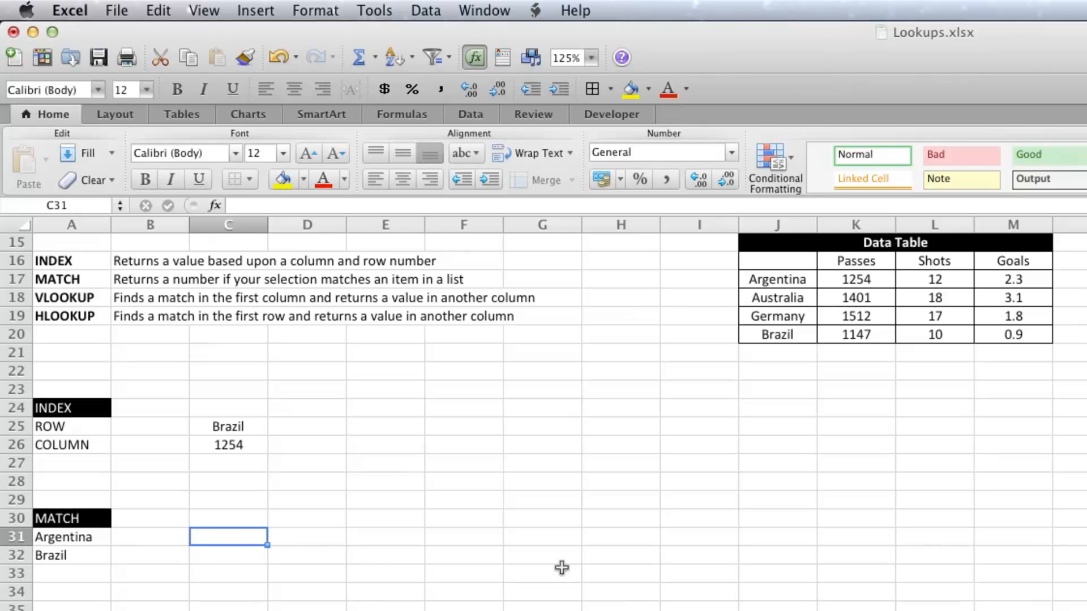
{"action": "type", "text": "=matCH"}
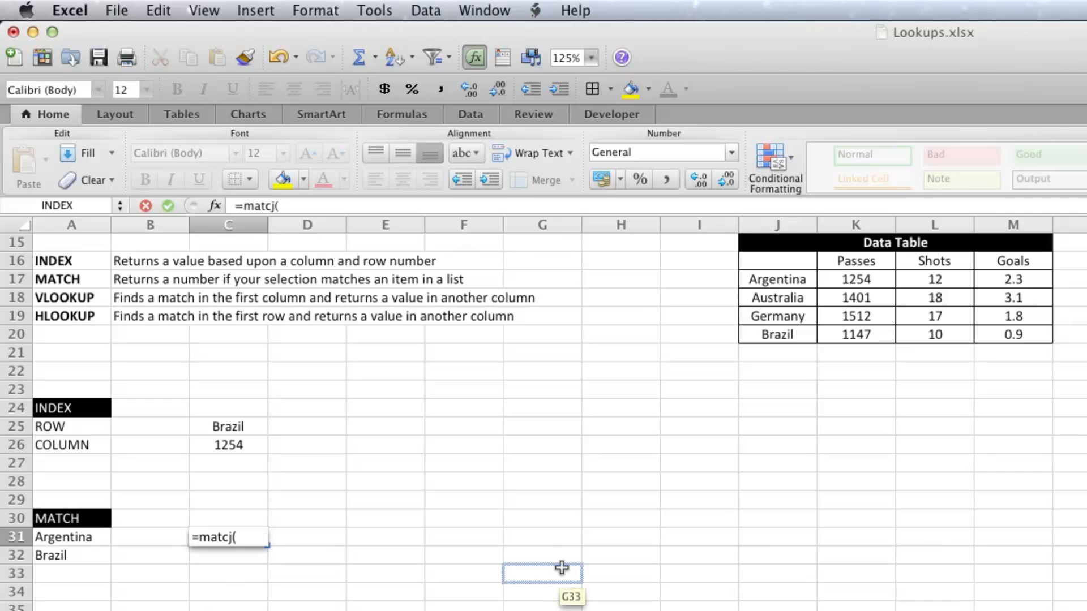
{"action": "type", "text": "match("}
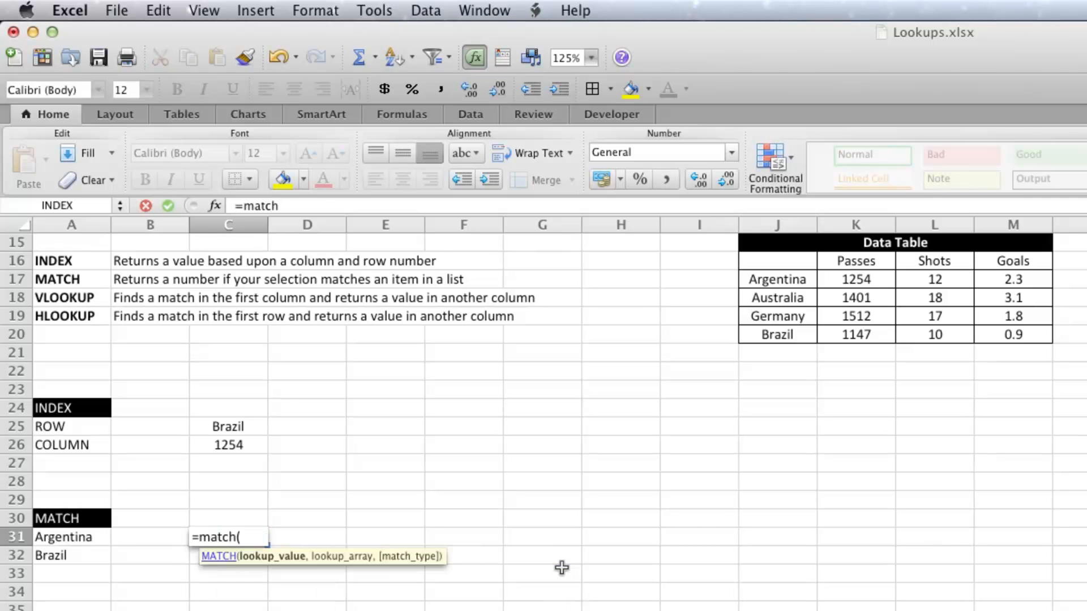
{"action": "left_click", "coordinate": [63, 536]}
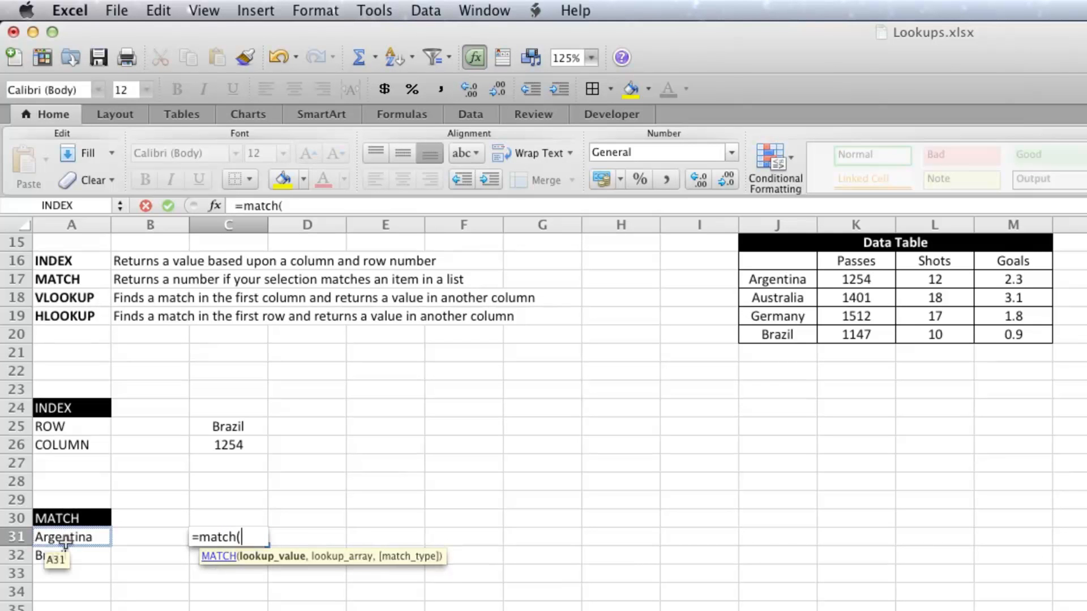
{"action": "left_click", "coordinate": [64, 537]}
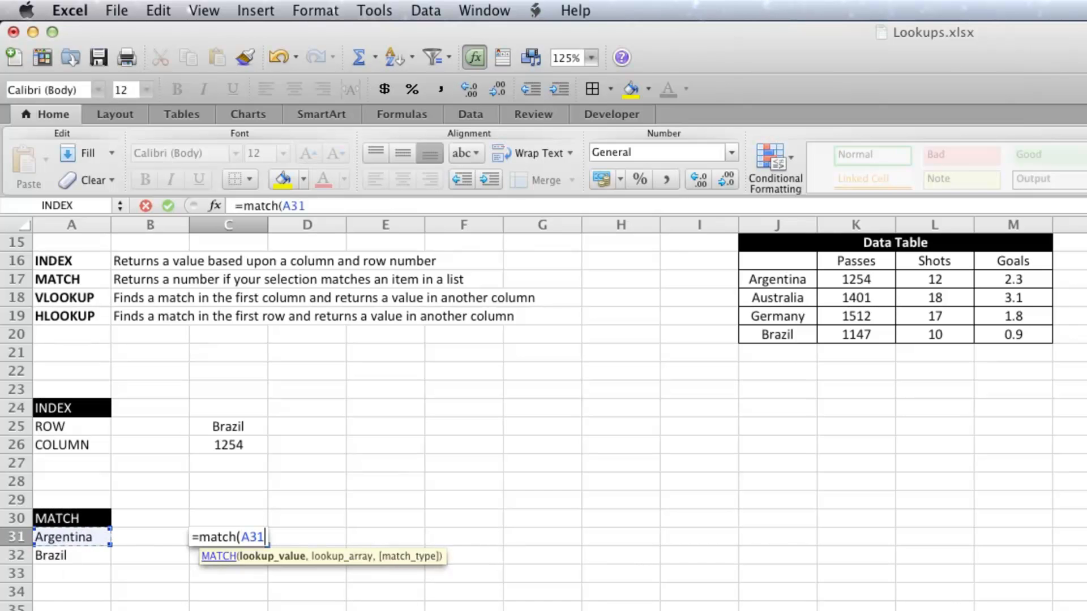
{"action": "type", "text": ","}
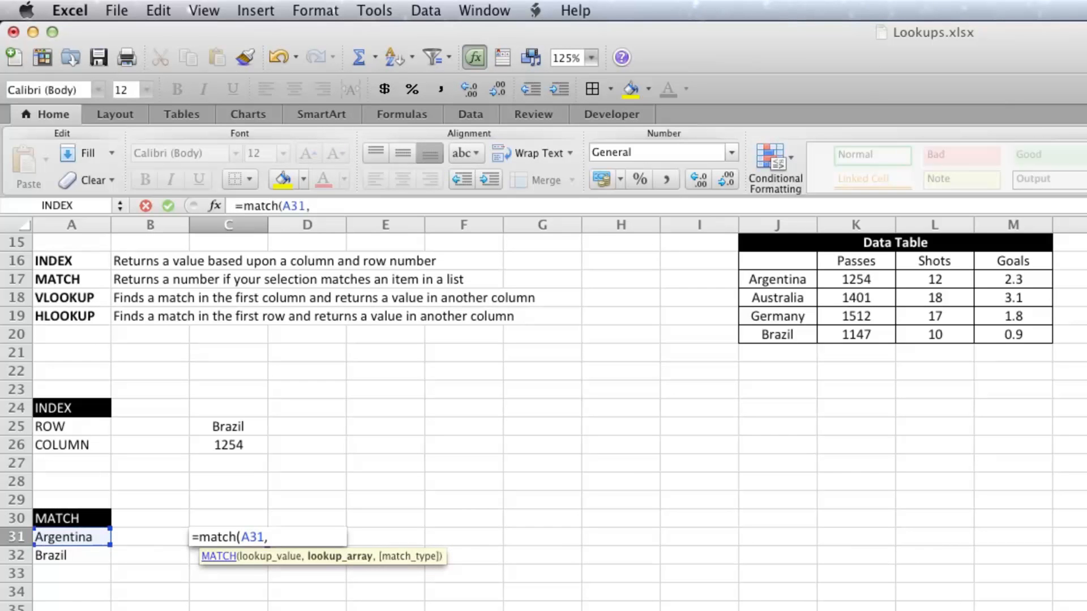
{"action": "left_click", "coordinate": [777, 262]}
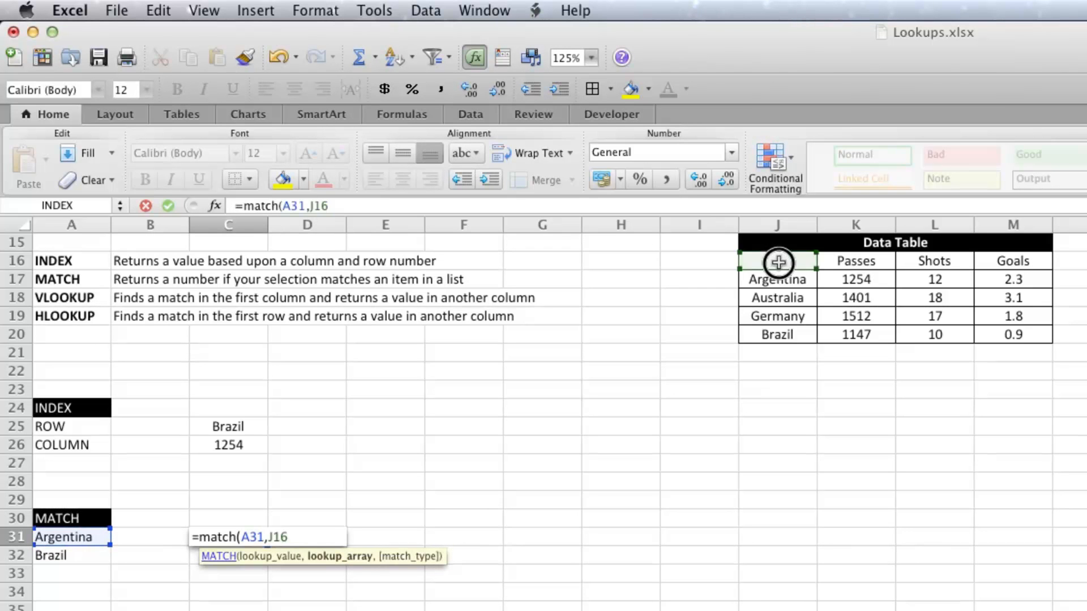
{"action": "left_click_drag", "start_coordinate": [778, 262], "coordinate": [778, 334]}
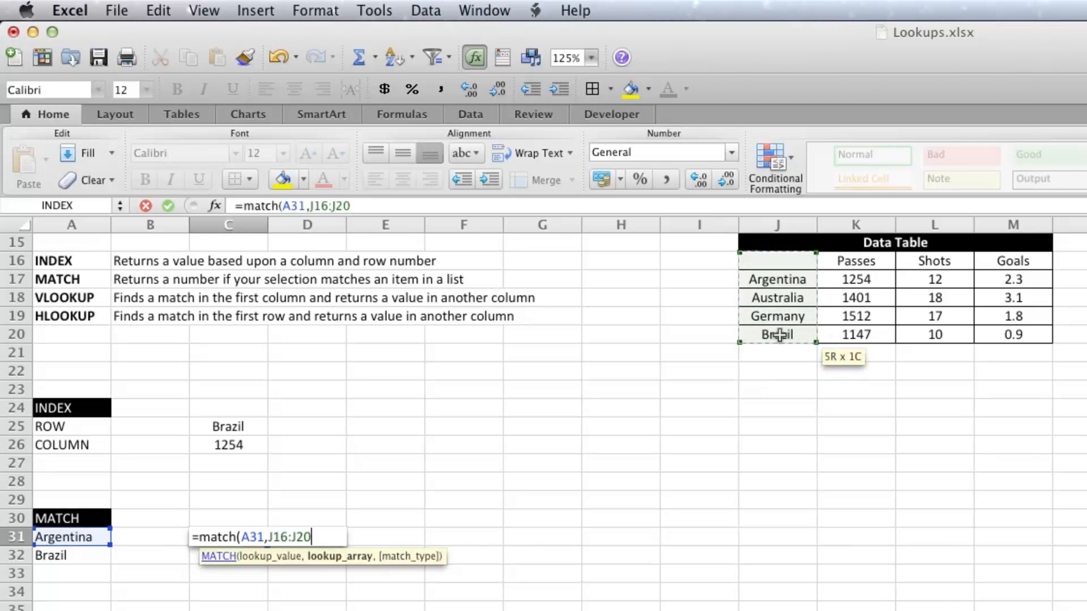
{"action": "type", "text": ","}
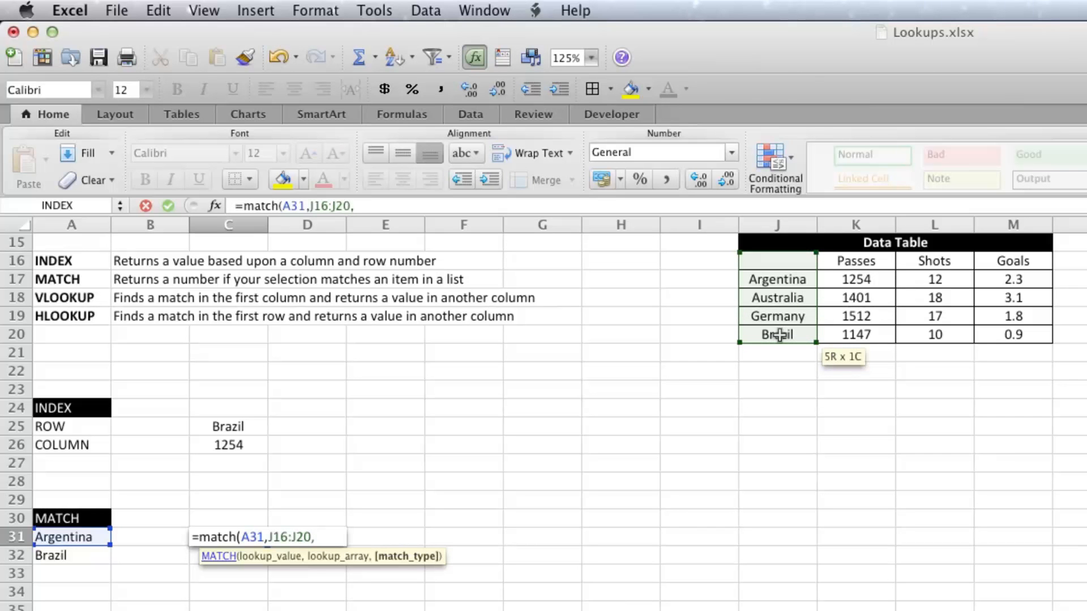
{"action": "type", "text": "0"}
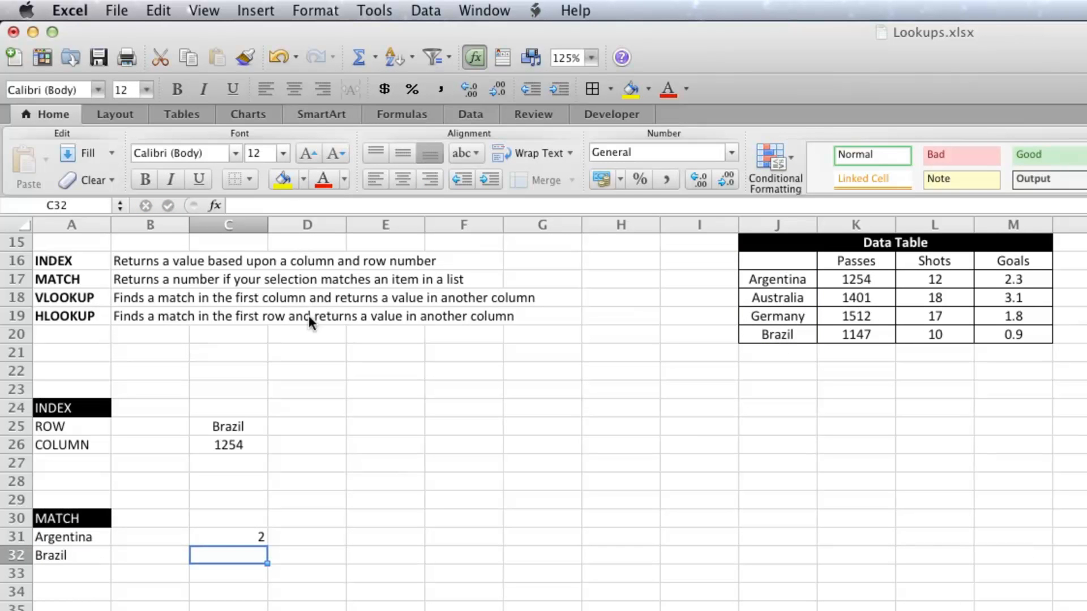
Step: Enter =MATCH(A32,J16:J20,0) in C32 for Brazil, then centre both MATCH results
{"action": "type", "text": "=match"}
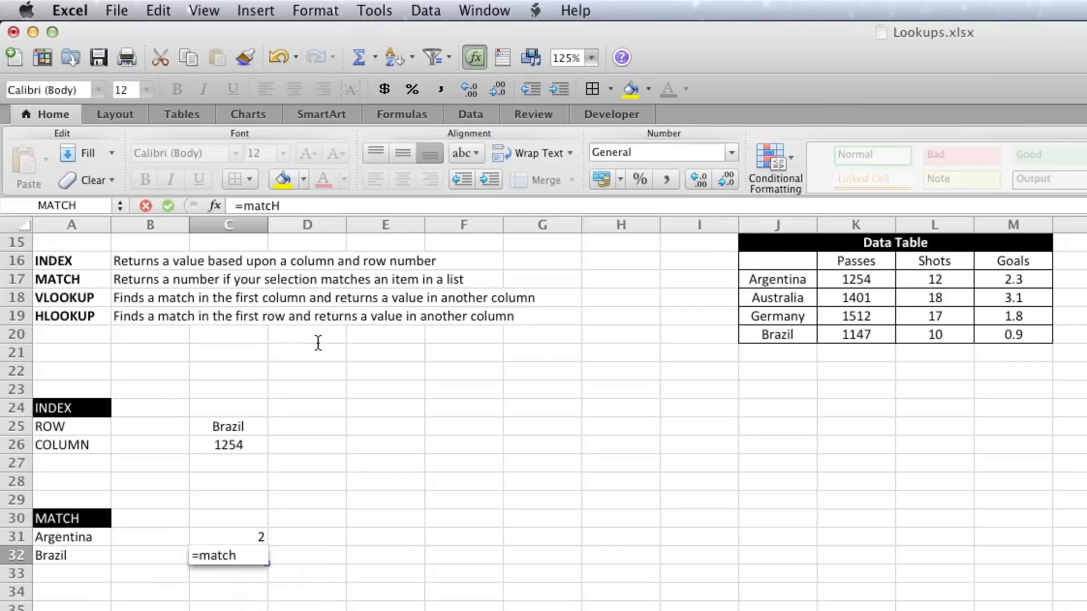
{"action": "left_click", "coordinate": [69, 554]}
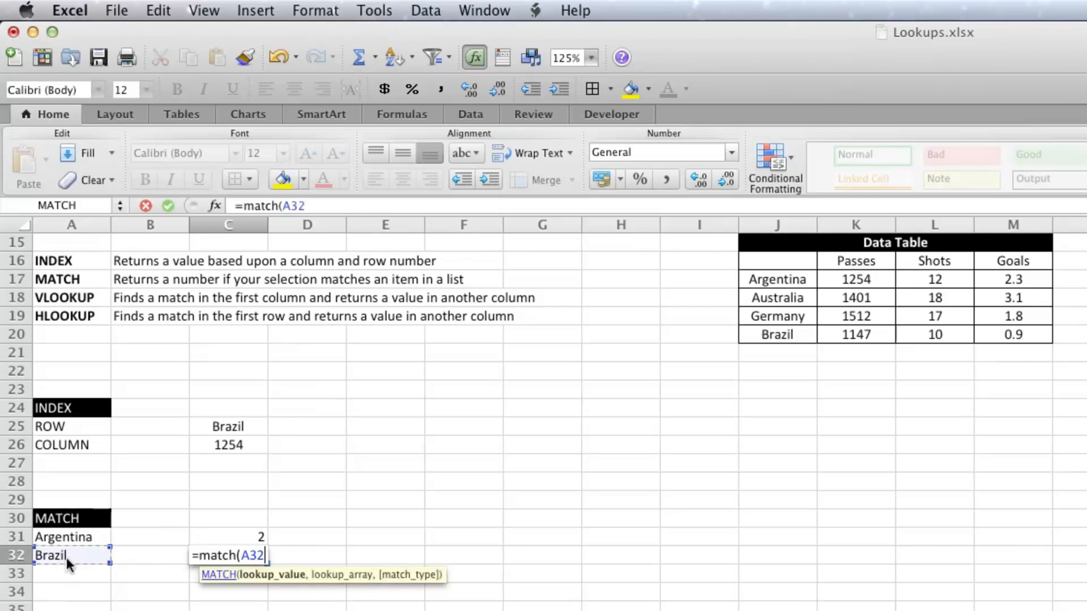
{"action": "type", "text": ","}
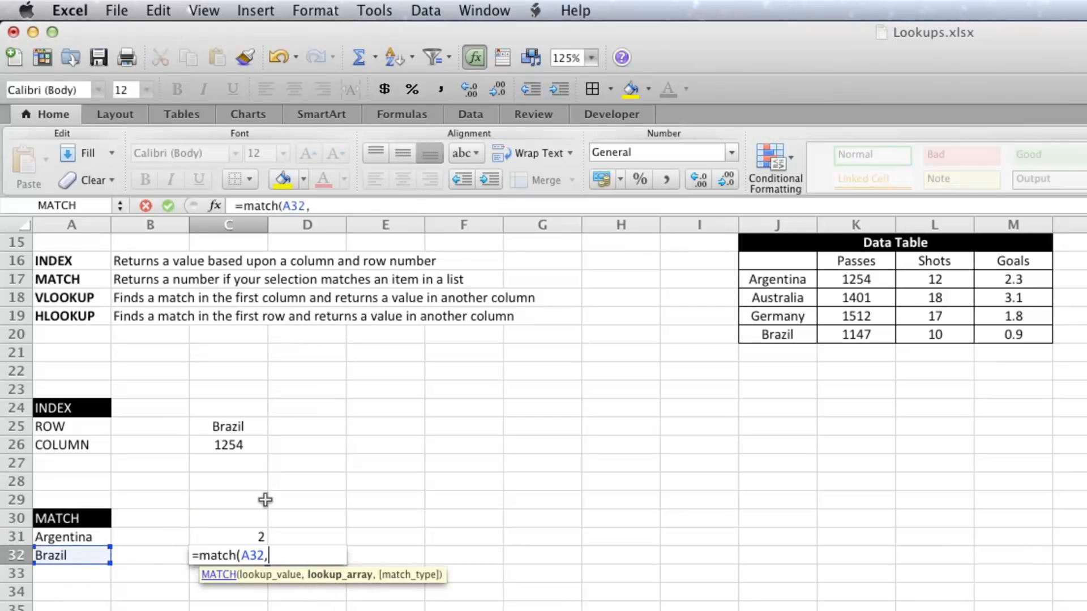
{"action": "left_click_drag", "start_coordinate": [777, 280], "coordinate": [776, 334]}
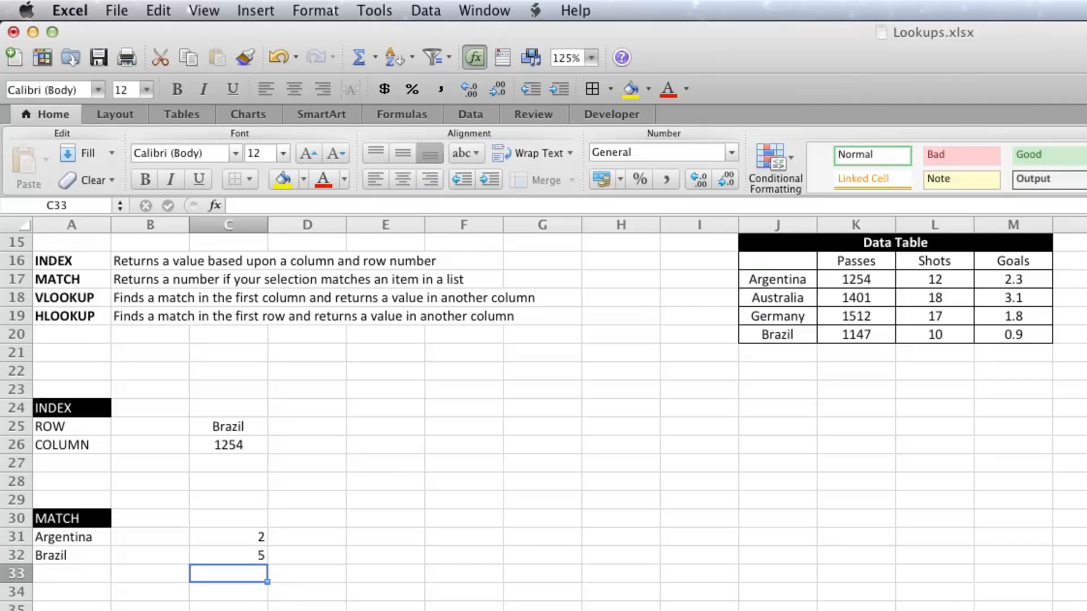
{"action": "mouse_move", "coordinate": [197, 549]}
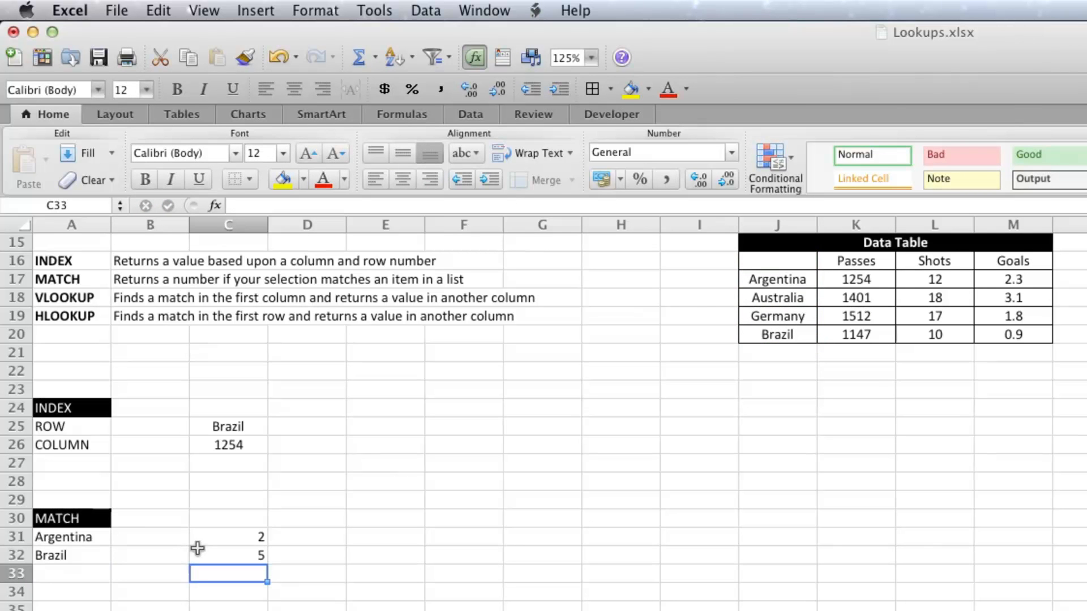
{"action": "left_click", "coordinate": [229, 537]}
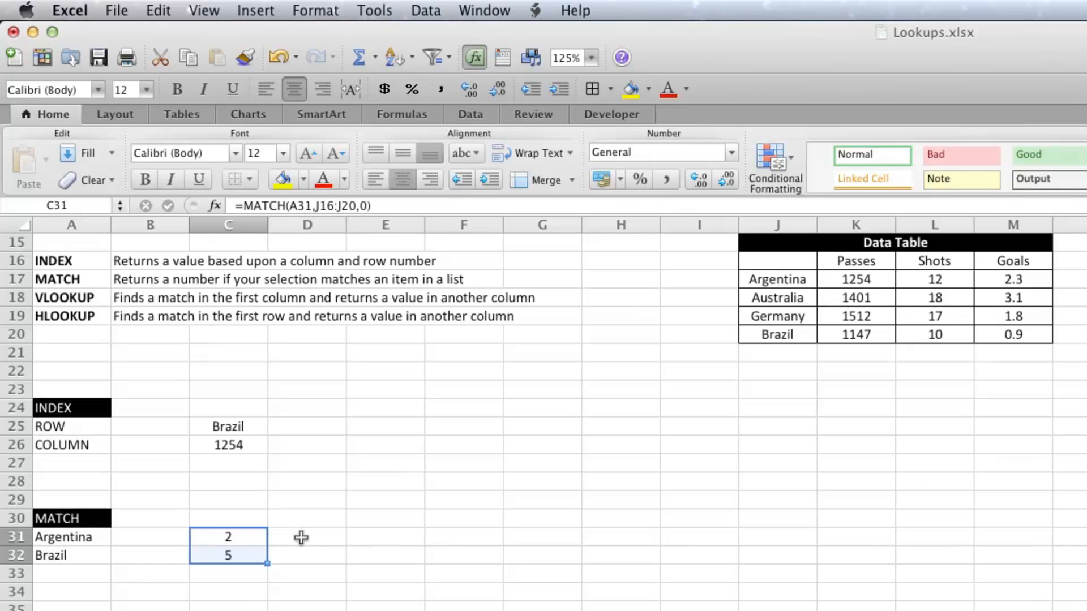
{"action": "mouse_move", "coordinate": [400, 491]}
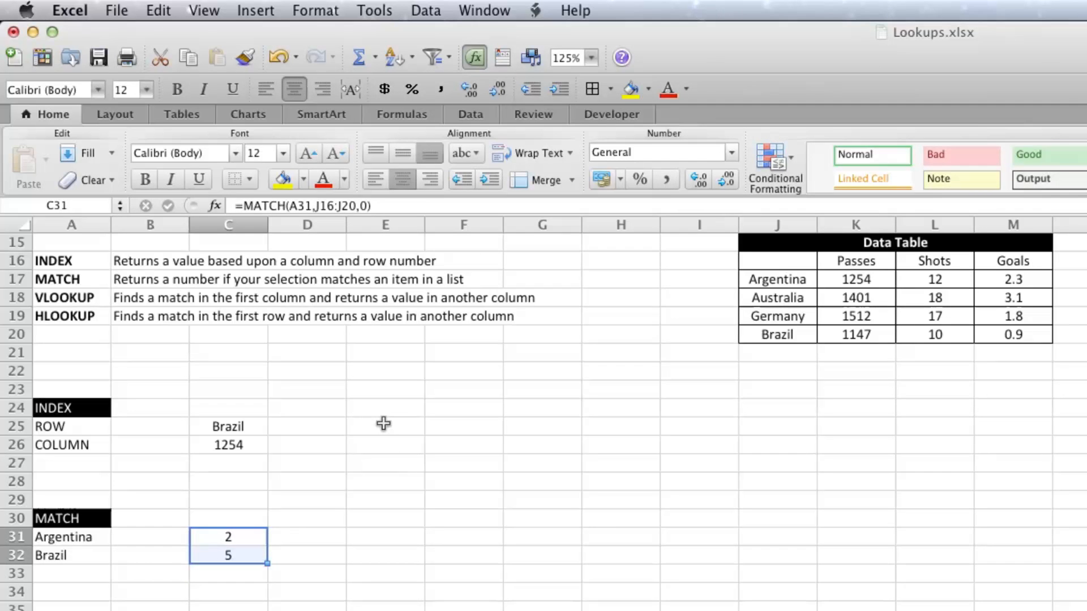
Step: Enter the lookup labels Argentina in E24 and Shots in E25
{"action": "left_click", "coordinate": [386, 407]}
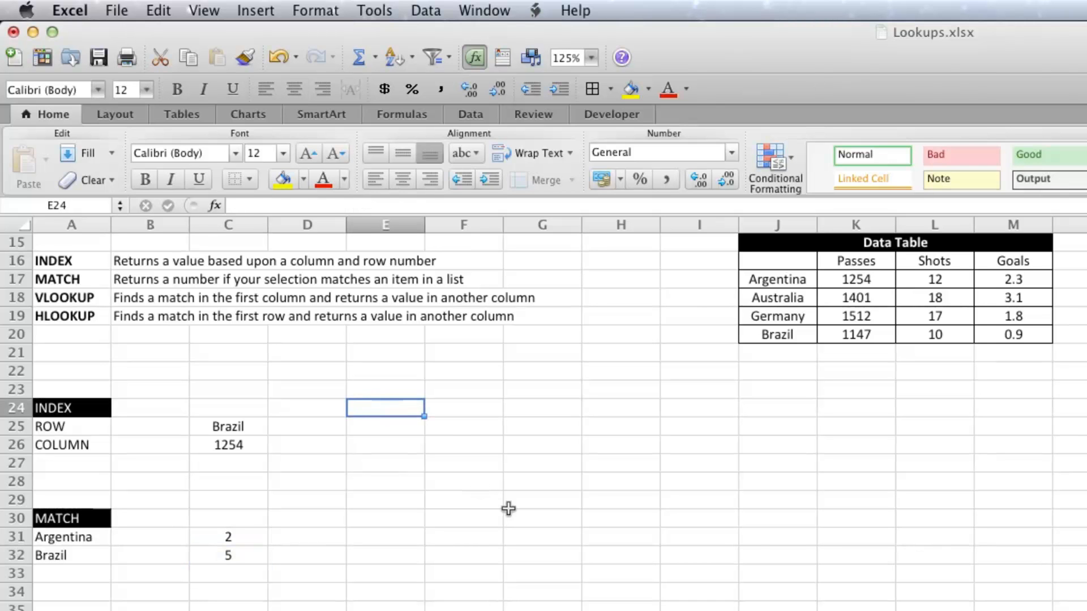
{"action": "type", "text": "Argentina"}
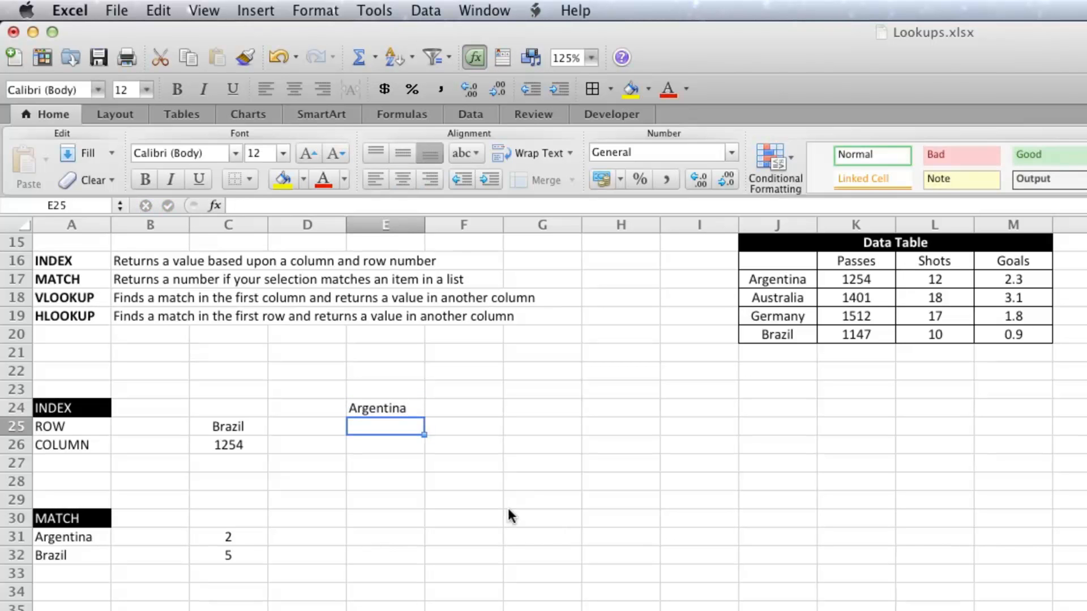
{"action": "type", "text": "Shots"}
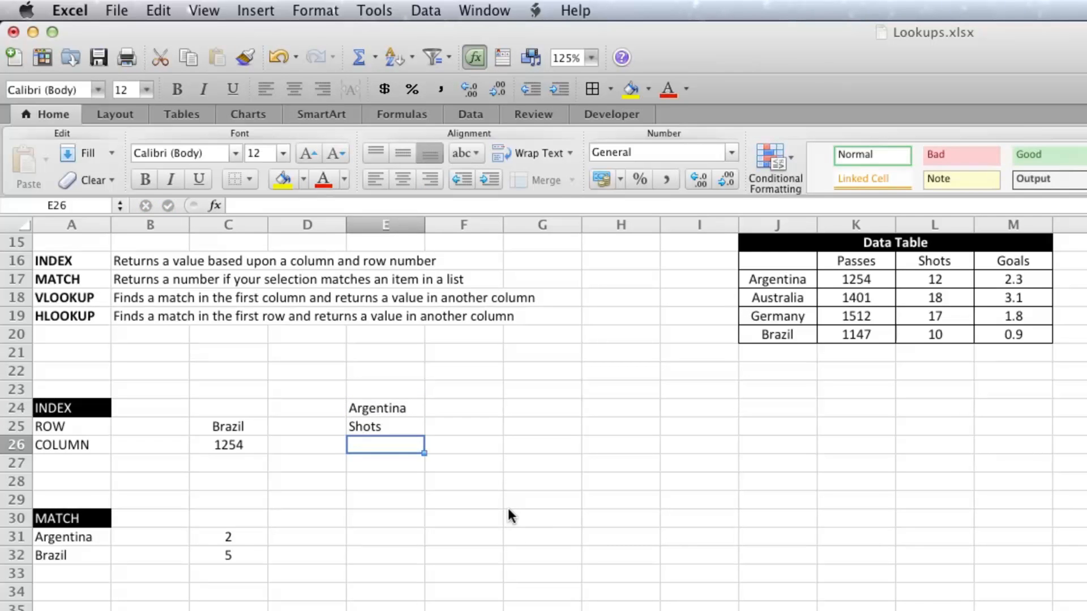
Step: Add MATCH formulas in F24 and F25 locating Argentina in J16:J20 and Shots in J16:M16
{"action": "left_click", "coordinate": [463, 407]}
{"action": "type", "text": "="}
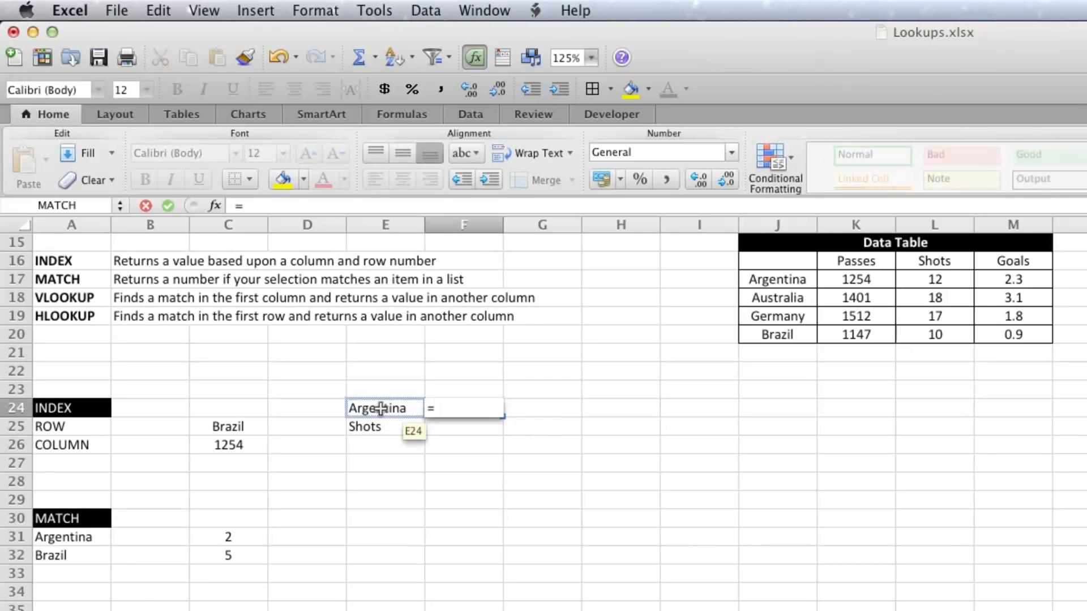
{"action": "type", "text": "matCH"}
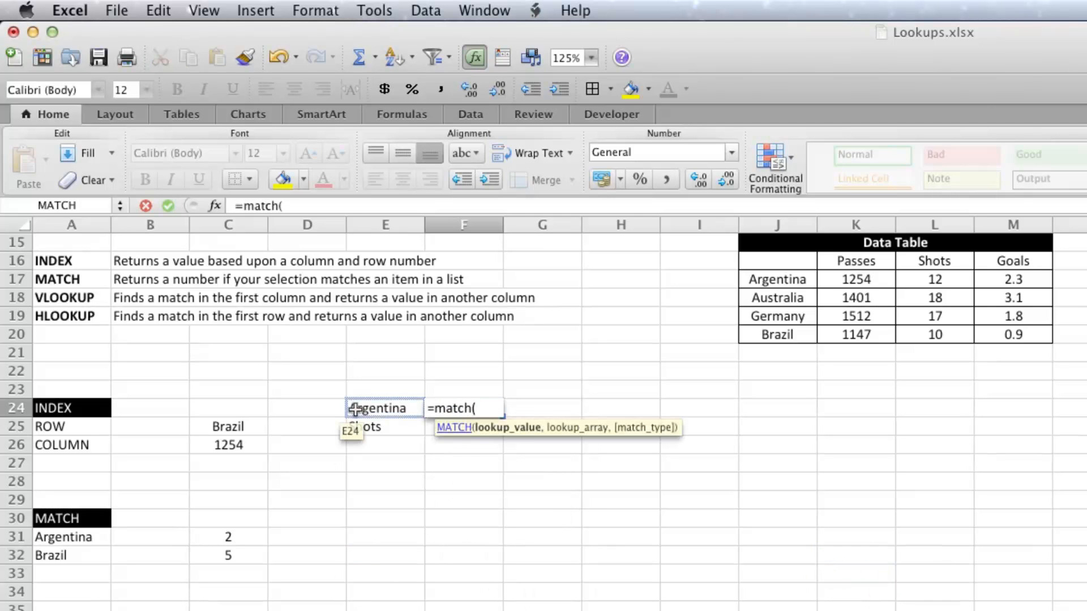
{"action": "left_click", "coordinate": [384, 407]}
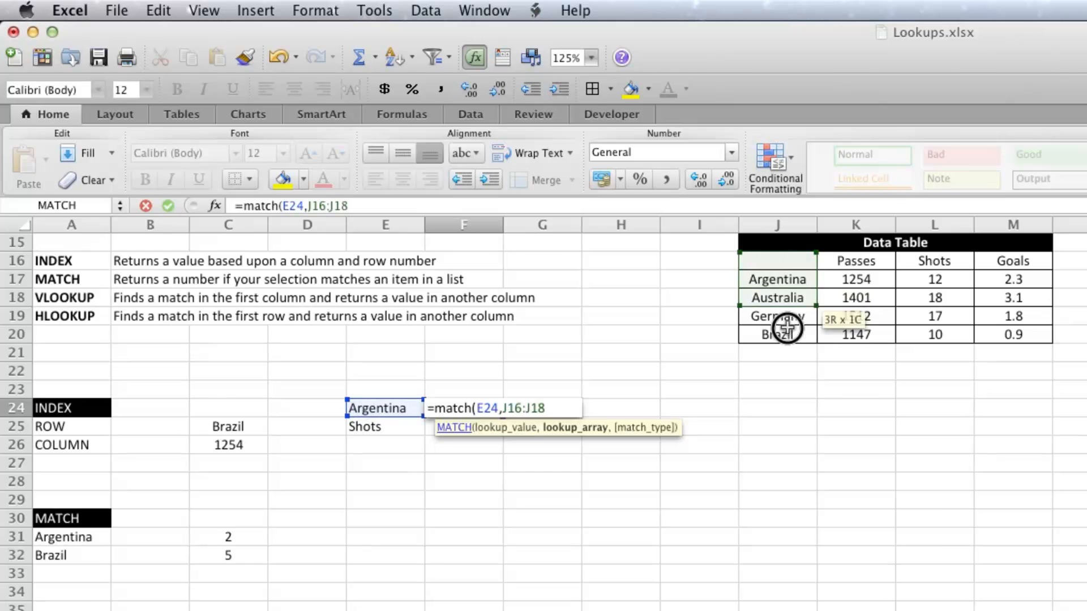
{"action": "left_click_drag", "start_coordinate": [777, 317], "coordinate": [778, 334]}
{"action": "type", "text": "=s"}
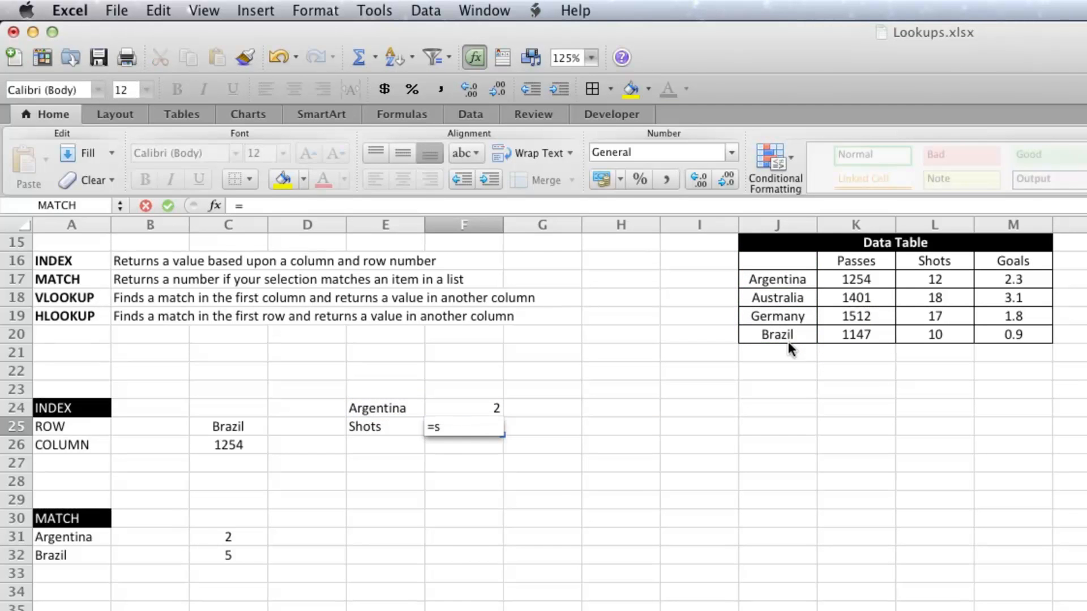
{"action": "type", "text": "ho"}
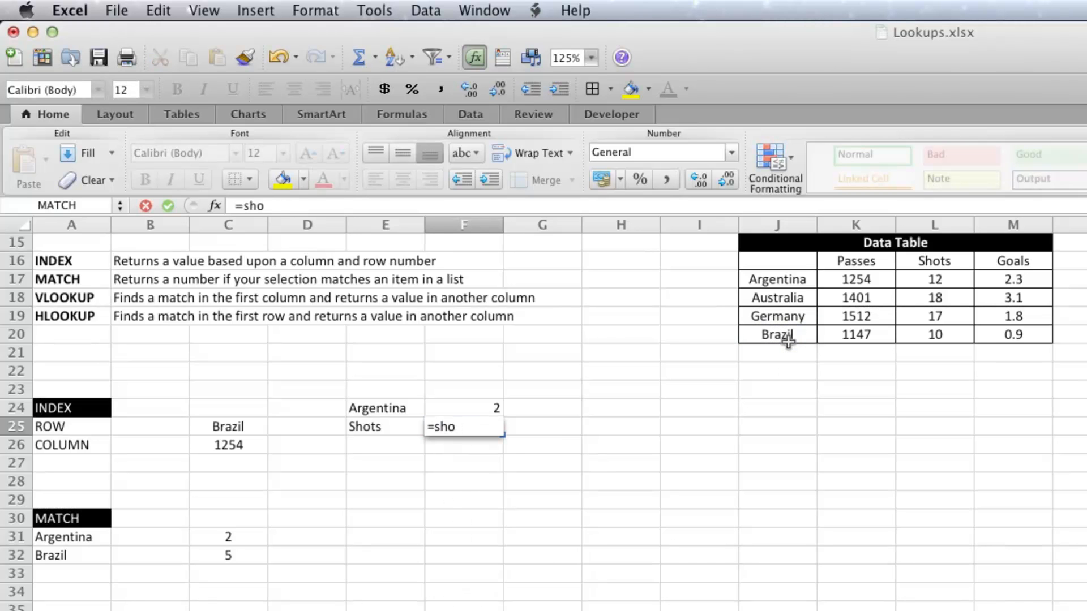
{"action": "type", "text": "match(E25,J16:M17"}
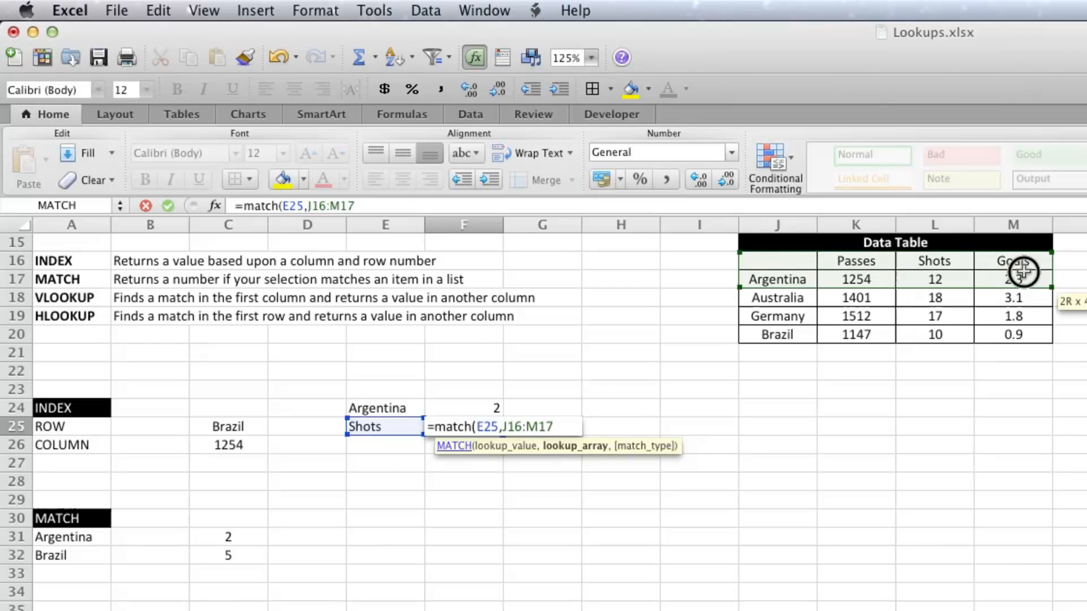
{"action": "left_click_drag", "start_coordinate": [1023, 279], "coordinate": [1022, 261]}
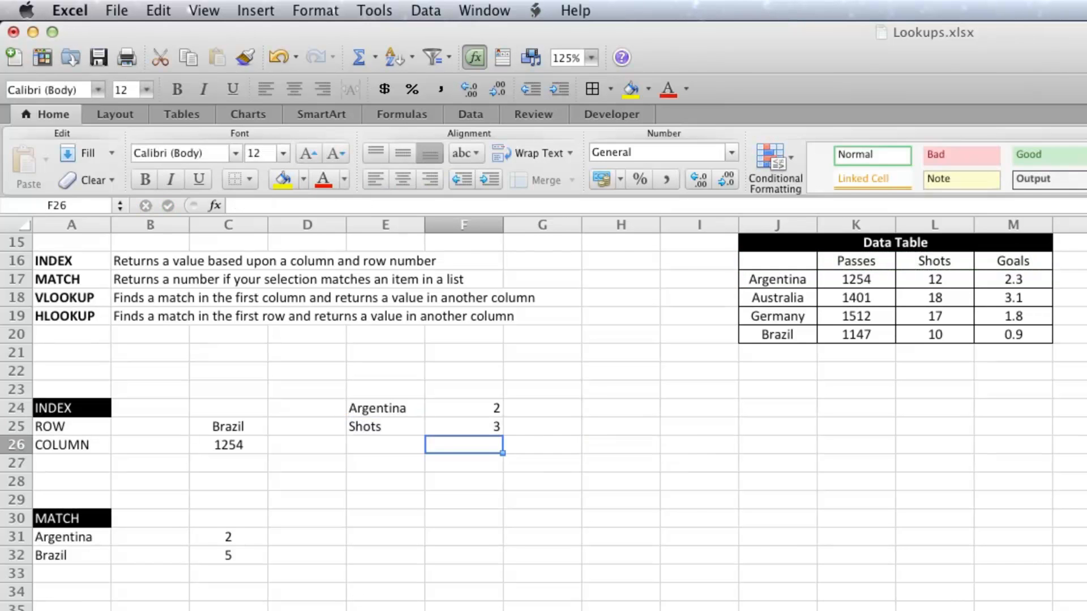
{"action": "mouse_move", "coordinate": [463, 453]}
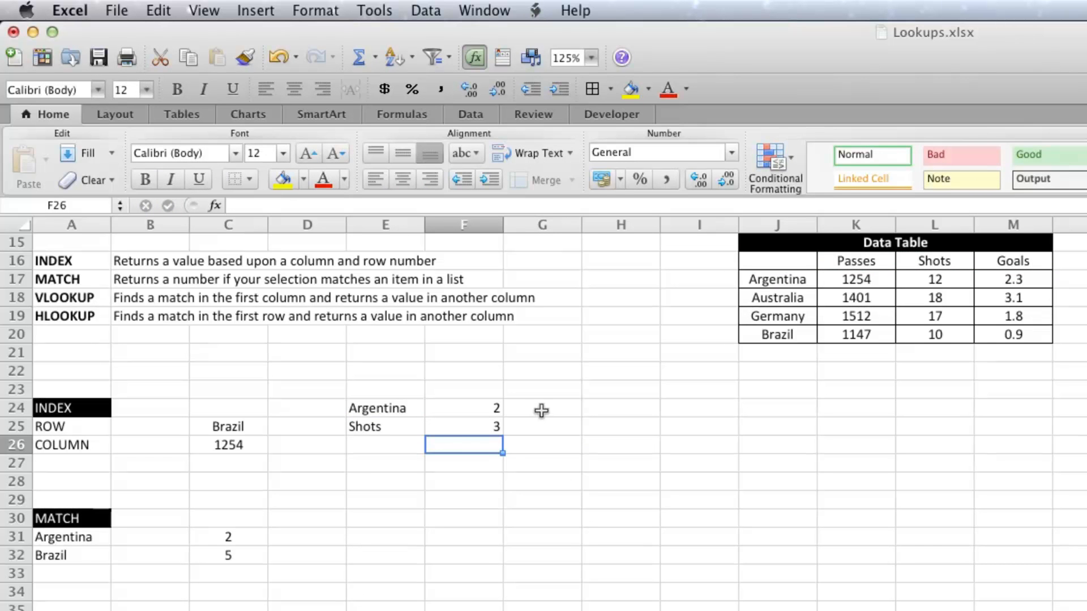
Step: In E27, enter =INDEX(J16:M20,F24,F25) to return Argentina's Shots, 12
{"action": "left_click", "coordinate": [385, 463]}
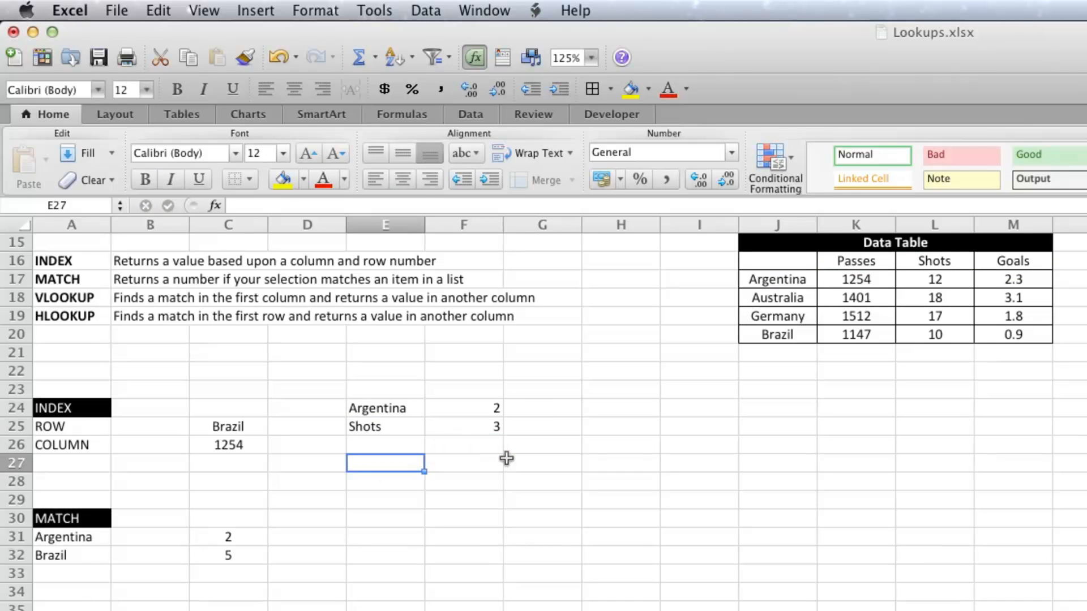
{"action": "type", "text": "=indeX"}
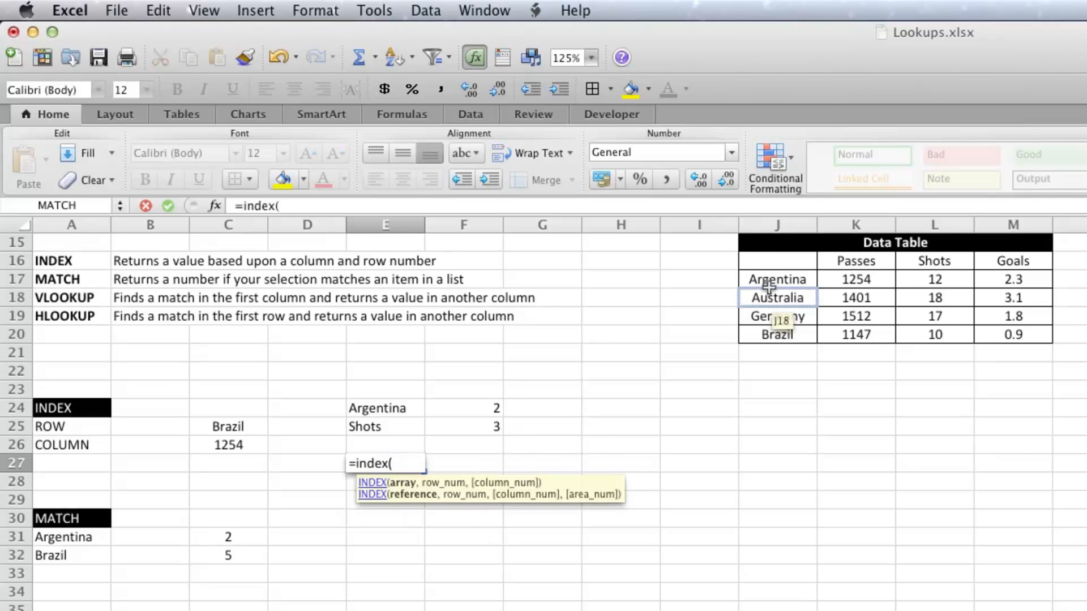
{"action": "left_click_drag", "start_coordinate": [776, 297], "coordinate": [1013, 334]}
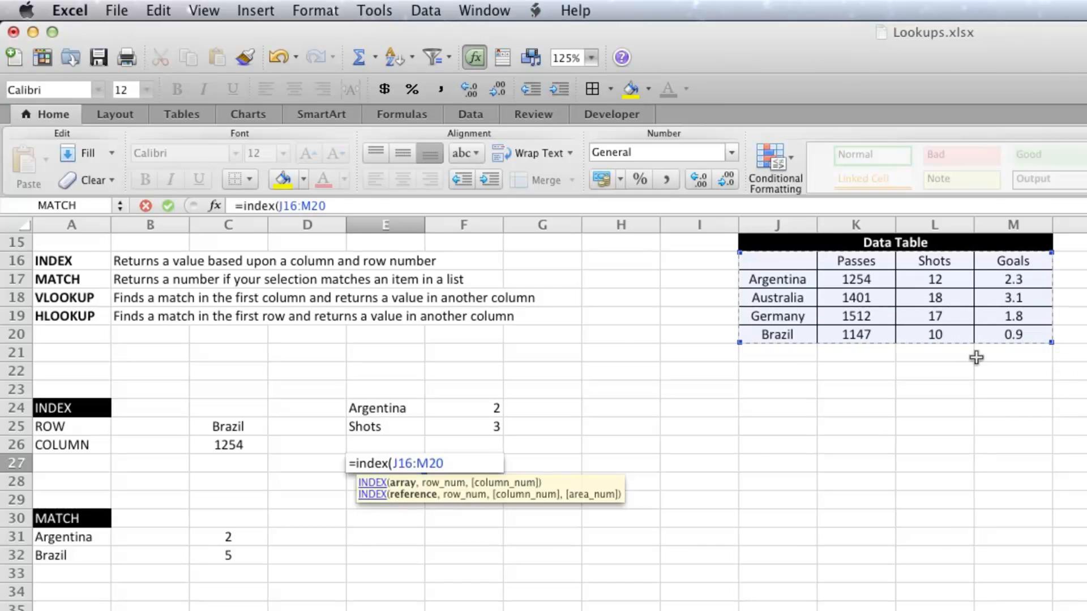
{"action": "type", "text": ","}
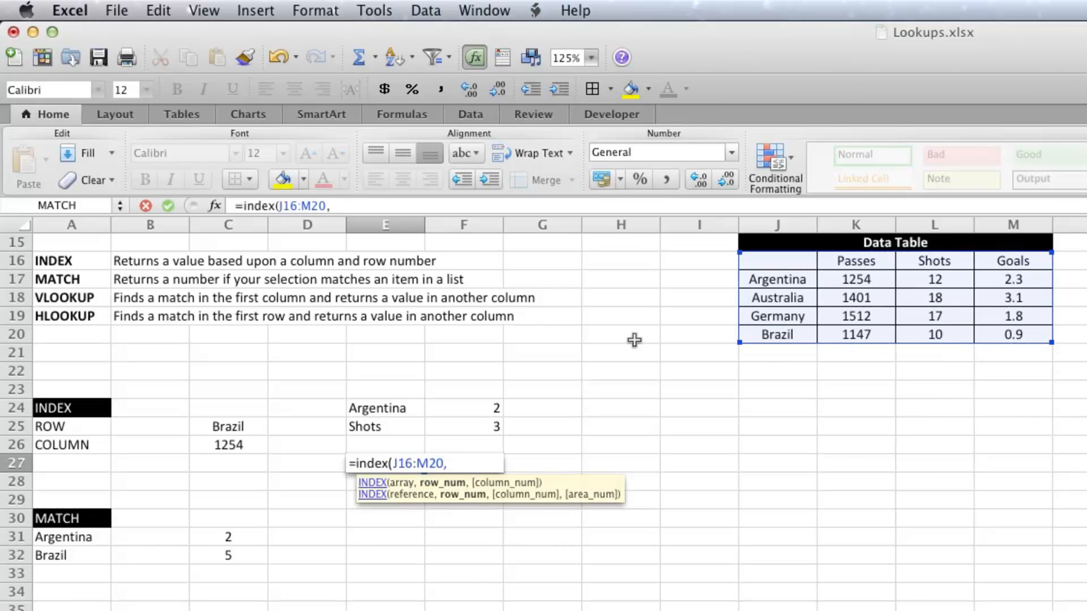
{"action": "left_click", "coordinate": [463, 408]}
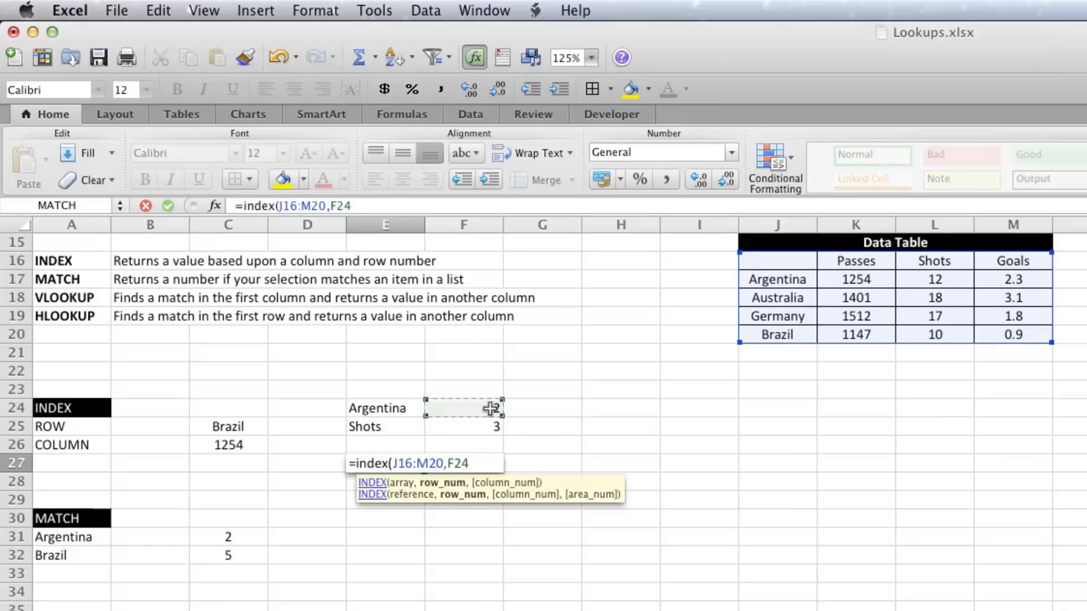
{"action": "type", "text": ","}
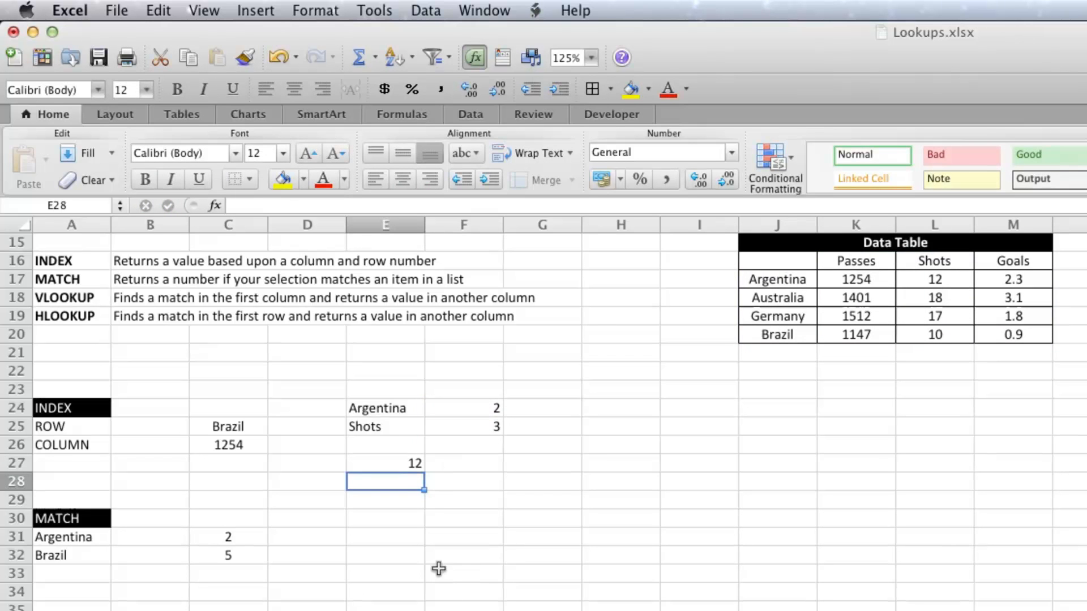
Step: Replace the lookup labels with Goals and Brazil, updating the INDEX result to 0.9
{"action": "left_click", "coordinate": [385, 426]}
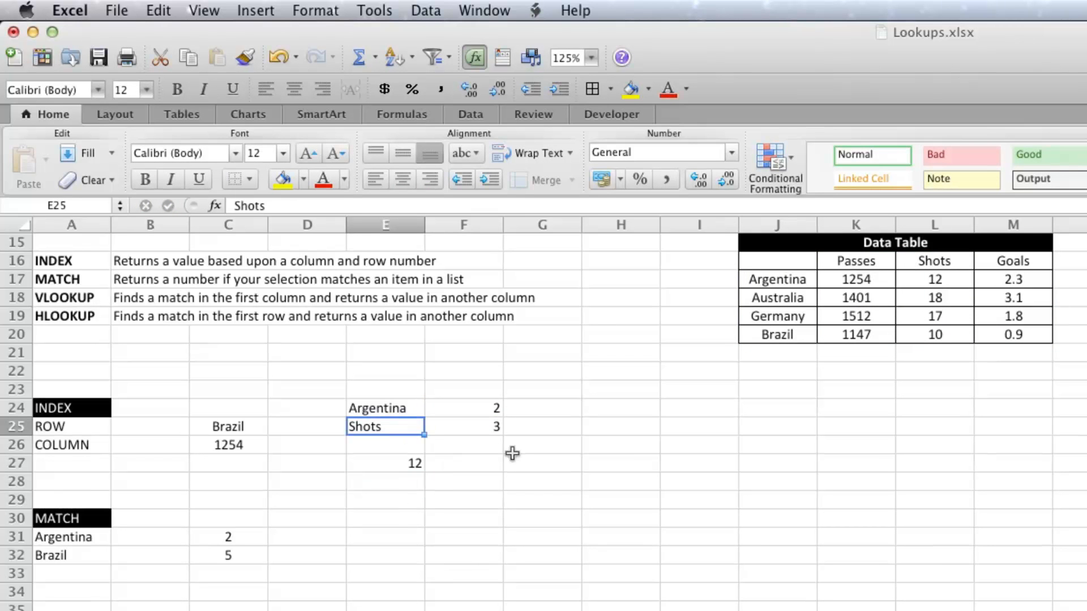
{"action": "type", "text": "Goals"}
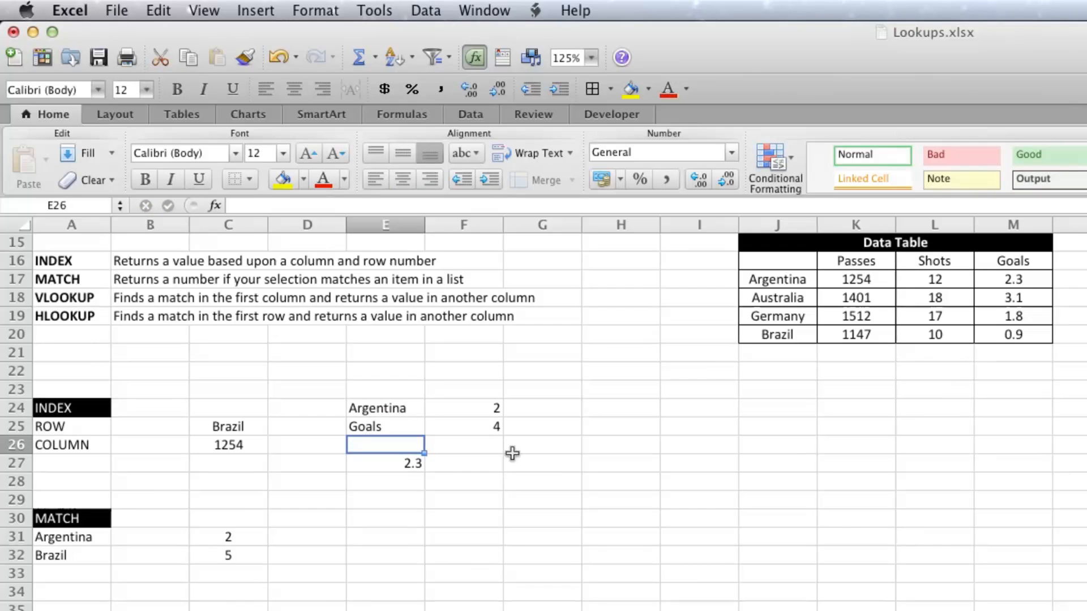
{"action": "left_click", "coordinate": [385, 408]}
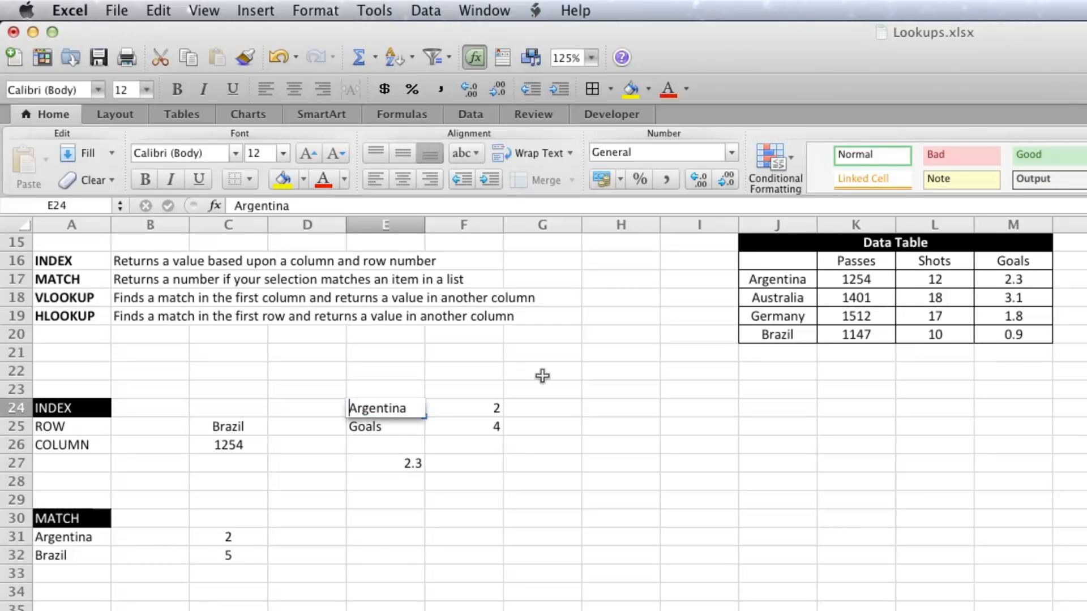
{"action": "type", "text": "BraZIL"}
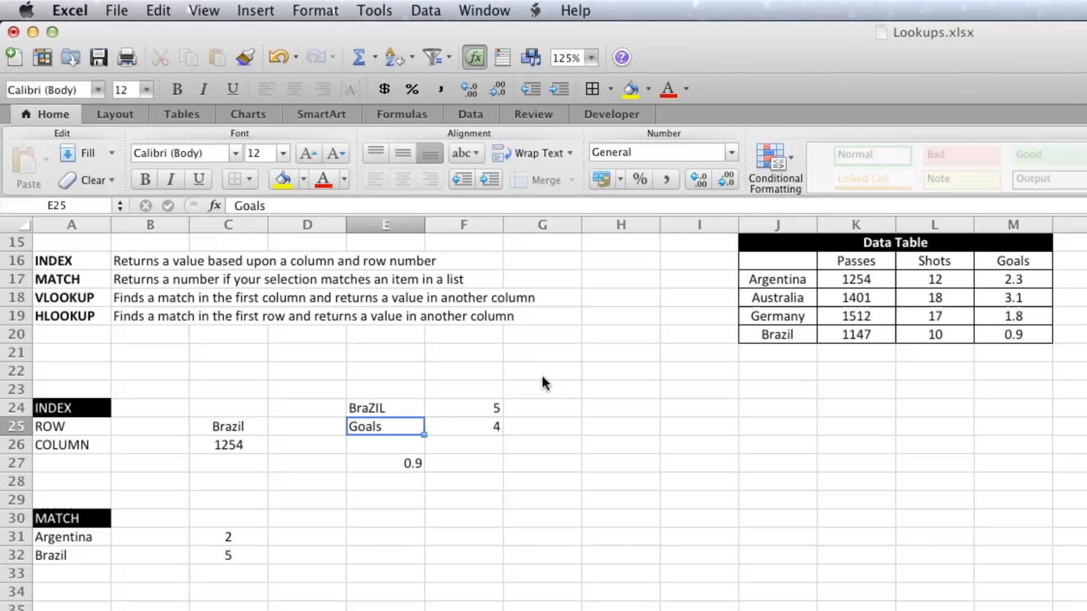
{"action": "left_click", "coordinate": [385, 408]}
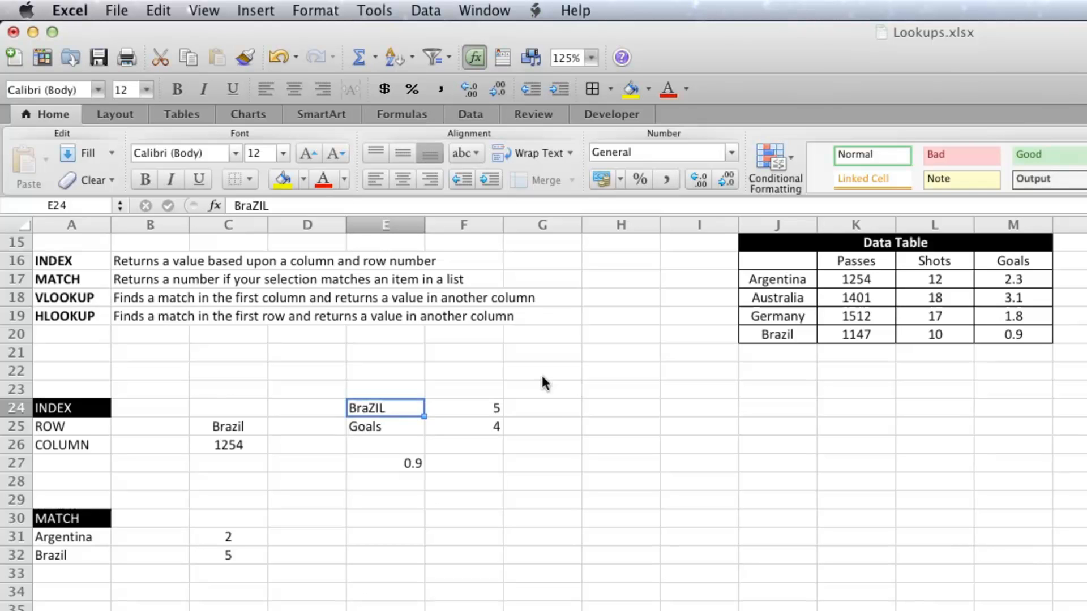
{"action": "left_click", "coordinate": [542, 408]}
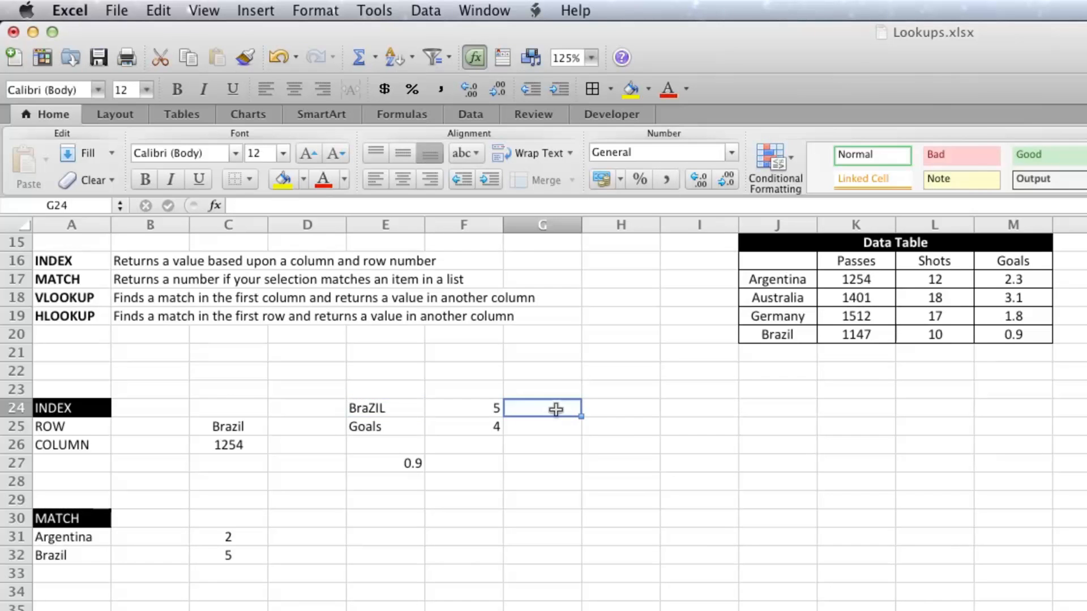
{"action": "mouse_move", "coordinate": [592, 408]}
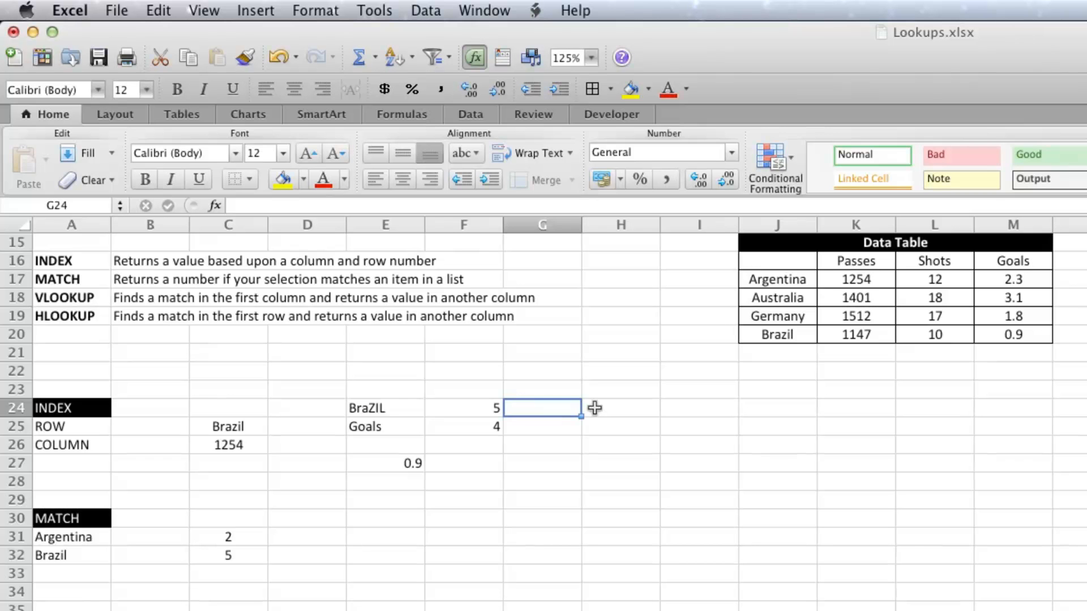
Step: Add list data validation to E24 sourced from J17:J20, then choose Argentina
{"action": "left_click", "coordinate": [385, 407]}
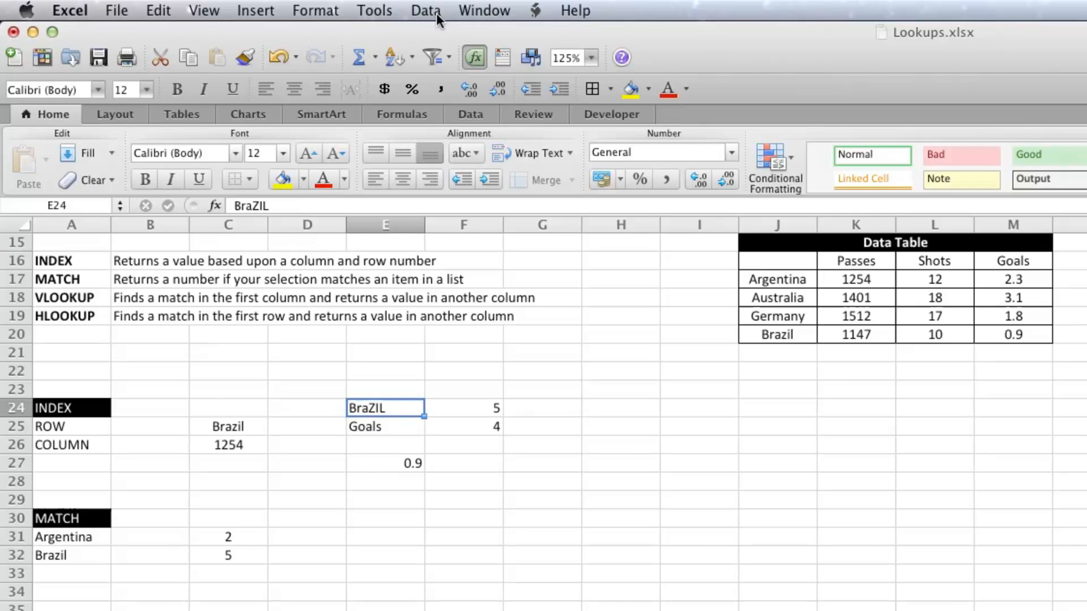
{"action": "left_click", "coordinate": [470, 114]}
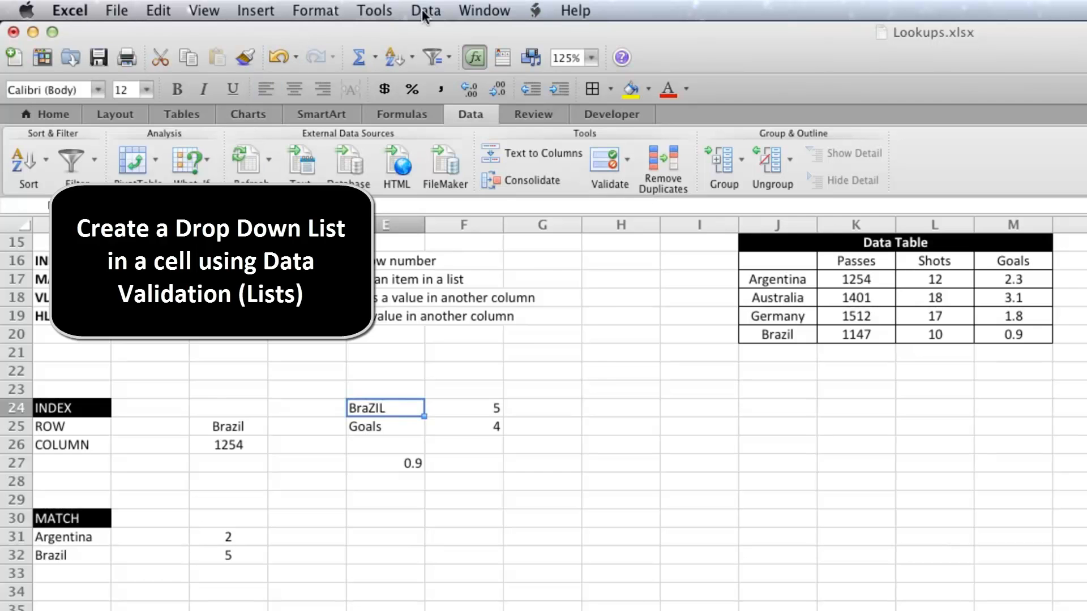
{"action": "left_click", "coordinate": [426, 11]}
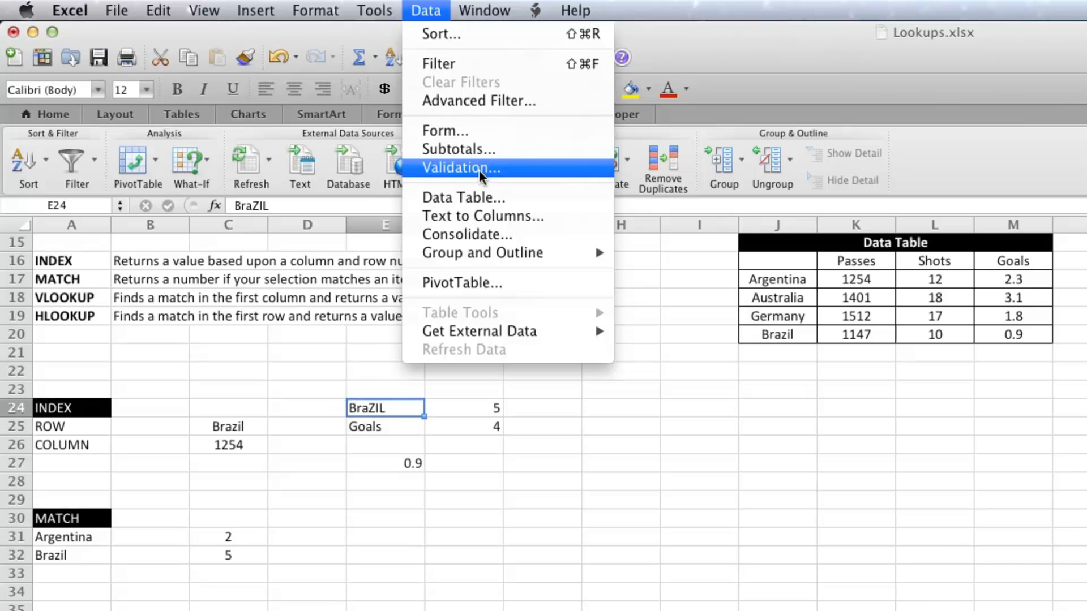
{"action": "left_click", "coordinate": [461, 168]}
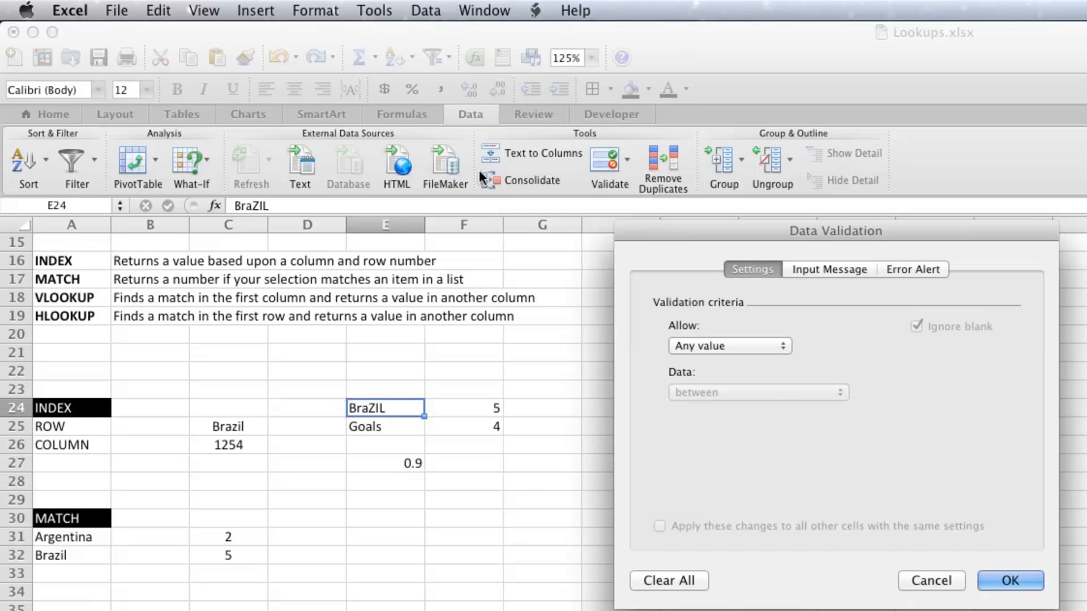
{"action": "left_click", "coordinate": [728, 346]}
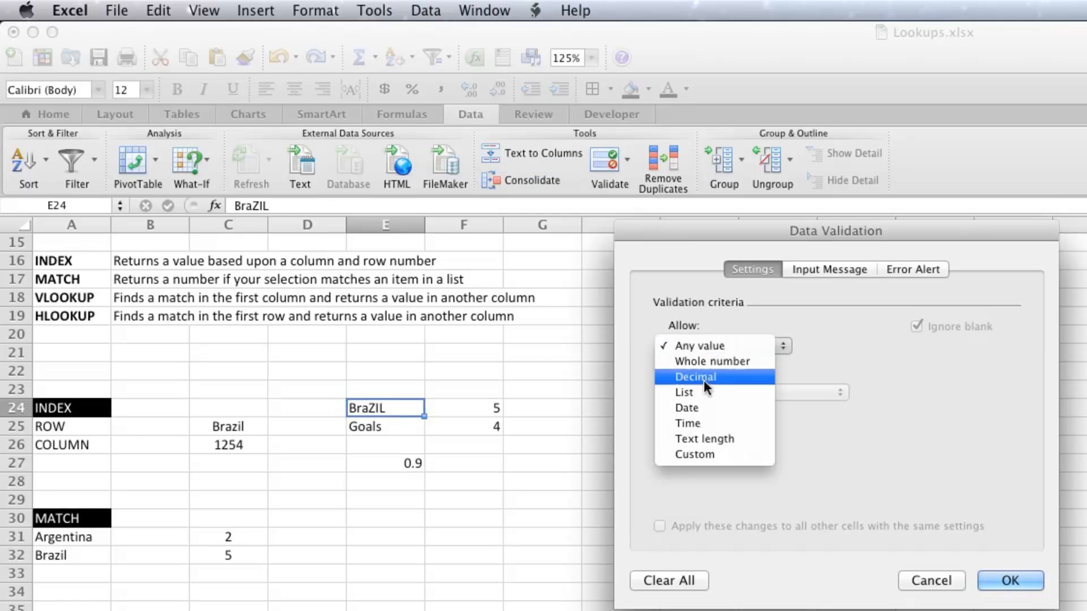
{"action": "left_click", "coordinate": [683, 393]}
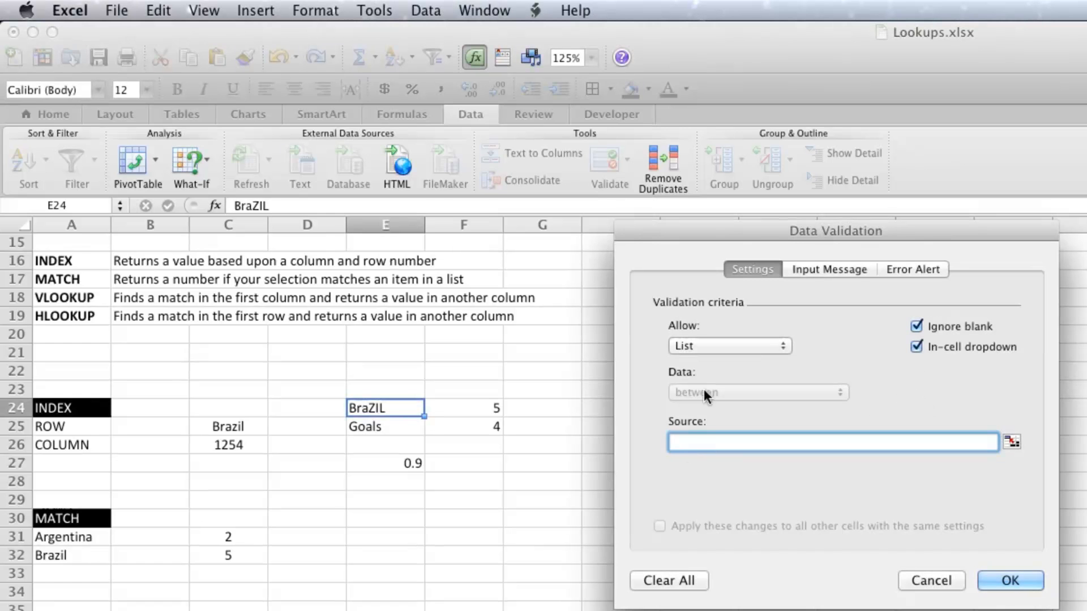
{"action": "mouse_move", "coordinate": [666, 241]}
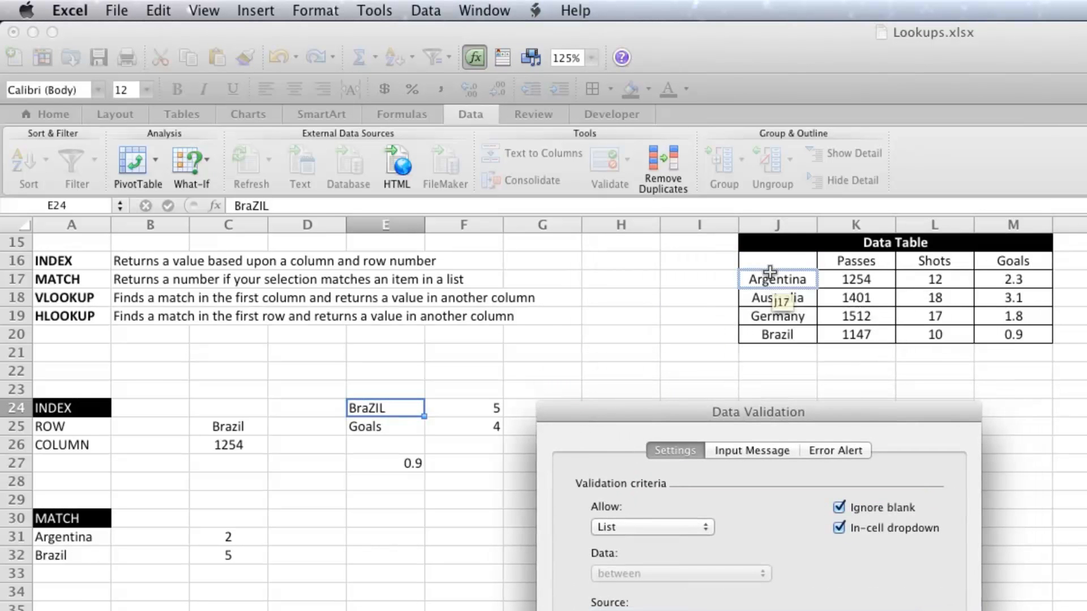
{"action": "left_click_drag", "start_coordinate": [776, 279], "coordinate": [776, 335]}
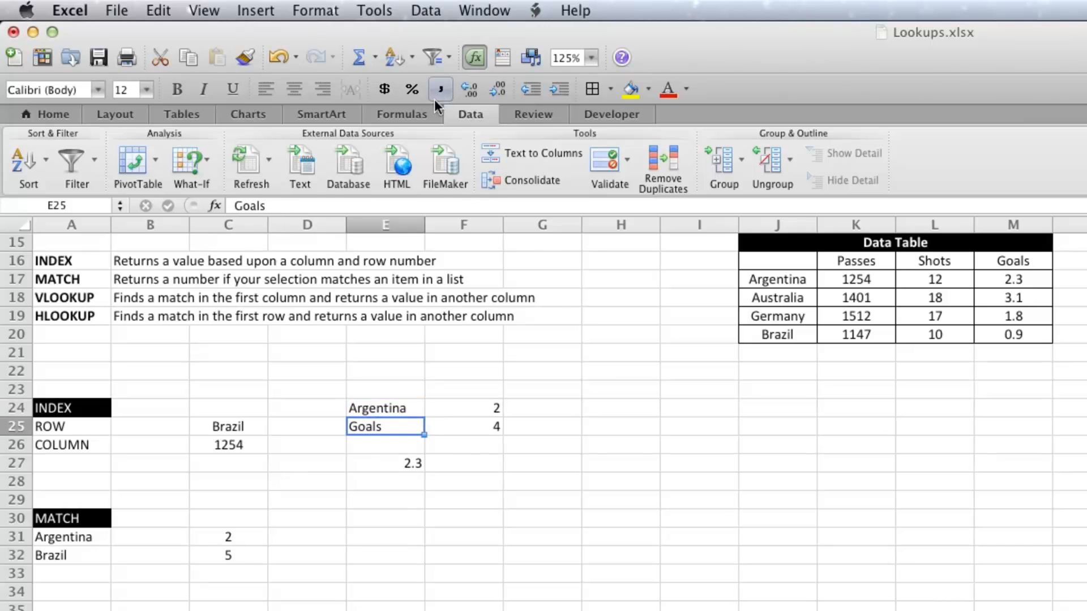
Step: Add list data validation to E25 with source $J$16:$M$16, then choose Shots
{"action": "left_click", "coordinate": [426, 10]}
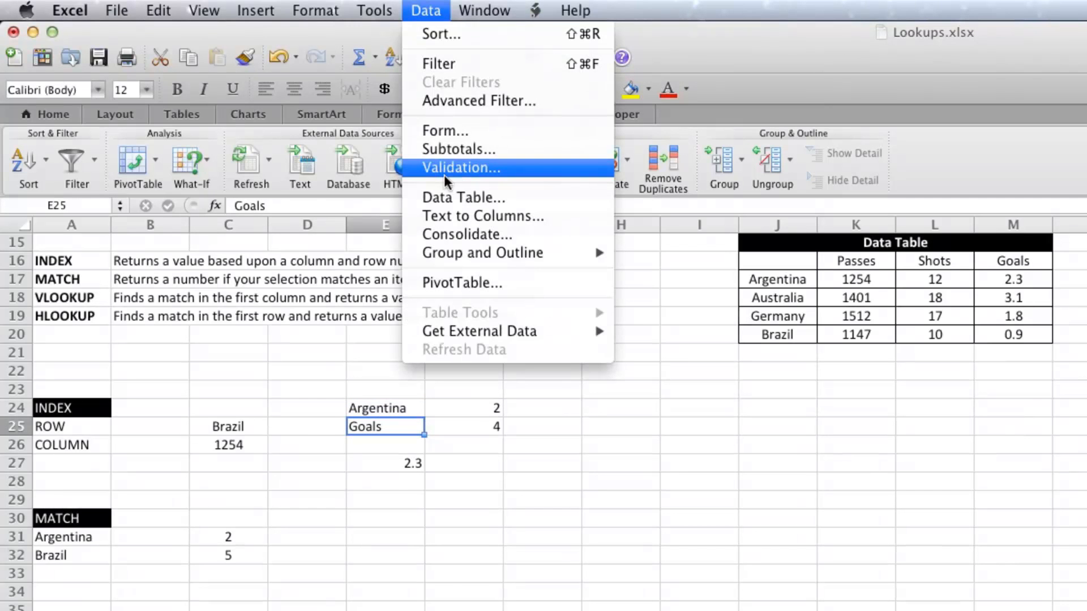
{"action": "left_click", "coordinate": [459, 167]}
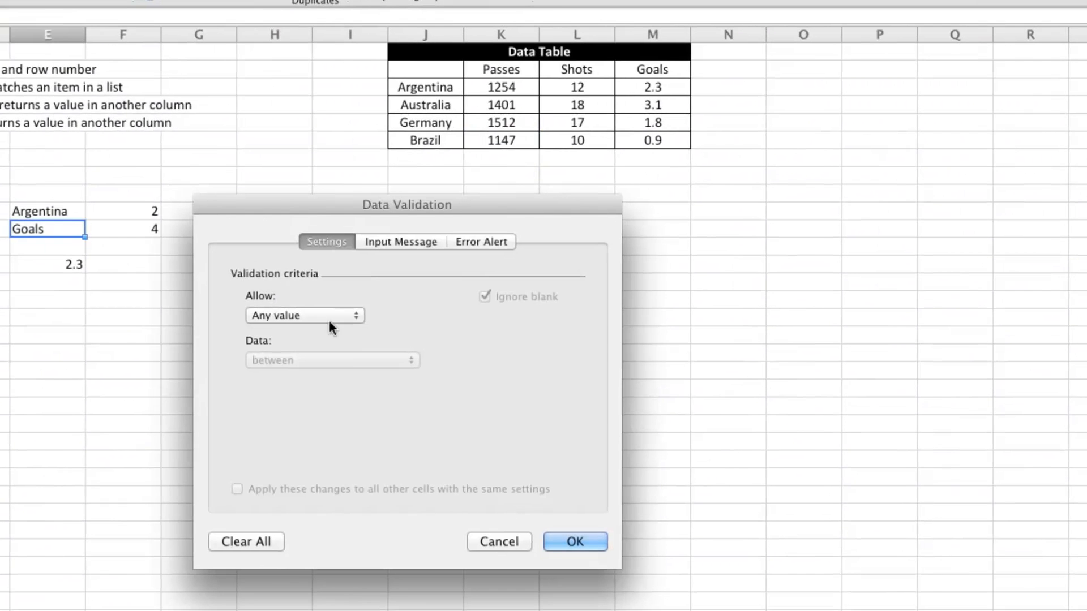
{"action": "left_click", "coordinate": [304, 315]}
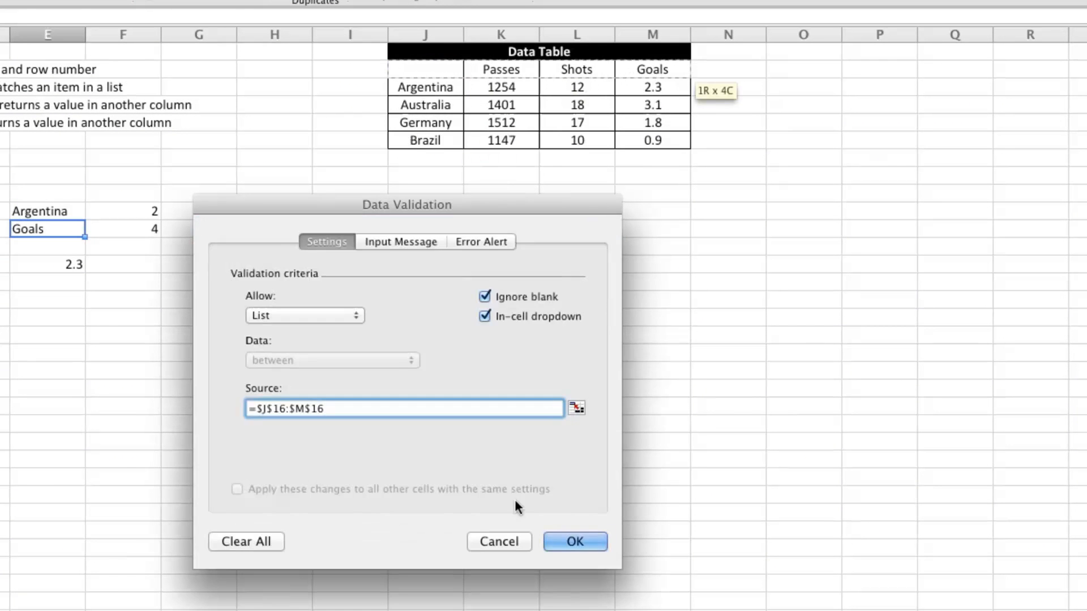
{"action": "left_click", "coordinate": [573, 541]}
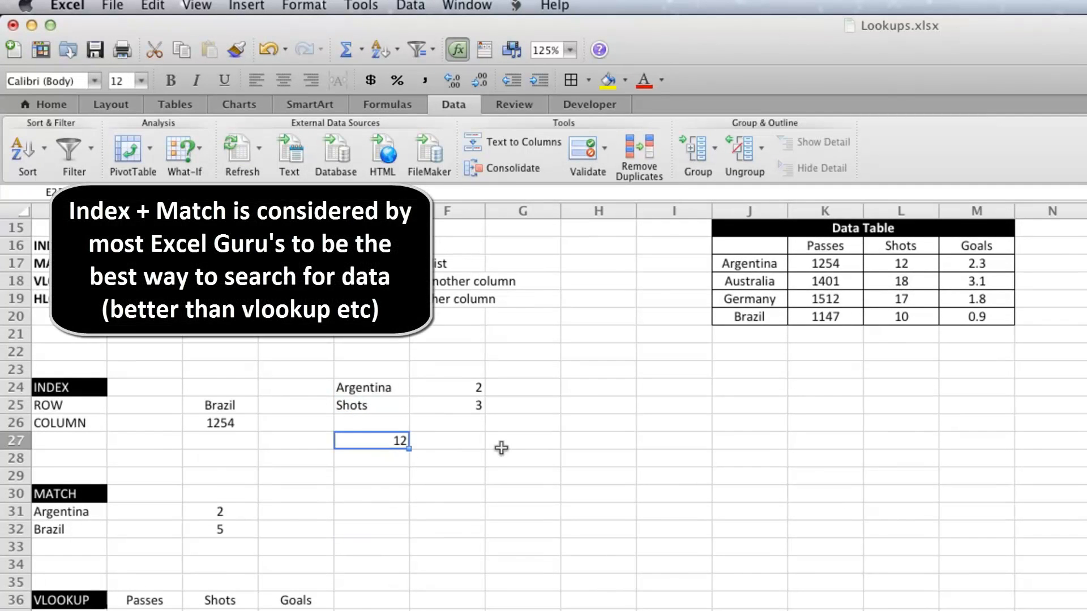
Step: Pick Germany in the E24 dropdown and Goals in E25, so INDEX returns 1.8
{"action": "left_click", "coordinate": [416, 387]}
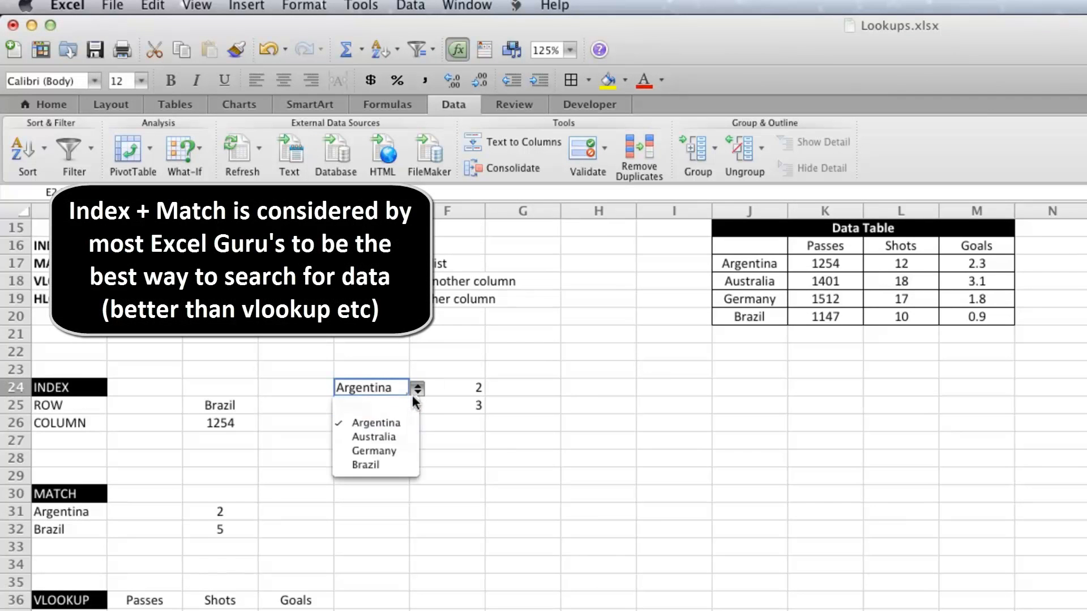
{"action": "left_click", "coordinate": [373, 450]}
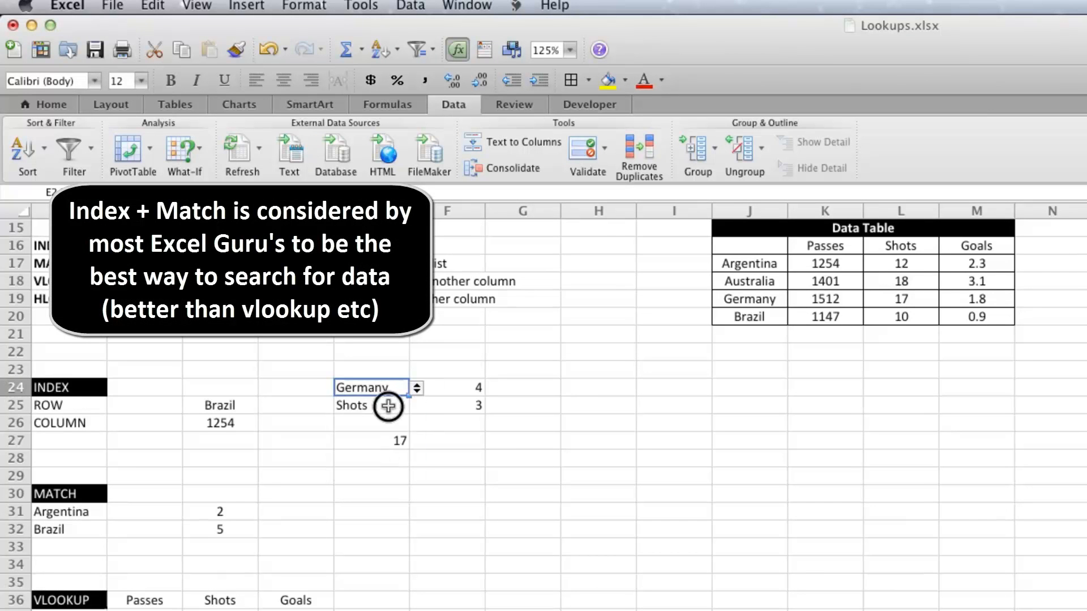
{"action": "left_click", "coordinate": [416, 406]}
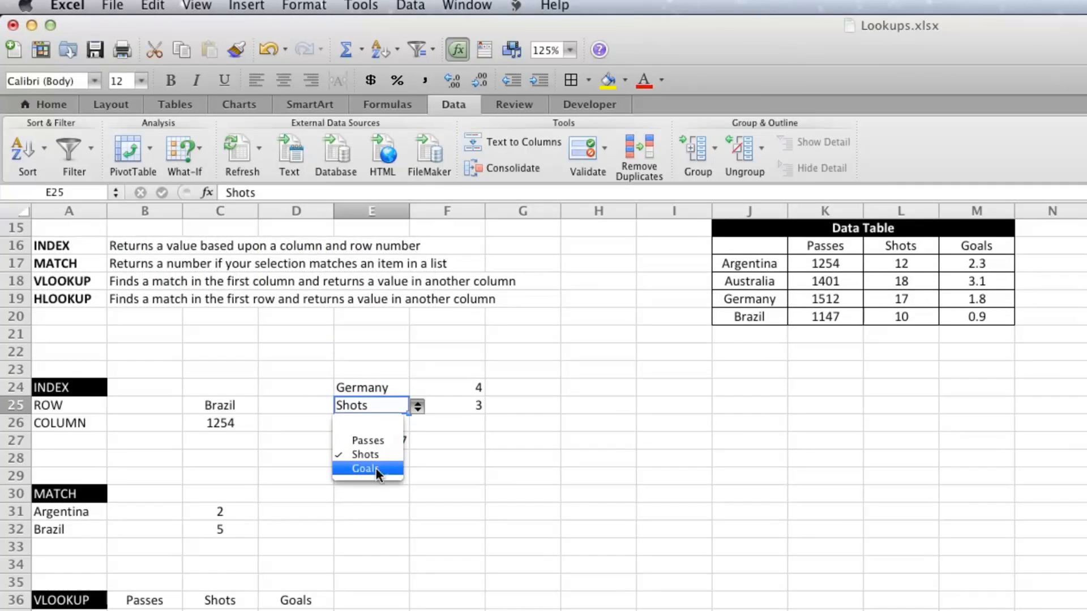
{"action": "left_click", "coordinate": [365, 469]}
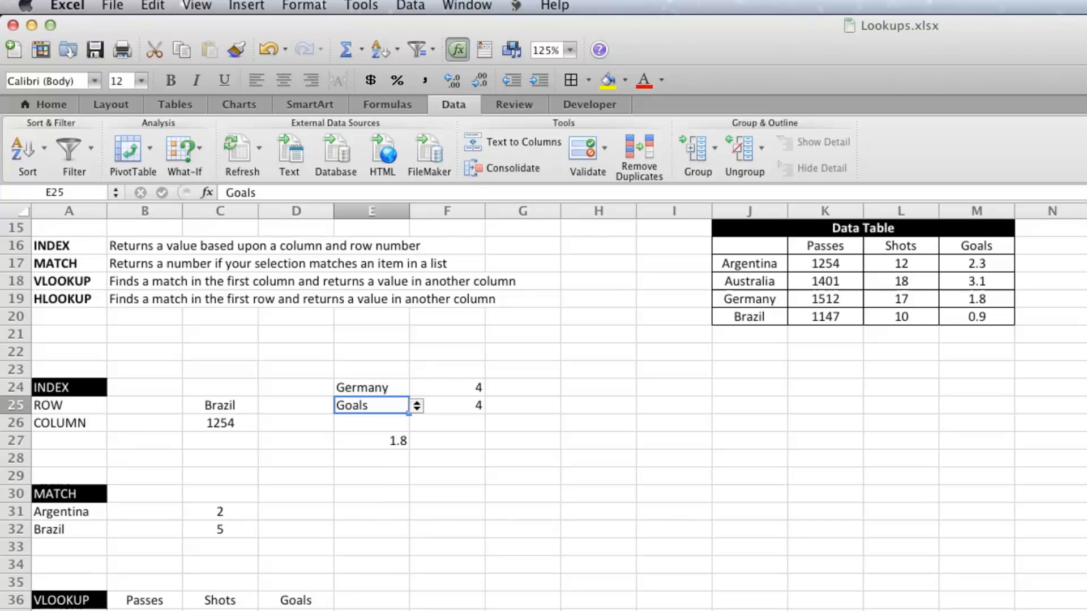
{"action": "mouse_move", "coordinate": [554, 596]}
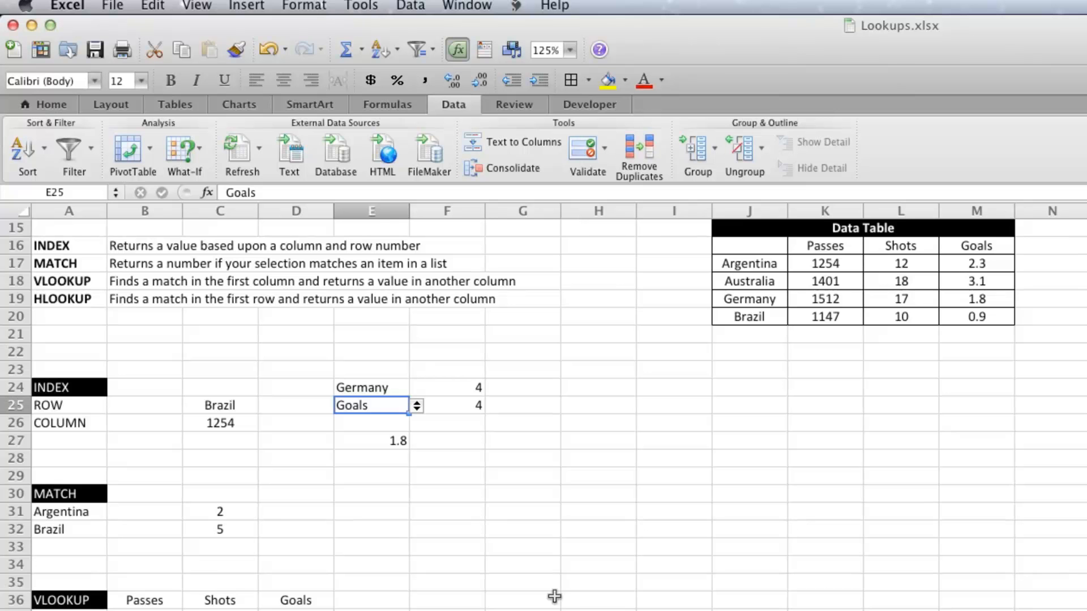
Step: Scroll down to the VLOOKUP table and select Argentina's Passes cell B37
{"action": "scroll", "scroll_direction": "down", "scroll_amount": 3}
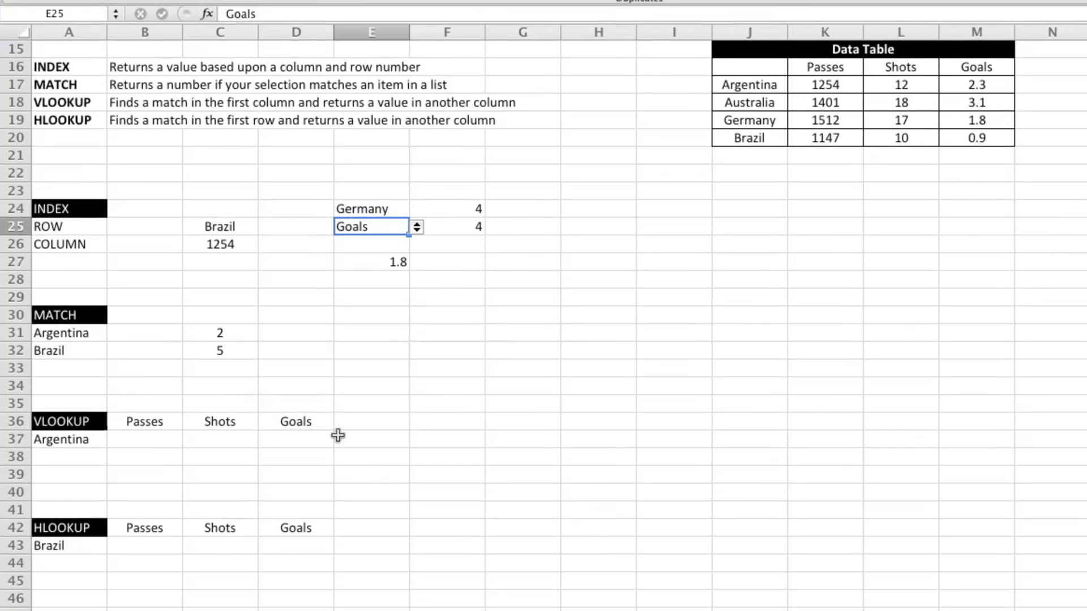
{"action": "left_click", "coordinate": [144, 417]}
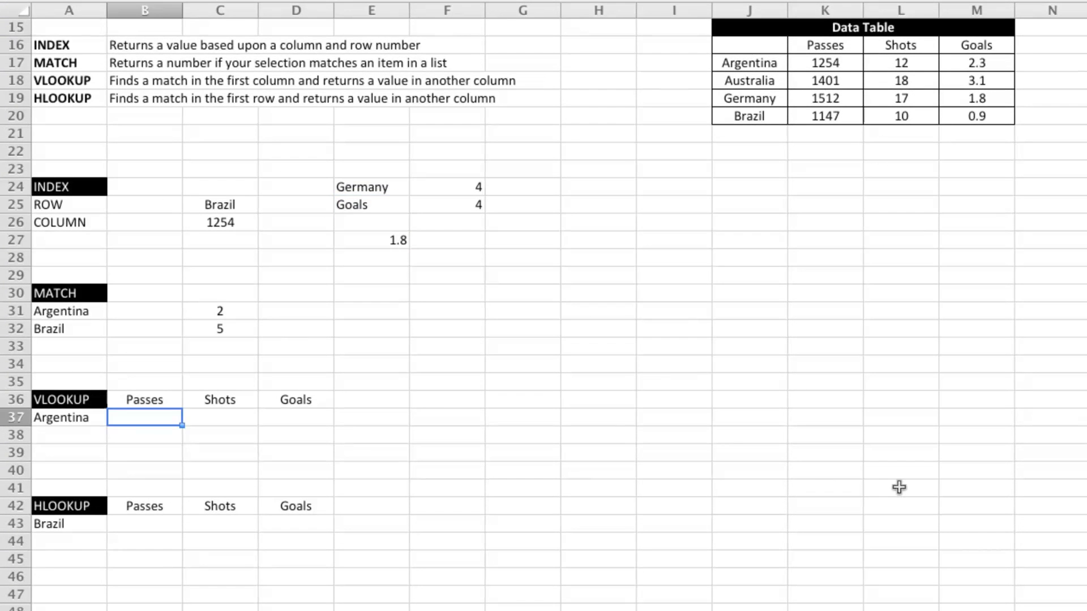
{"action": "mouse_move", "coordinate": [861, 437]}
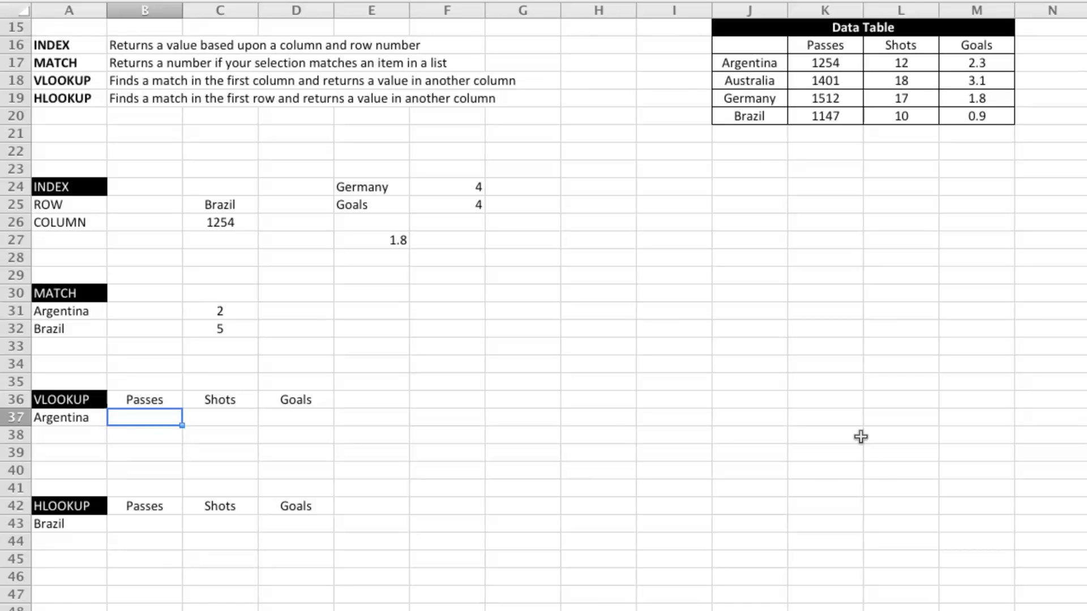
{"action": "mouse_move", "coordinate": [756, 63]}
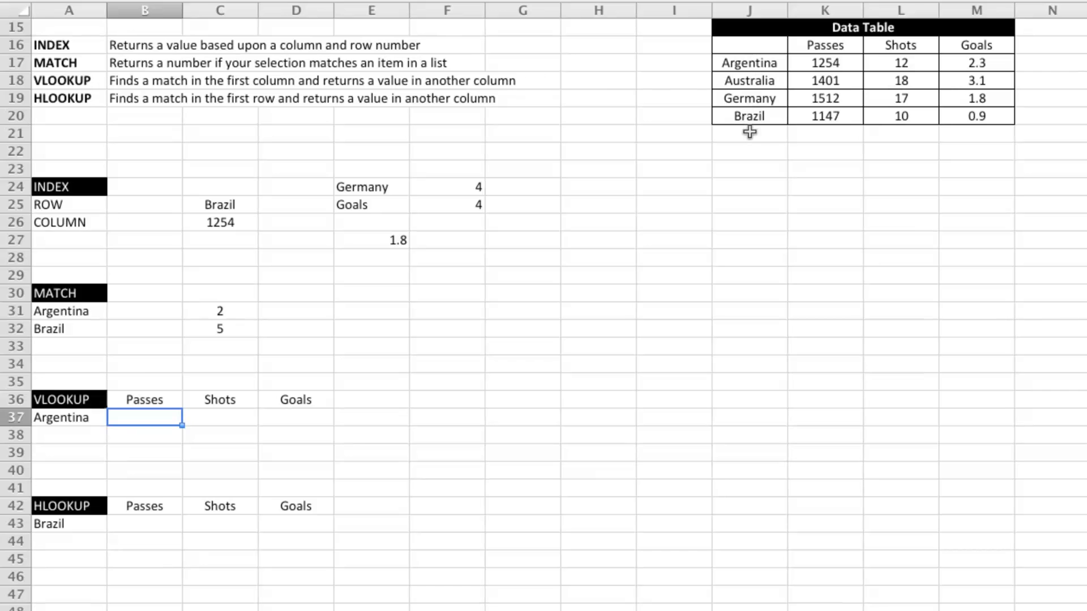
{"action": "mouse_move", "coordinate": [98, 442]}
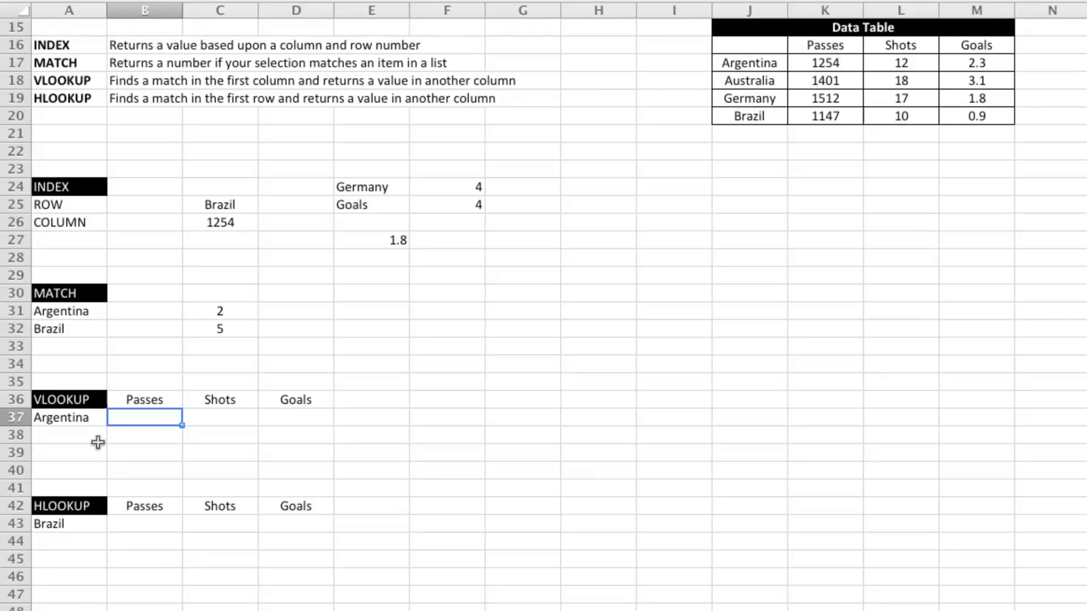
{"action": "mouse_move", "coordinate": [742, 63]}
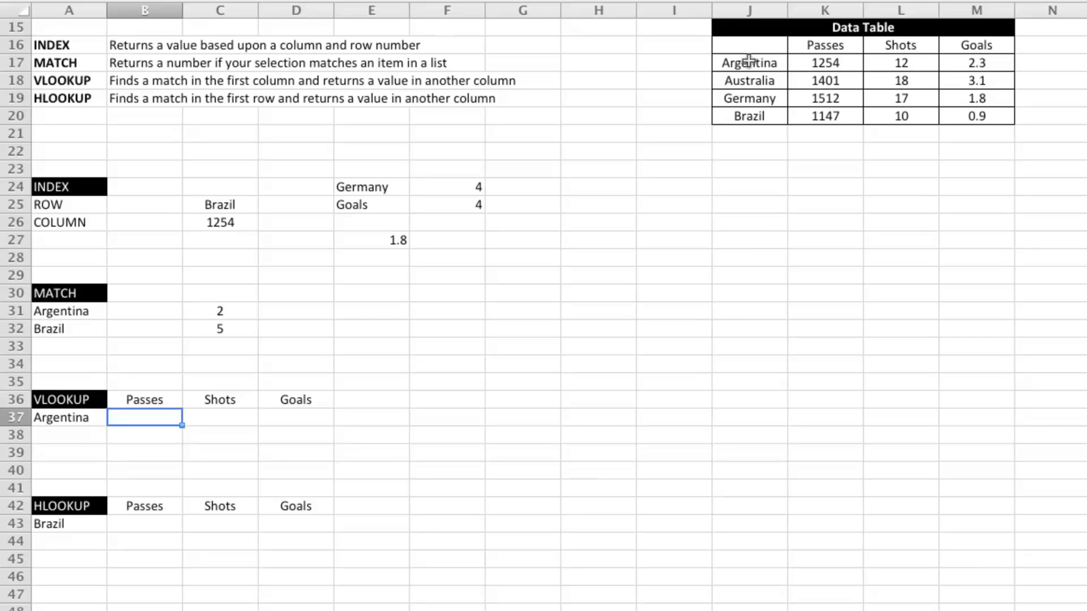
{"action": "mouse_move", "coordinate": [976, 69]}
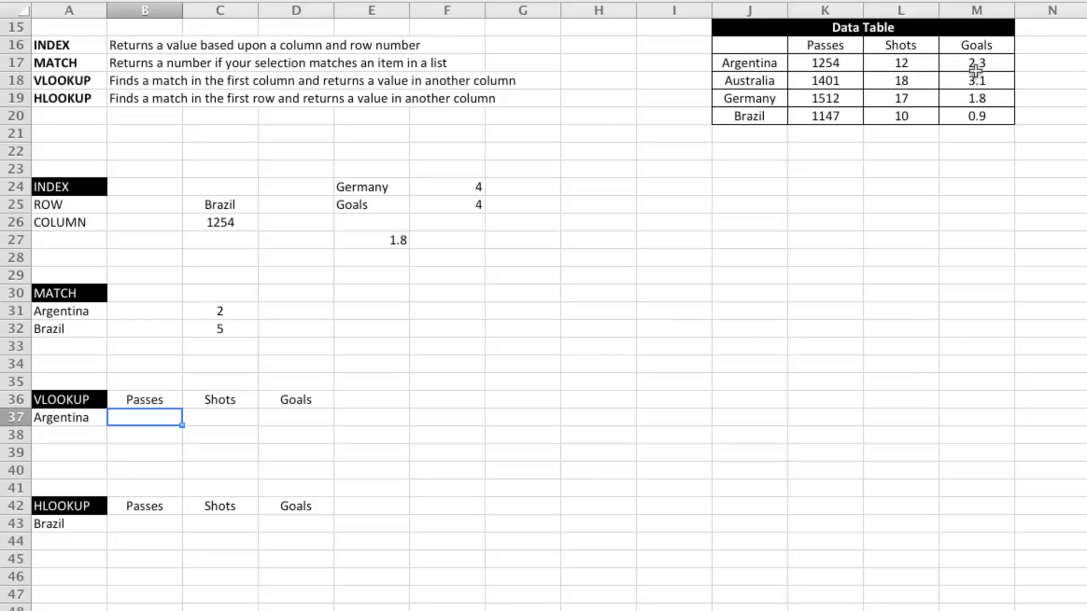
{"action": "mouse_move", "coordinate": [364, 490]}
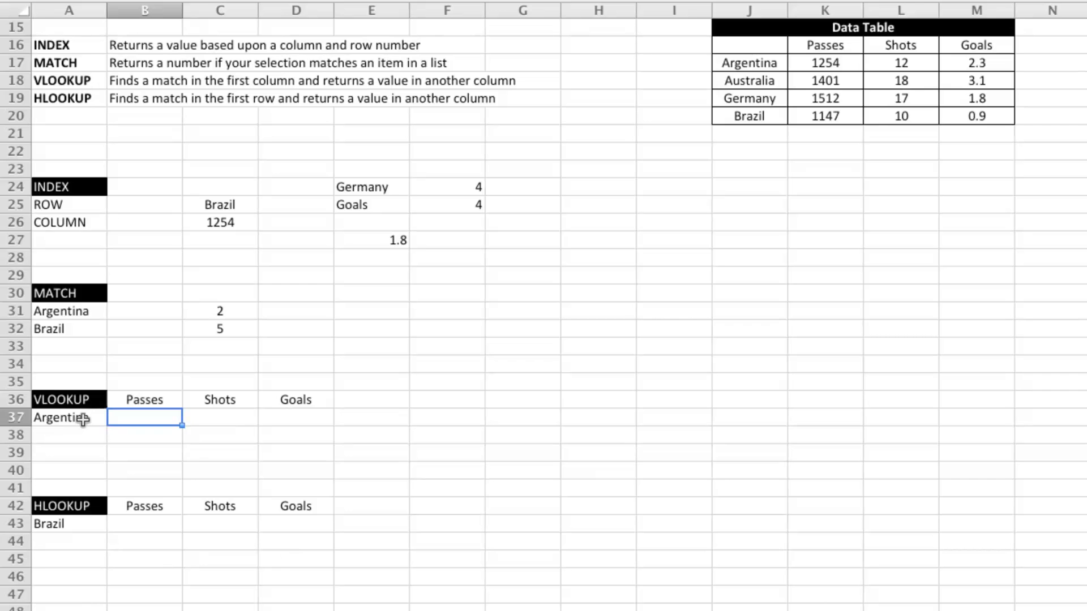
{"action": "mouse_move", "coordinate": [212, 406]}
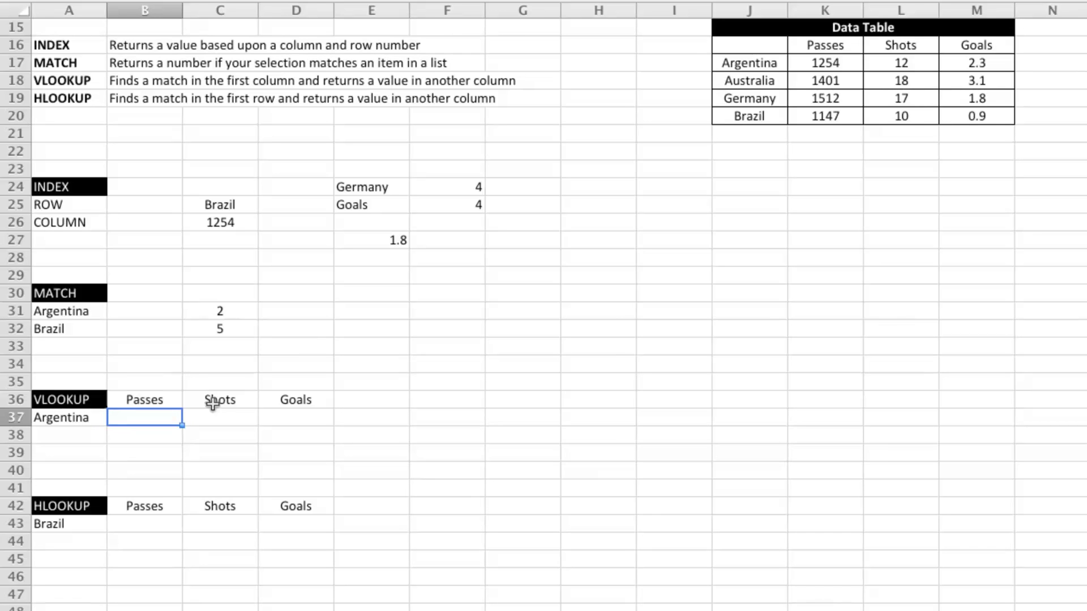
{"action": "mouse_move", "coordinate": [476, 475]}
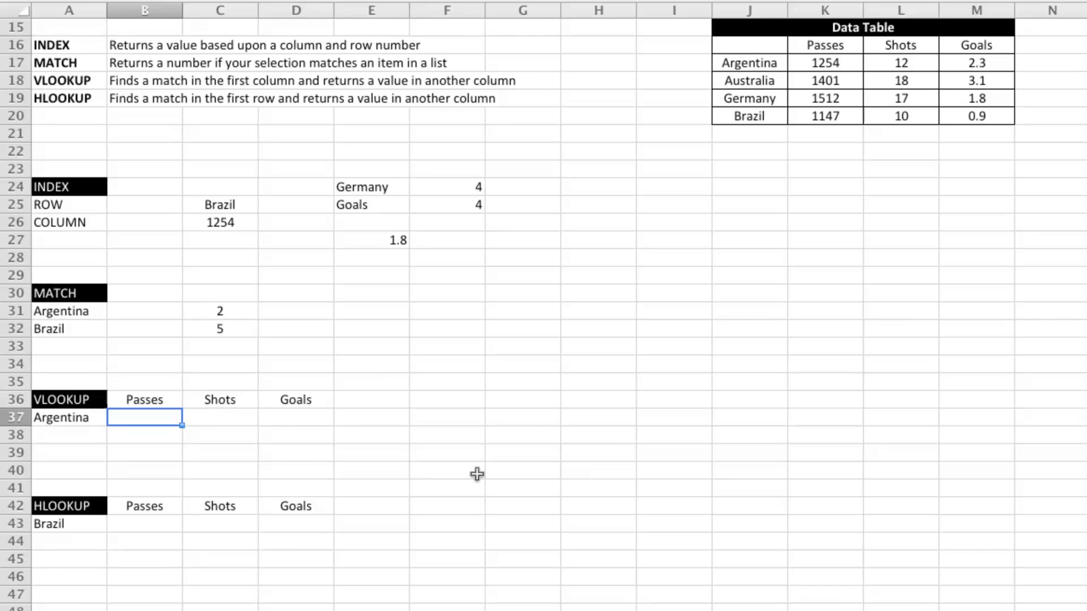
Step: Enter =VLOOKUP($A37,$J$16:$M$20,2,FALSE) in B37, returning 1254
{"action": "type", "text": "=VLOOKUP("}
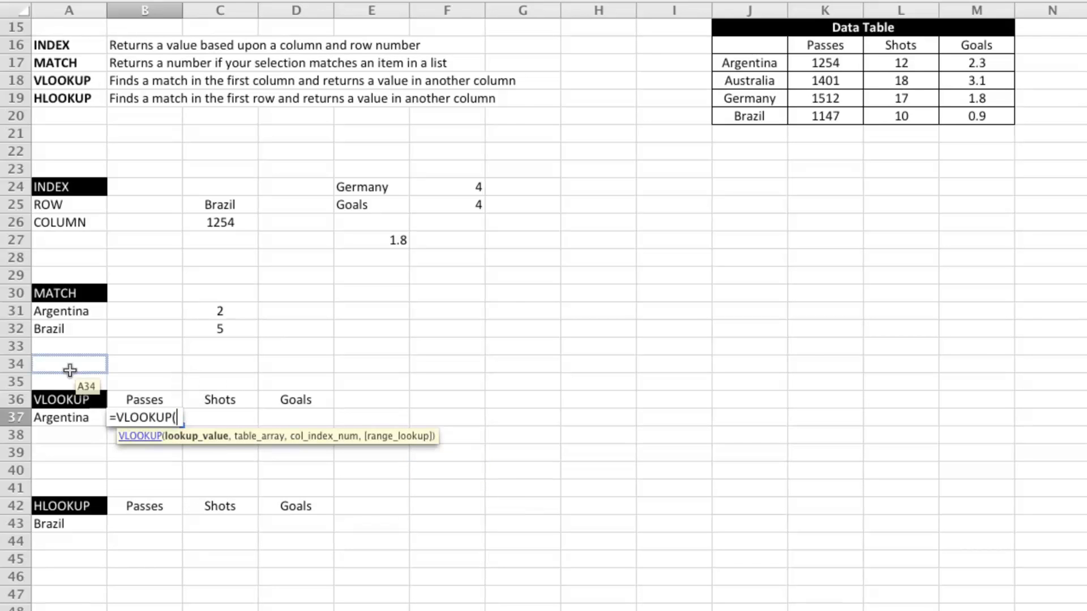
{"action": "left_click", "coordinate": [69, 417]}
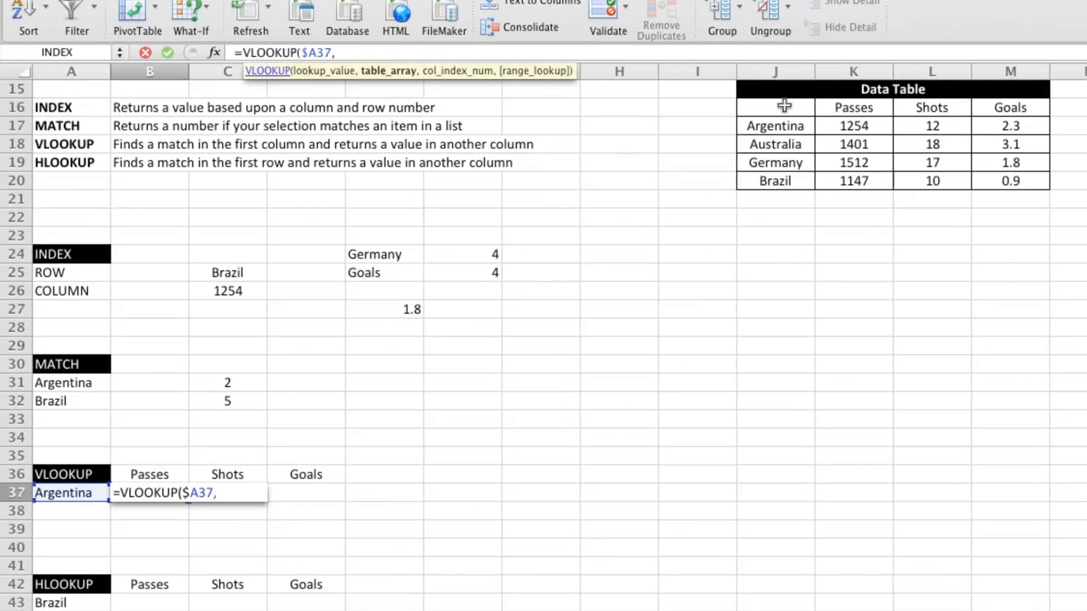
{"action": "left_click_drag", "start_coordinate": [784, 107], "coordinate": [1010, 181]}
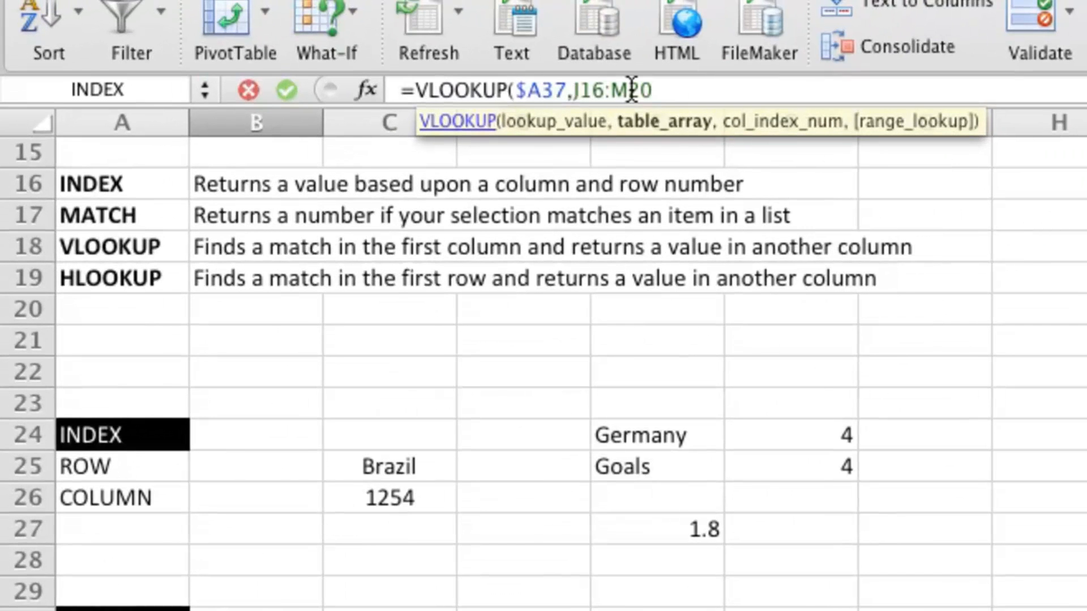
{"action": "type", "text": "$J"}
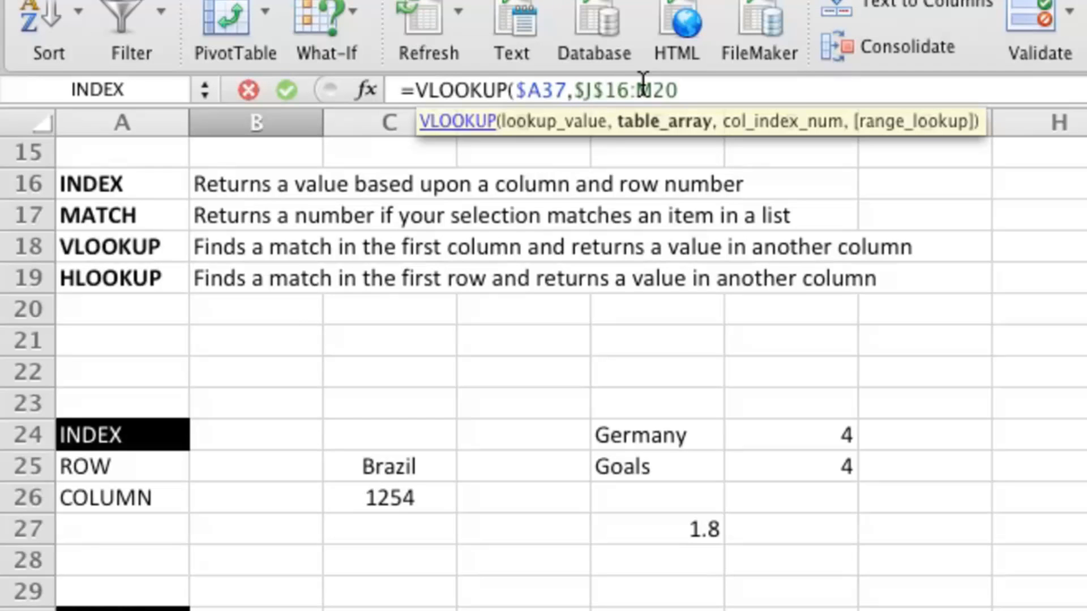
{"action": "type", "text": "$M"}
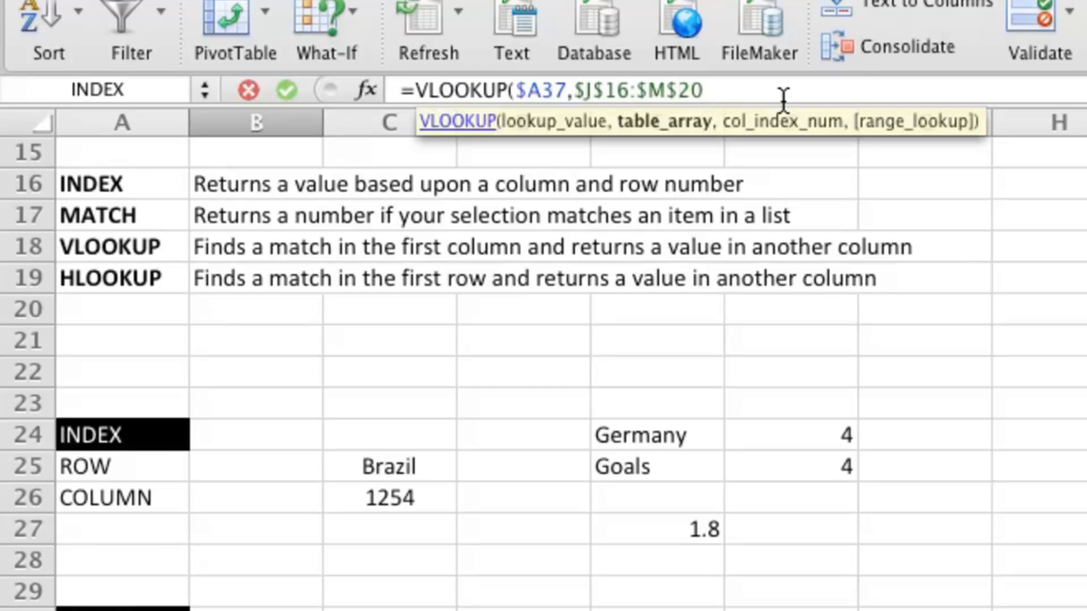
{"action": "type", "text": ","}
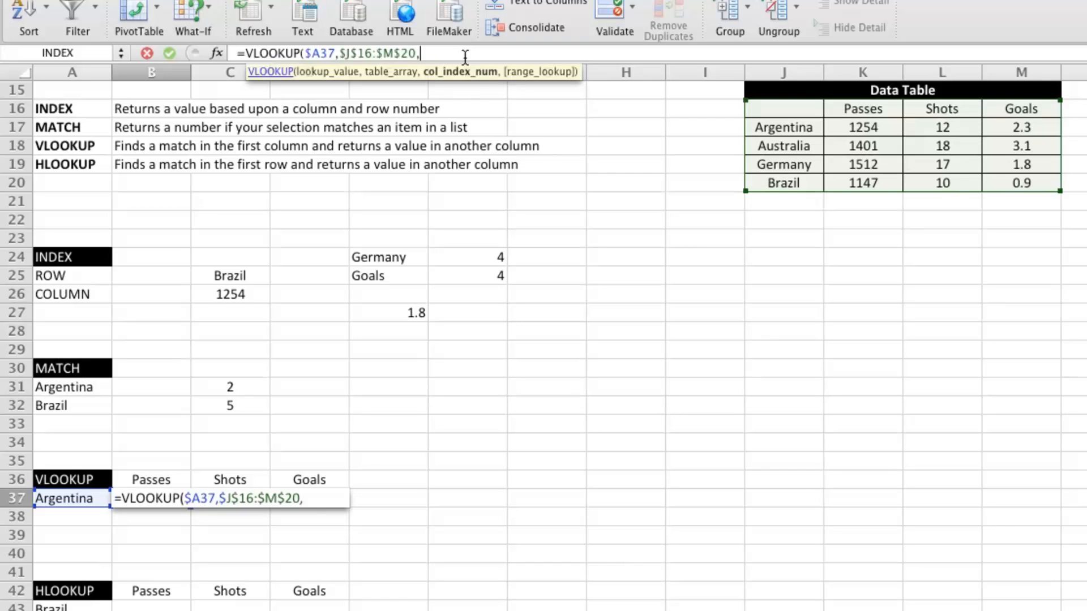
{"action": "type", "text": "2,"}
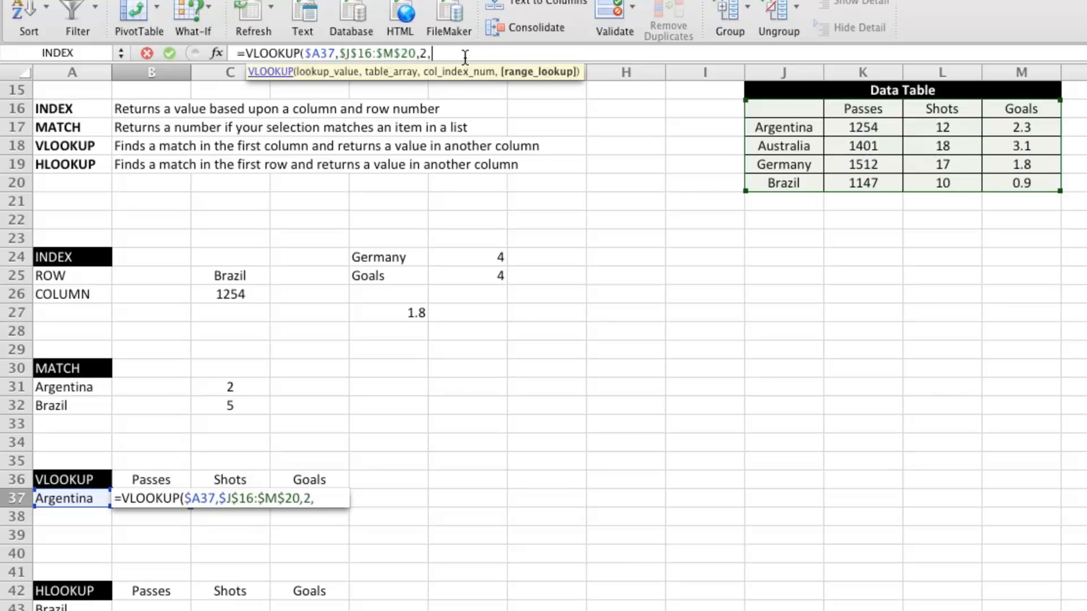
{"action": "type", "text": "FLAS"}
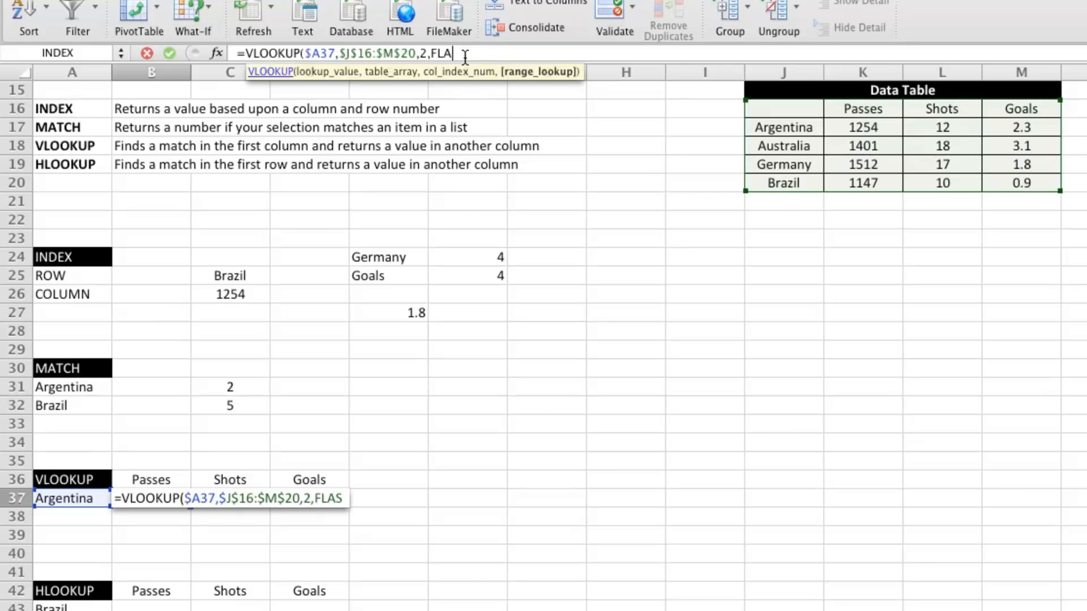
{"action": "type", "text": "SE)"}
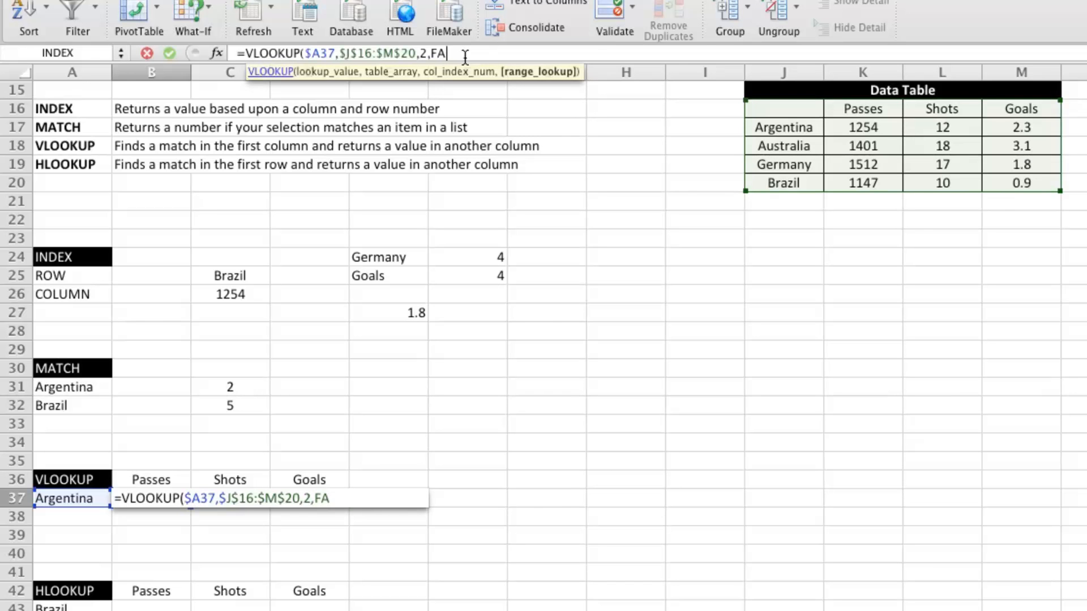
{"action": "type", "text": "LSE)"}
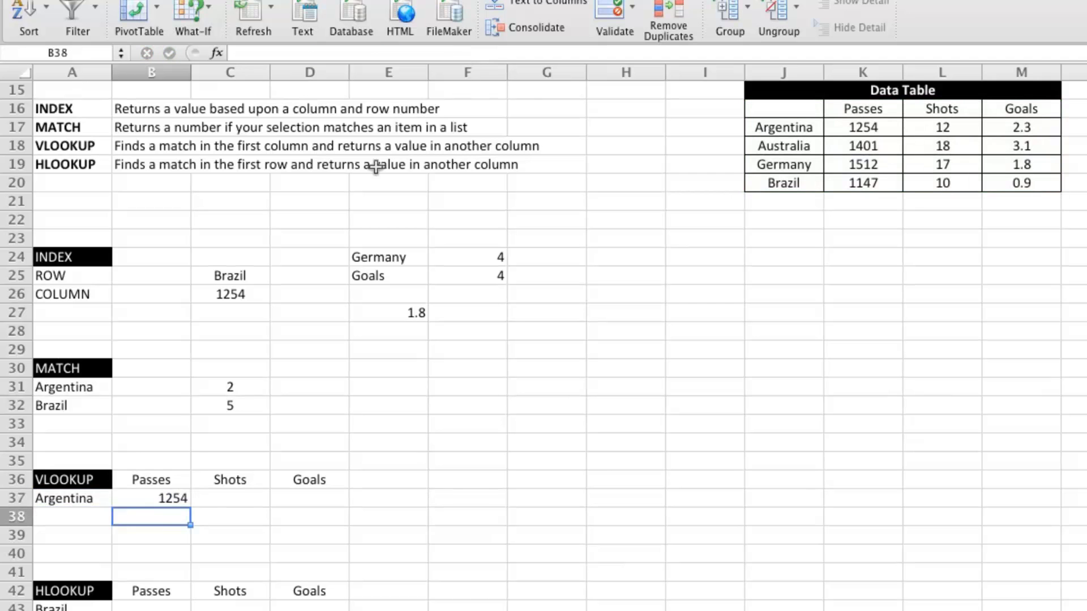
Step: Fill the Passes formula to C37:D37 and change the column indexes to 3 and 4
{"action": "left_click", "coordinate": [150, 498]}
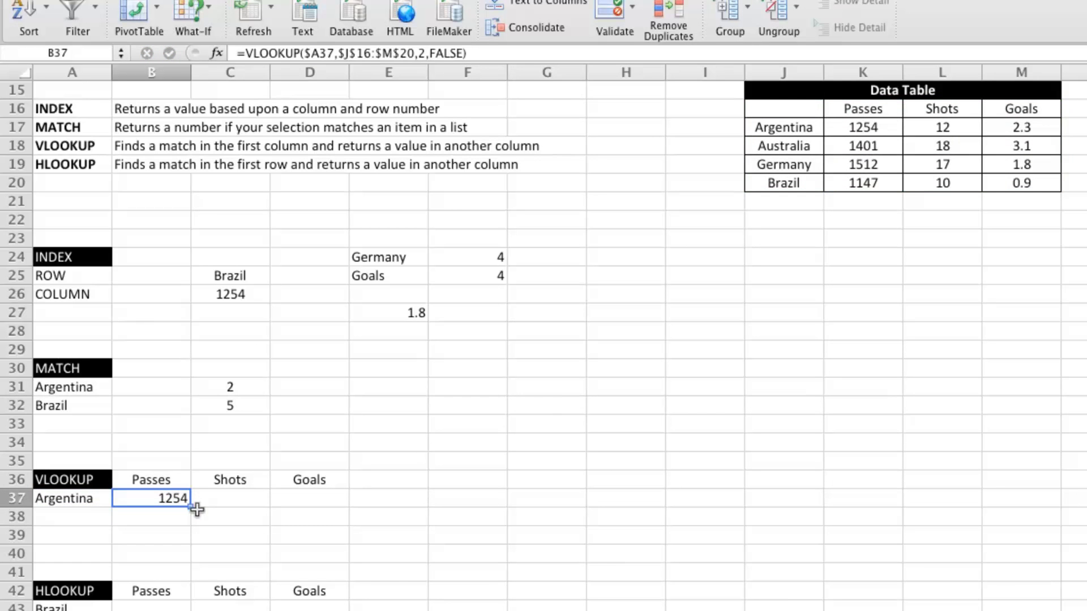
{"action": "left_click_drag", "start_coordinate": [197, 498], "coordinate": [331, 498]}
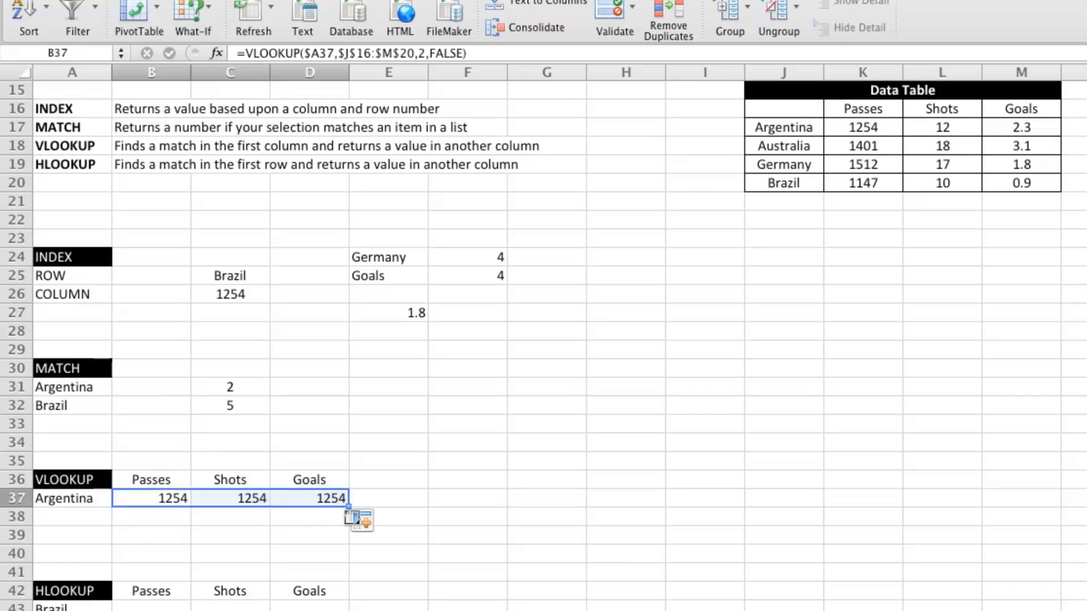
{"action": "left_click", "coordinate": [229, 497]}
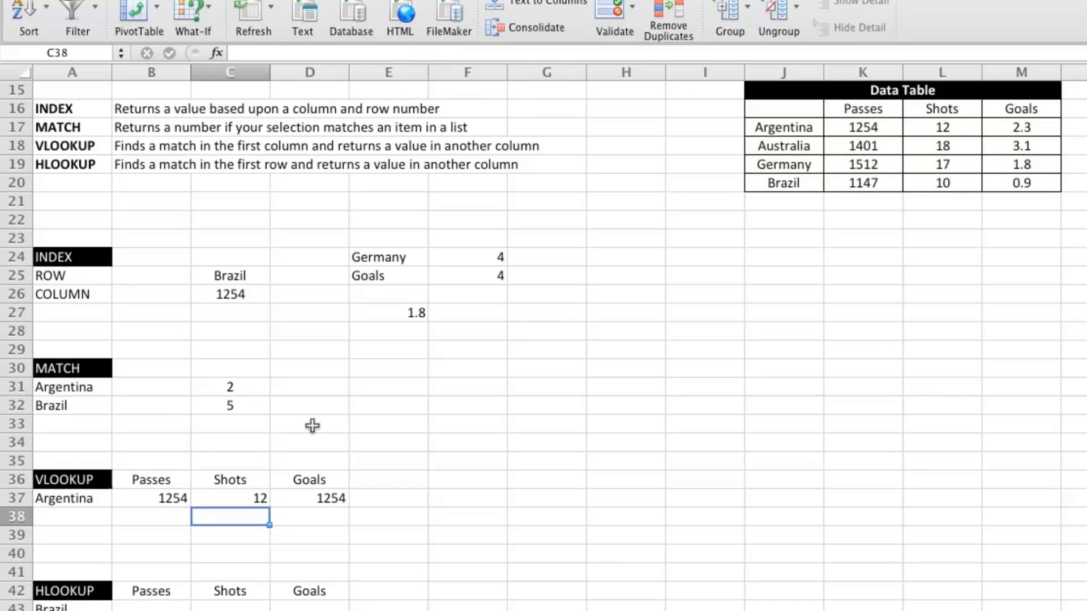
{"action": "left_click", "coordinate": [309, 497]}
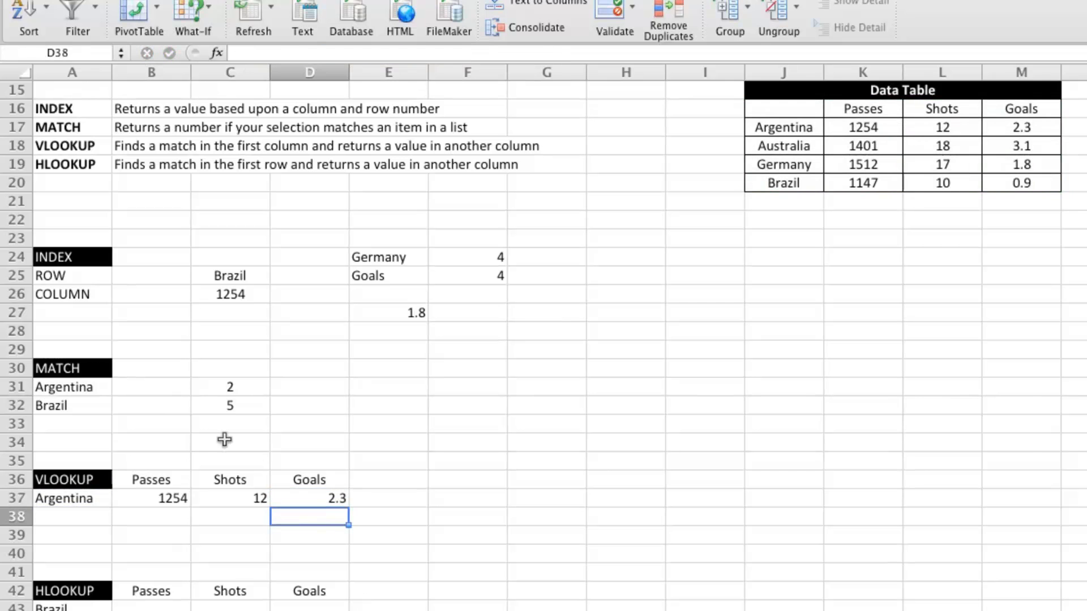
{"action": "left_click", "coordinate": [62, 498]}
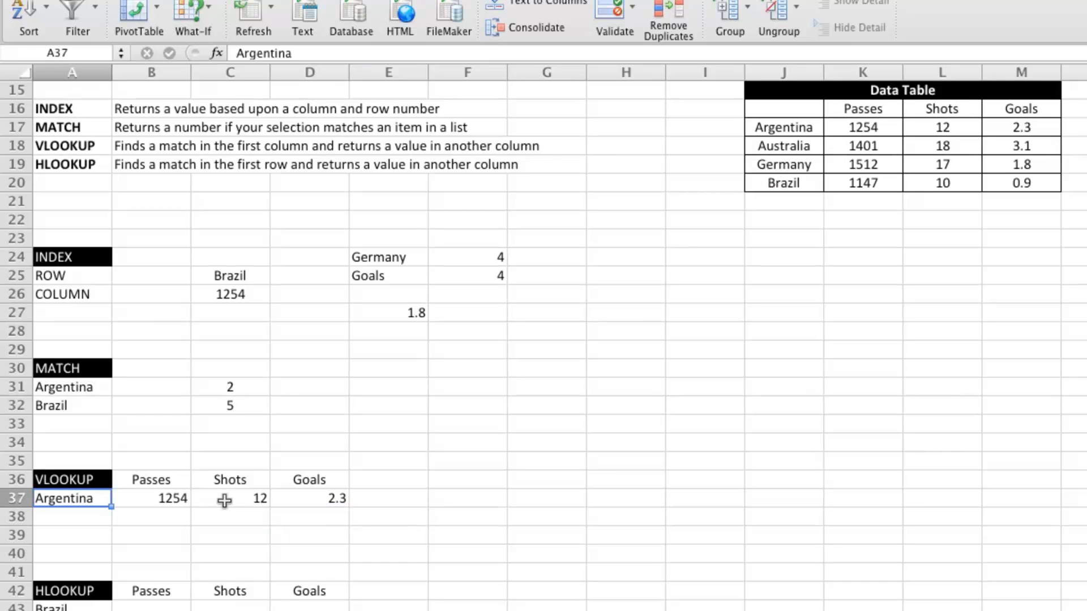
Step: Try Germany, NZ and Australia in A37, ending with 1401, 18 and 3.1
{"action": "type", "text": "GERMANY"}
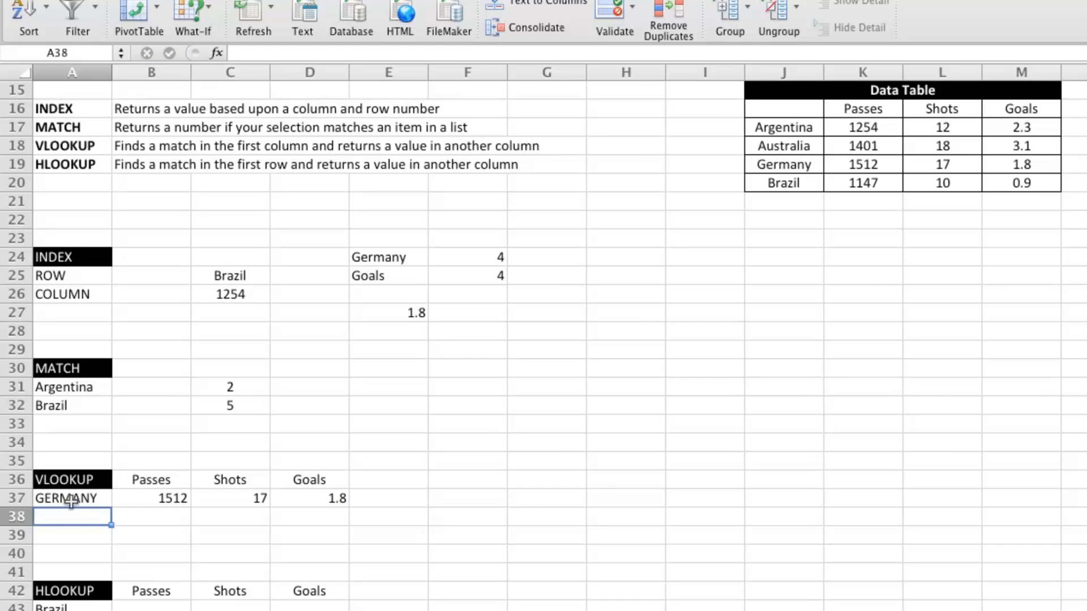
{"action": "mouse_move", "coordinate": [90, 500]}
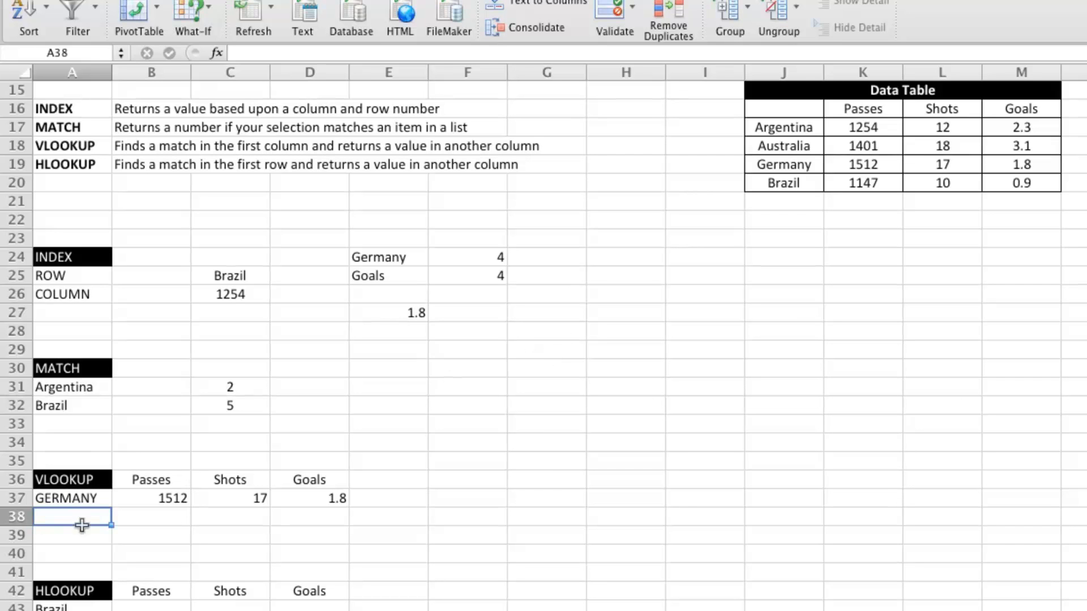
{"action": "left_click", "coordinate": [72, 498]}
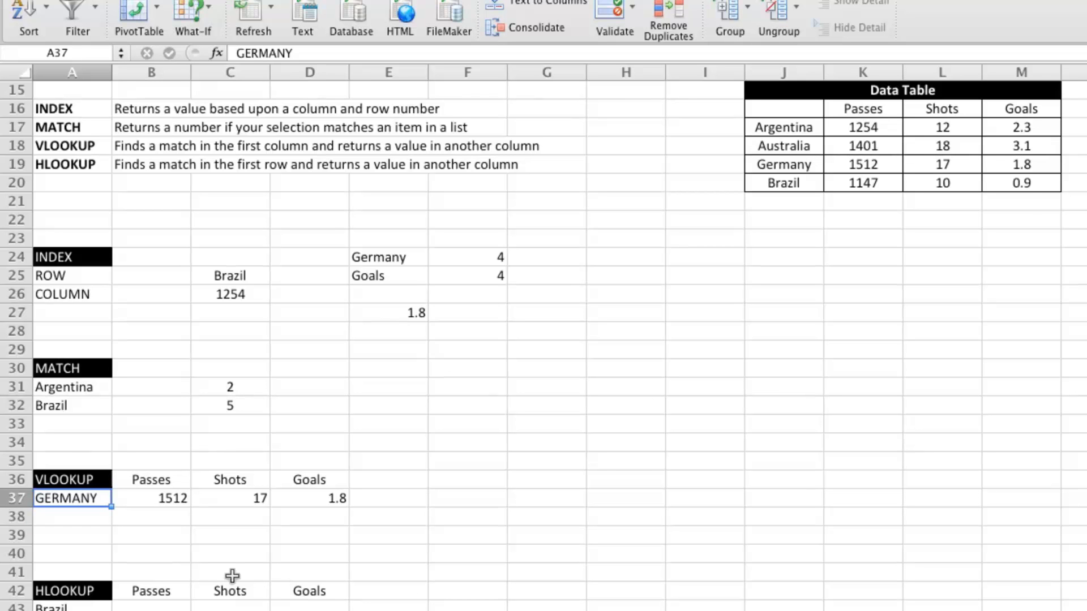
{"action": "mouse_move", "coordinate": [164, 498]}
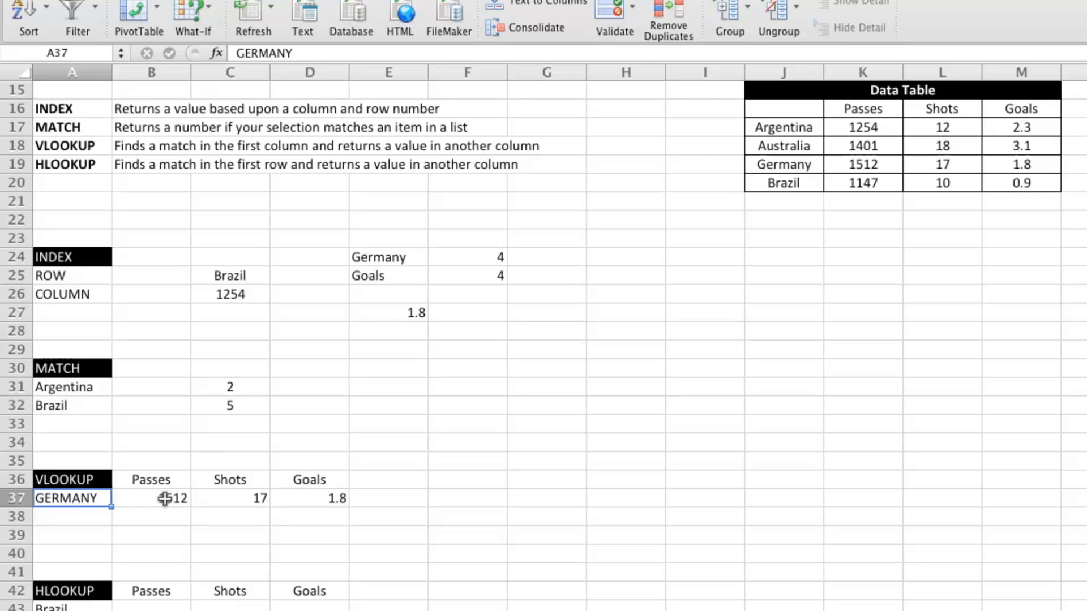
{"action": "type", "text": "NZ"}
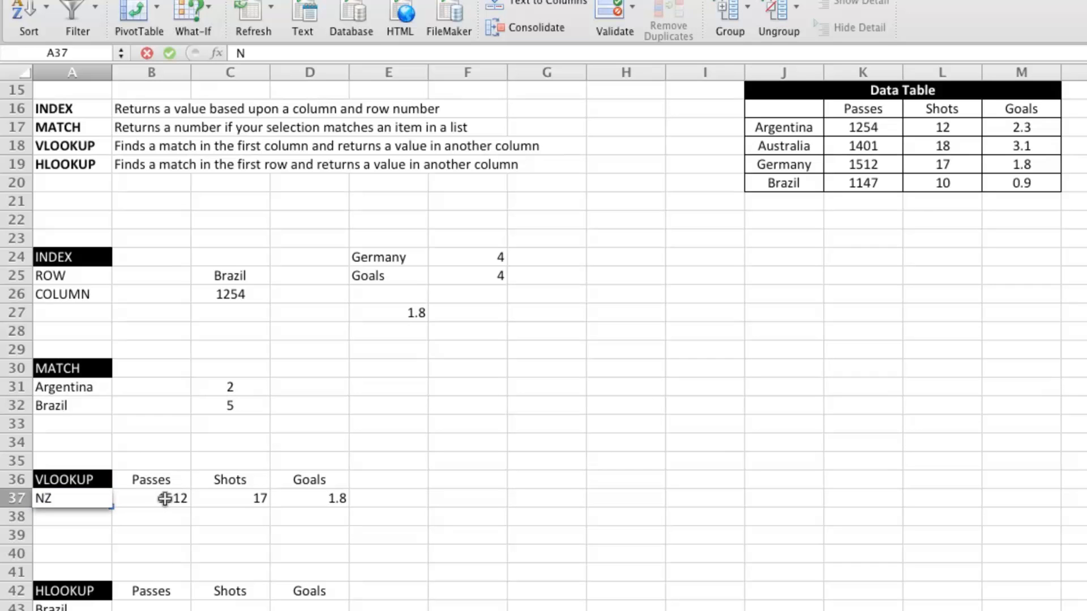
{"action": "type", "text": "Z"}
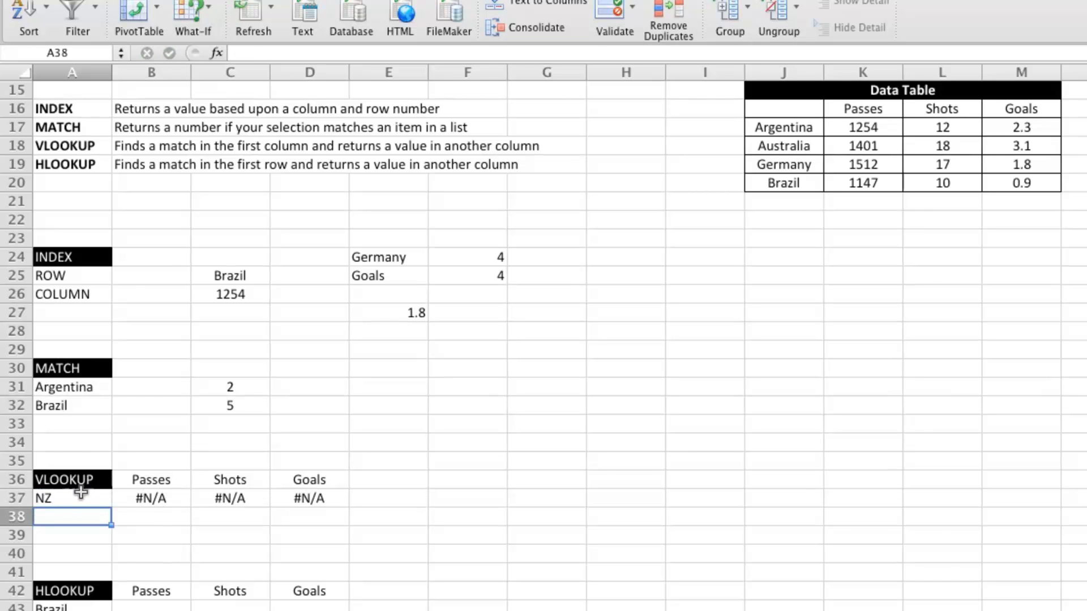
{"action": "left_click", "coordinate": [71, 498]}
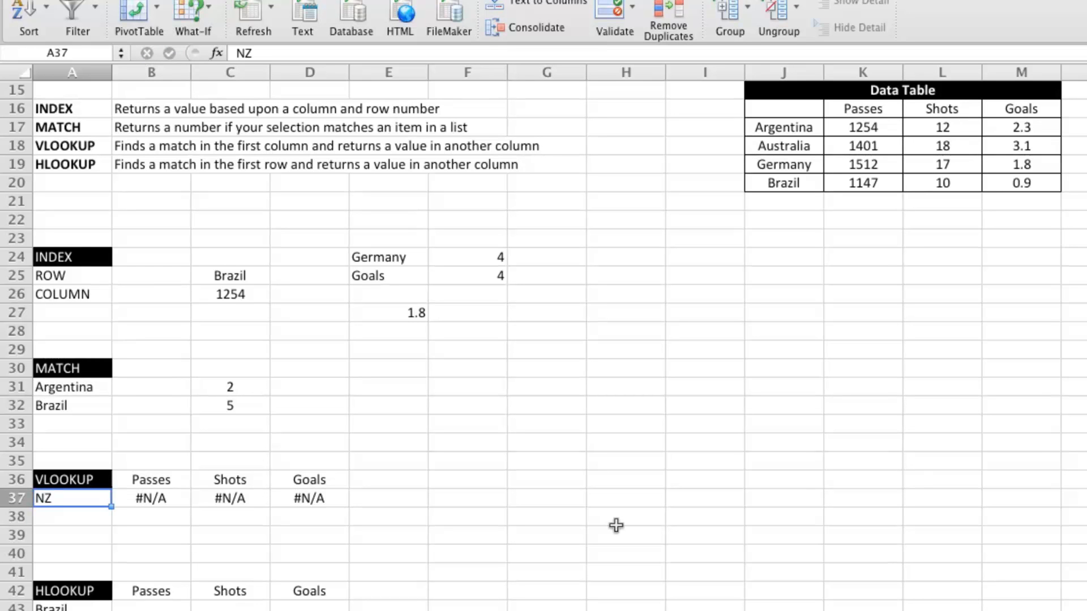
{"action": "type", "text": "Australia"}
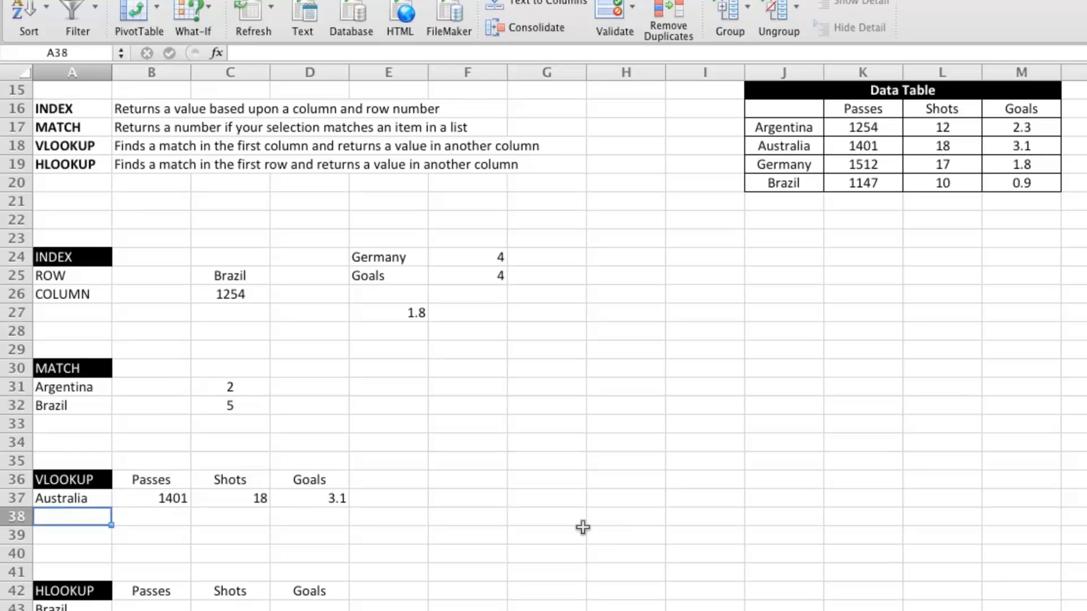
{"action": "mouse_move", "coordinate": [230, 541]}
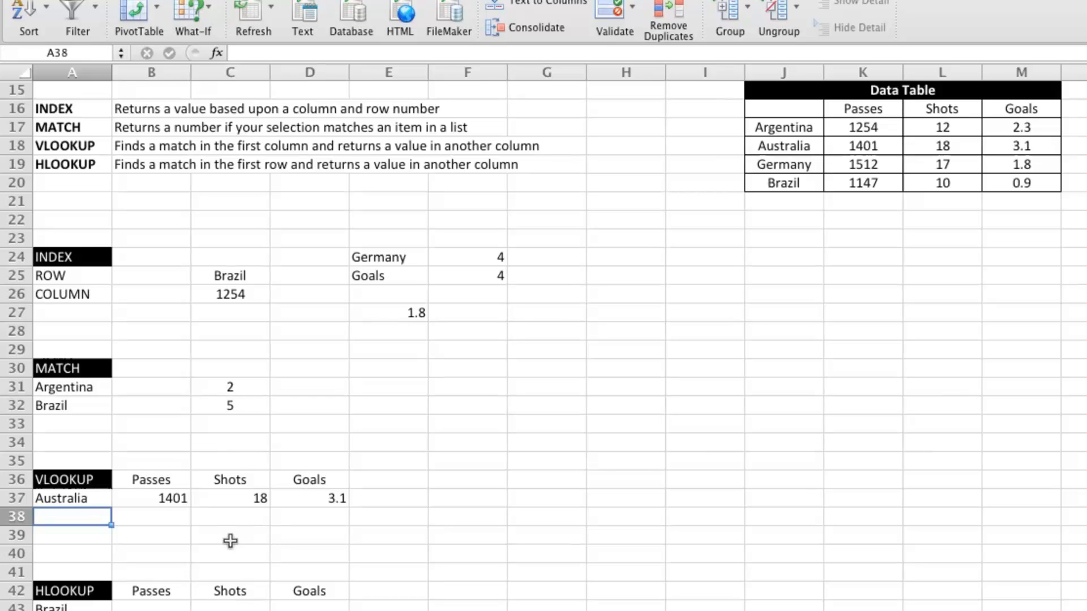
Step: Add list validation to A37 sourced from $J$16:$J$20 and pick Argentina from it
{"action": "left_click", "coordinate": [72, 498]}
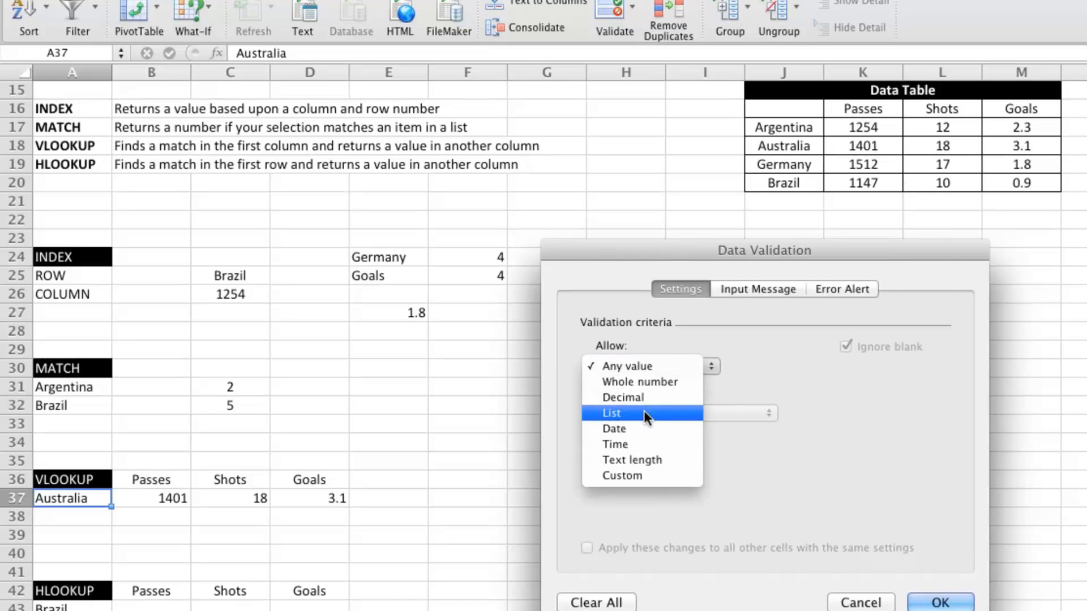
{"action": "left_click", "coordinate": [611, 413]}
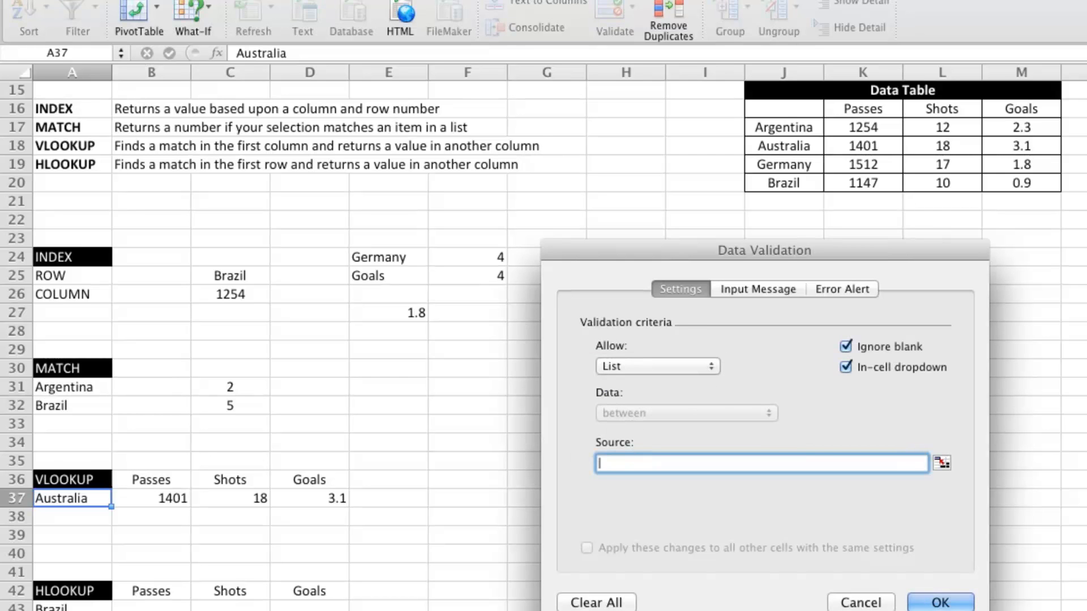
{"action": "left_click", "coordinate": [784, 127]}
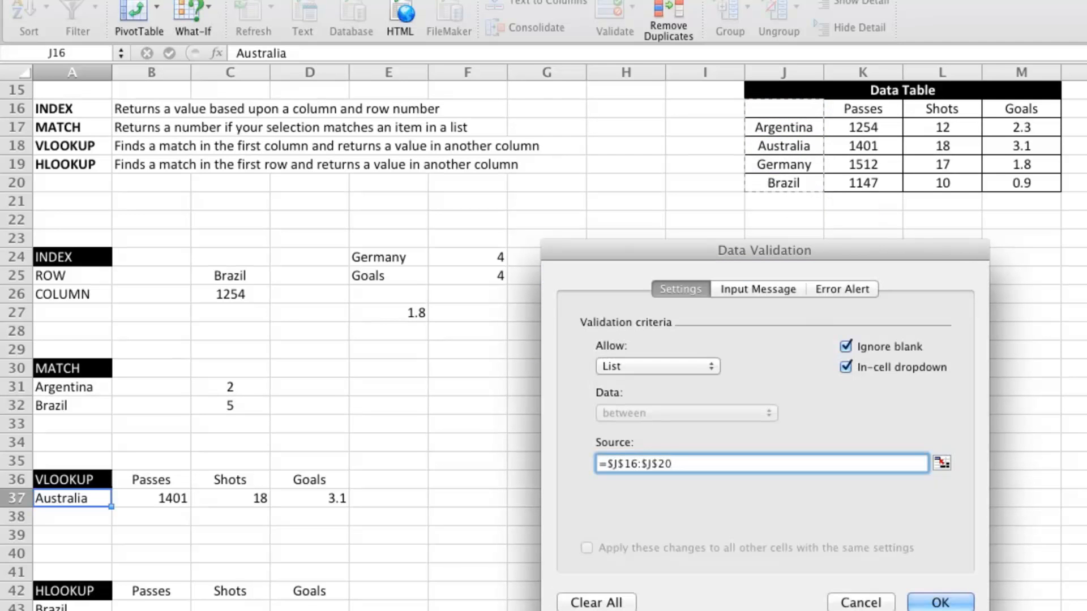
{"action": "left_click", "coordinate": [940, 602]}
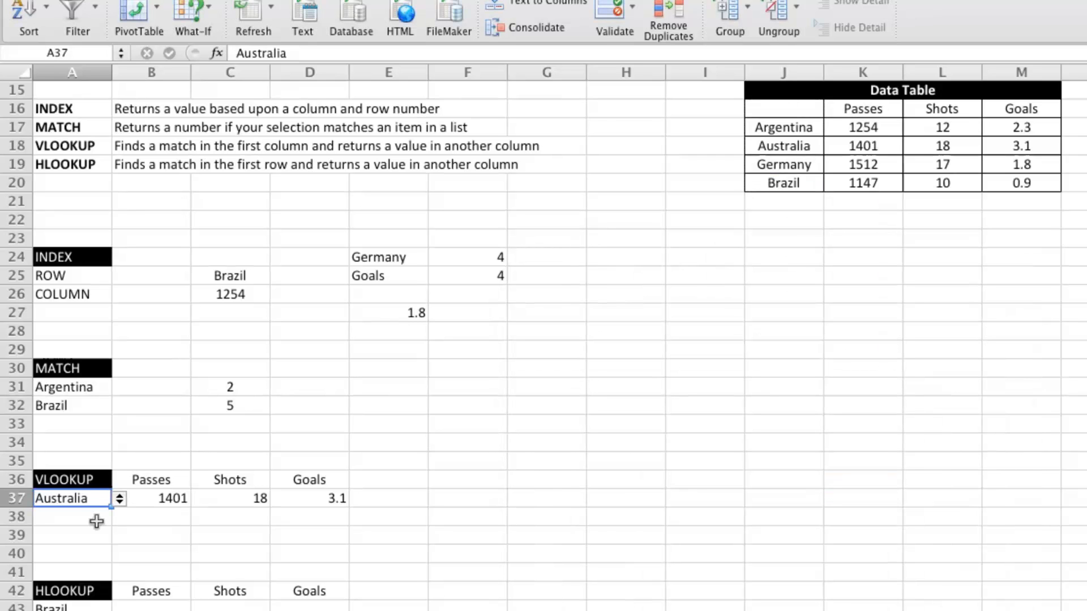
{"action": "left_click", "coordinate": [119, 498]}
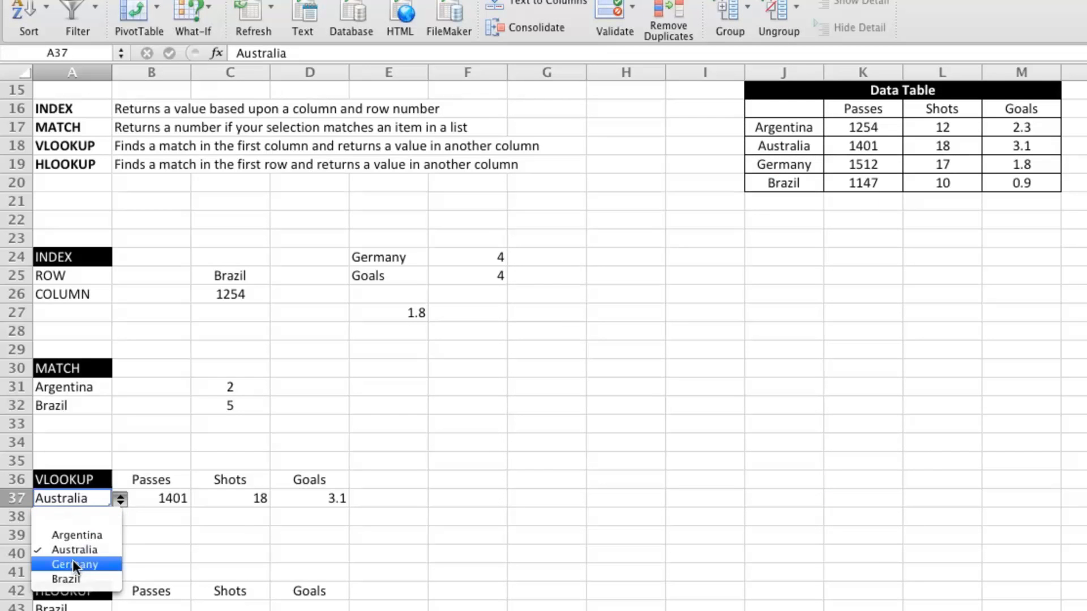
{"action": "left_click", "coordinate": [74, 563]}
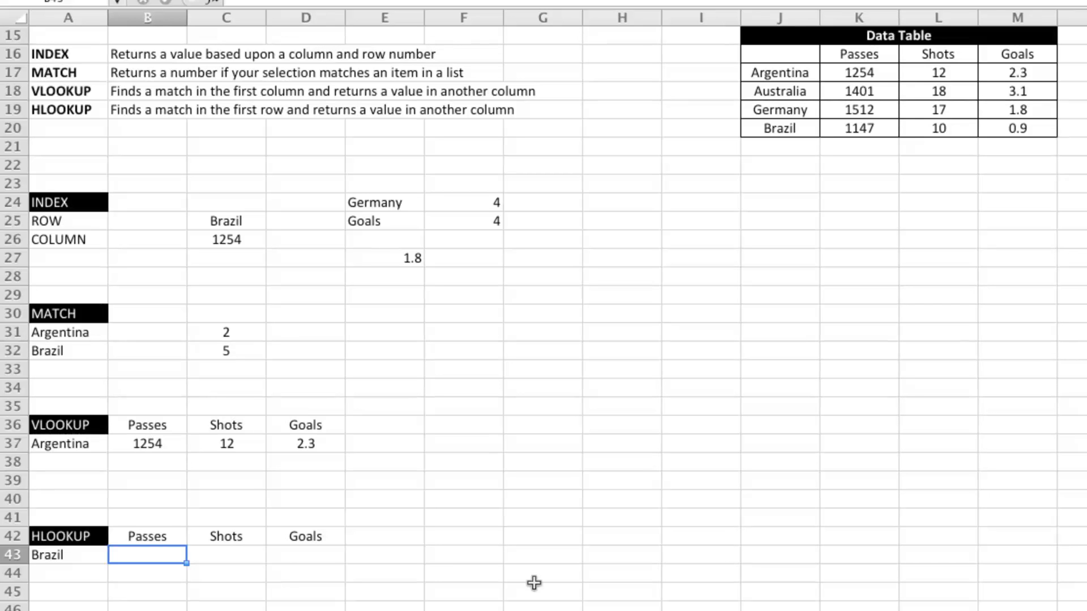
Step: Enter =HLOOKUP(B42,$J$16:$M$20,5,FALSE) in B43 and fill to D43, giving 1147, 10, 0.9
{"action": "type", "text": "=h"}
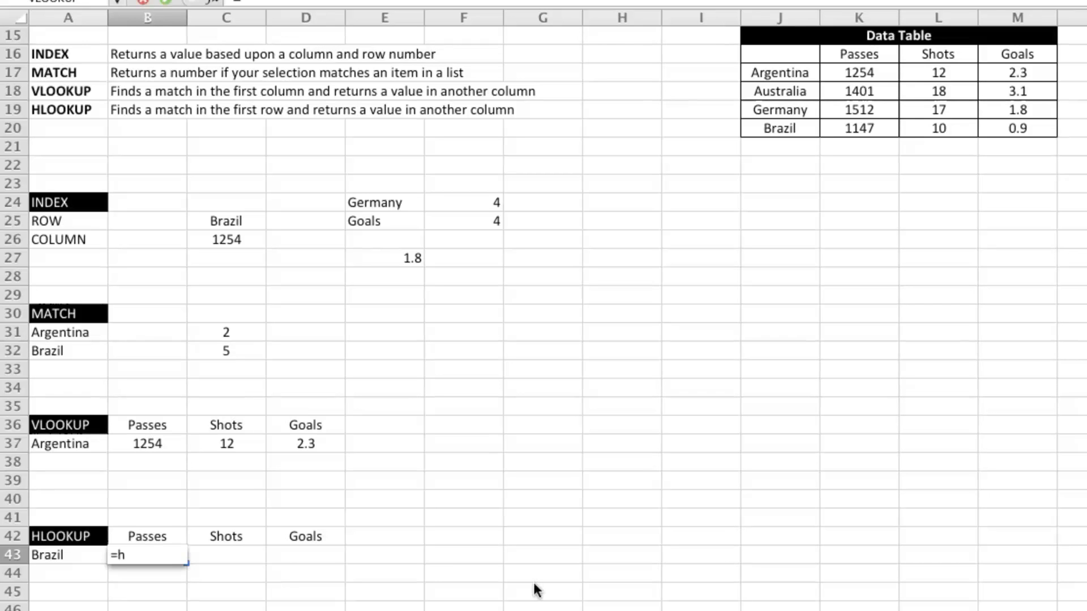
{"action": "type", "text": "lookup("}
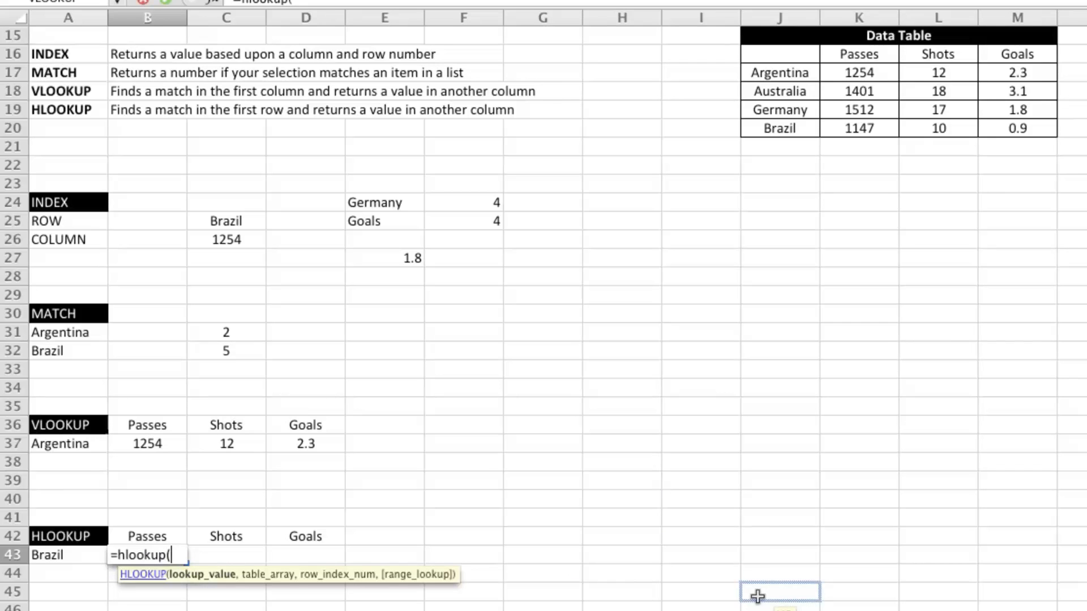
{"action": "left_click", "coordinate": [146, 536]}
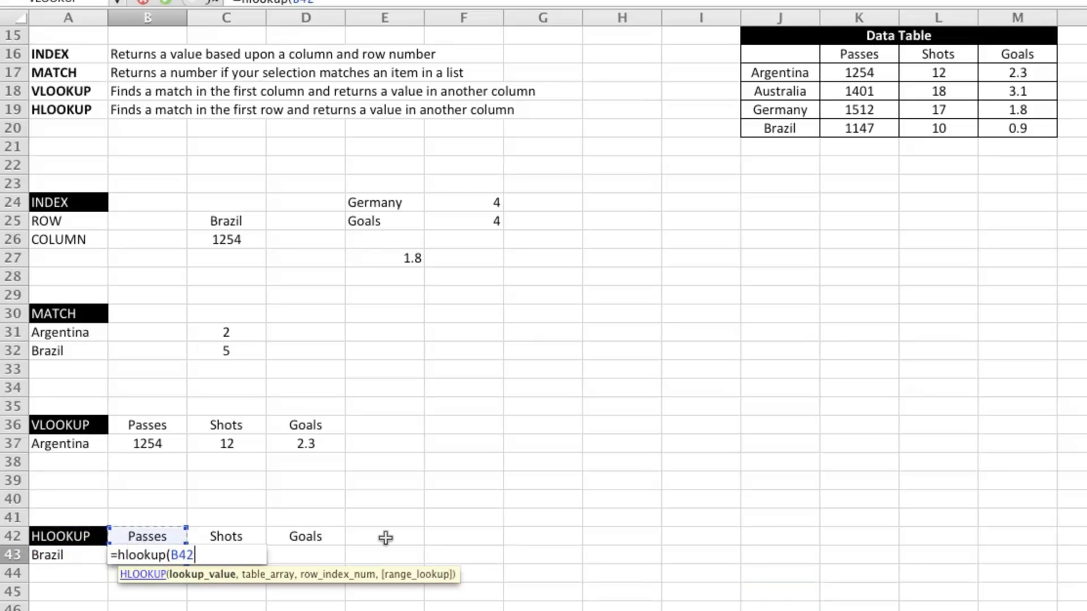
{"action": "mouse_move", "coordinate": [752, 545]}
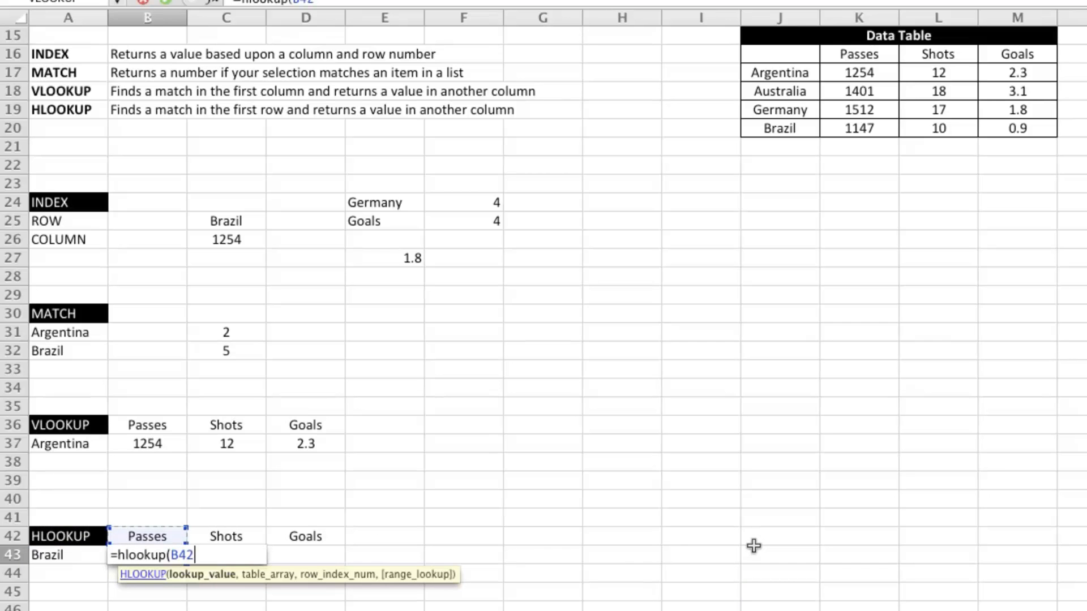
{"action": "type", "text": ","}
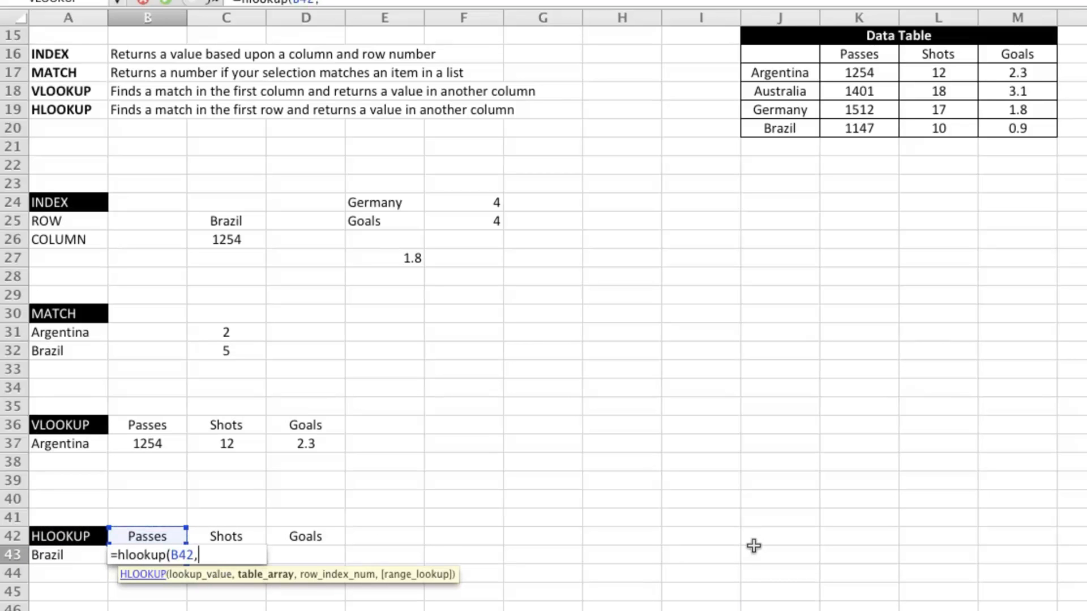
{"action": "mouse_move", "coordinate": [761, 482]}
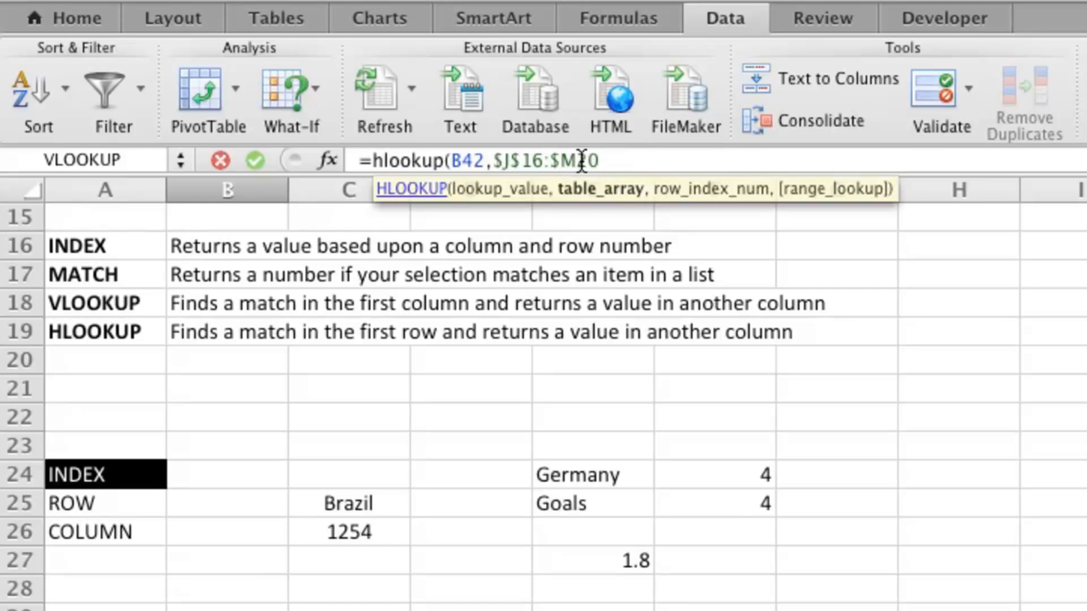
{"action": "type", "text": "$20"}
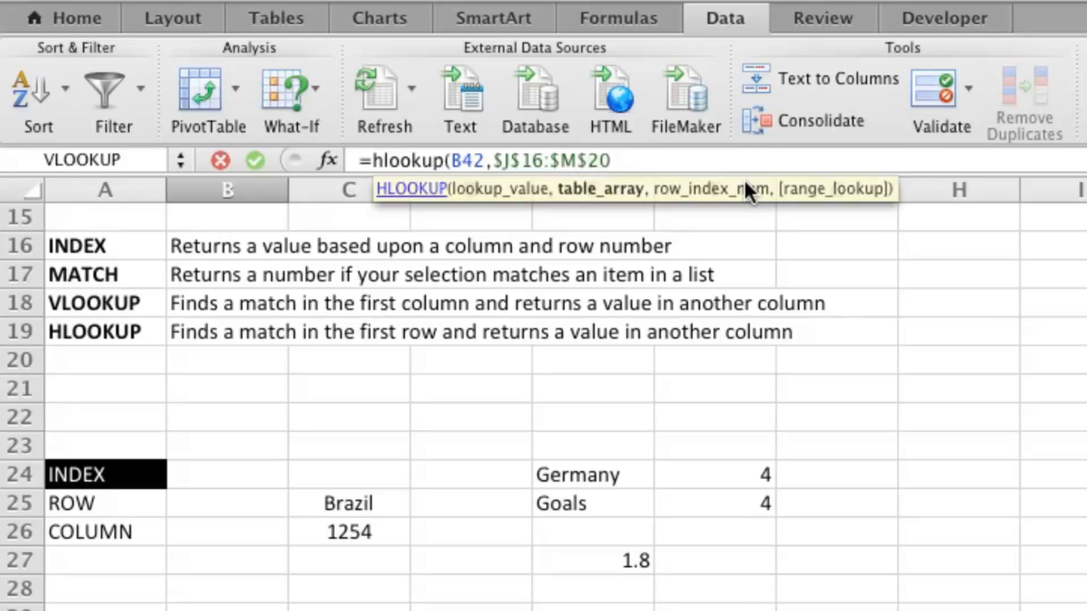
{"action": "mouse_move", "coordinate": [667, 158]}
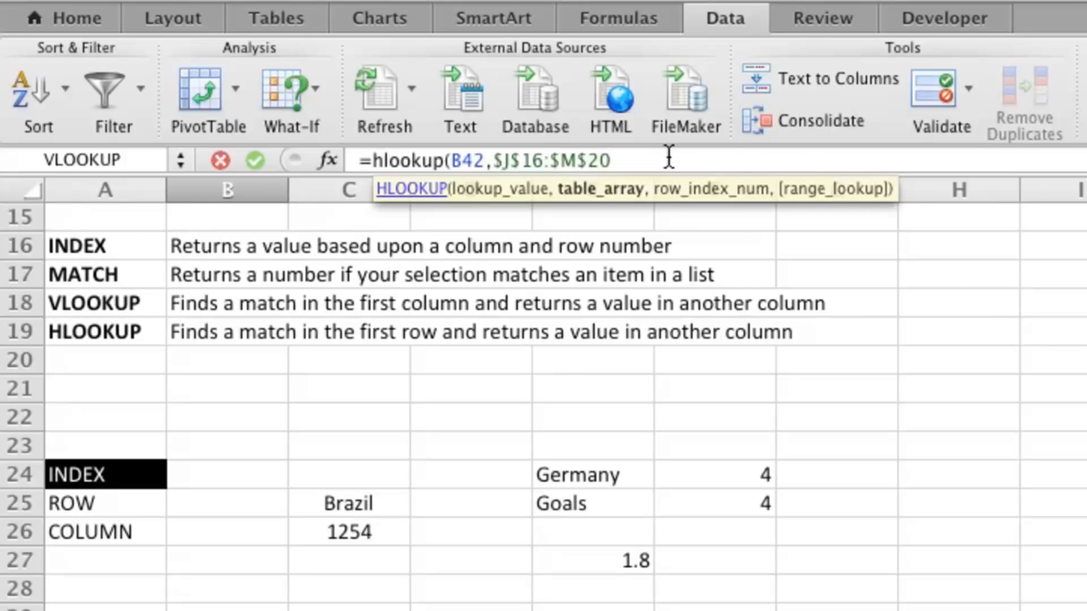
{"action": "type", "text": ","}
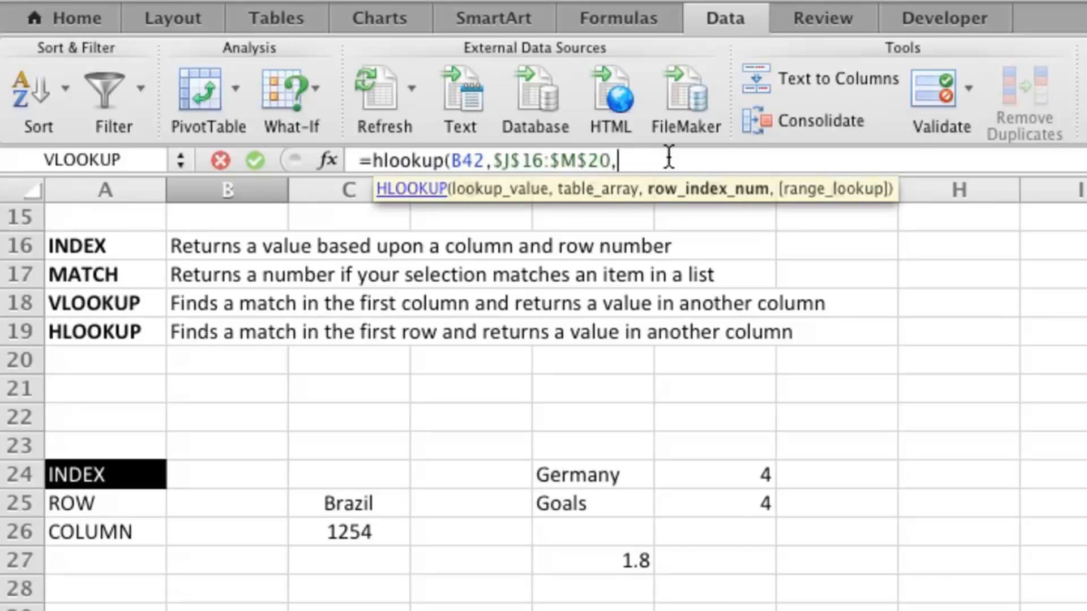
{"action": "scroll", "scroll_direction": "down", "scroll_amount": 3}
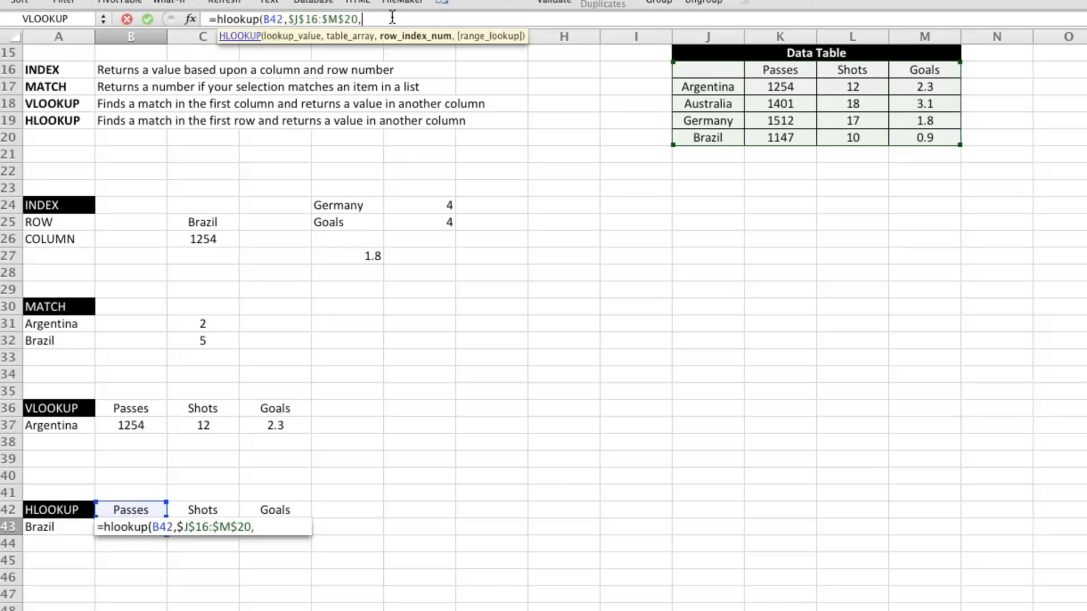
{"action": "type", "text": "5,"}
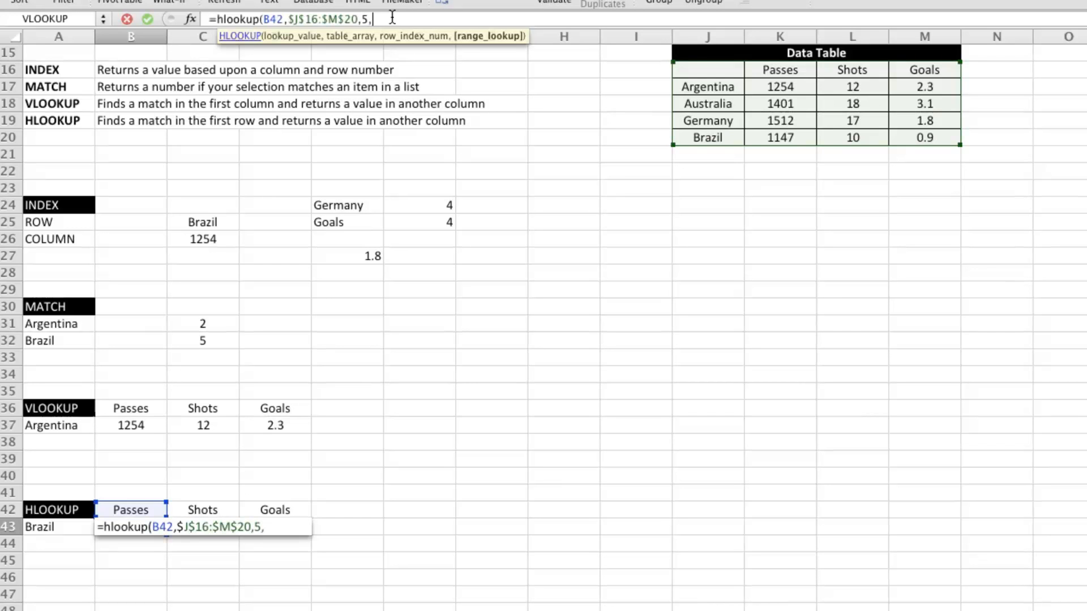
{"action": "type", "text": "false"}
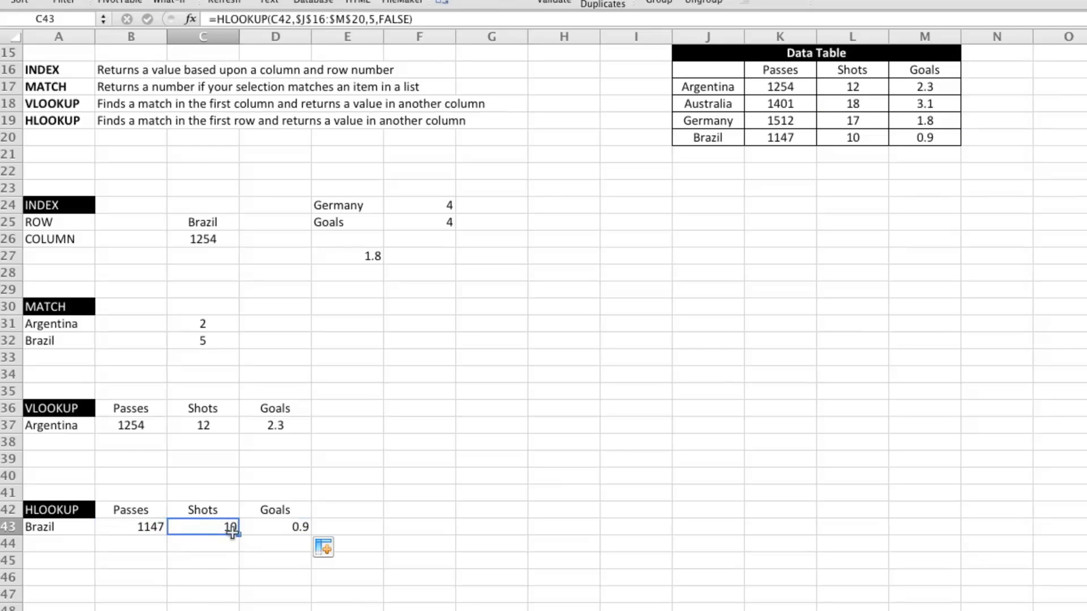
{"action": "mouse_move", "coordinate": [309, 544]}
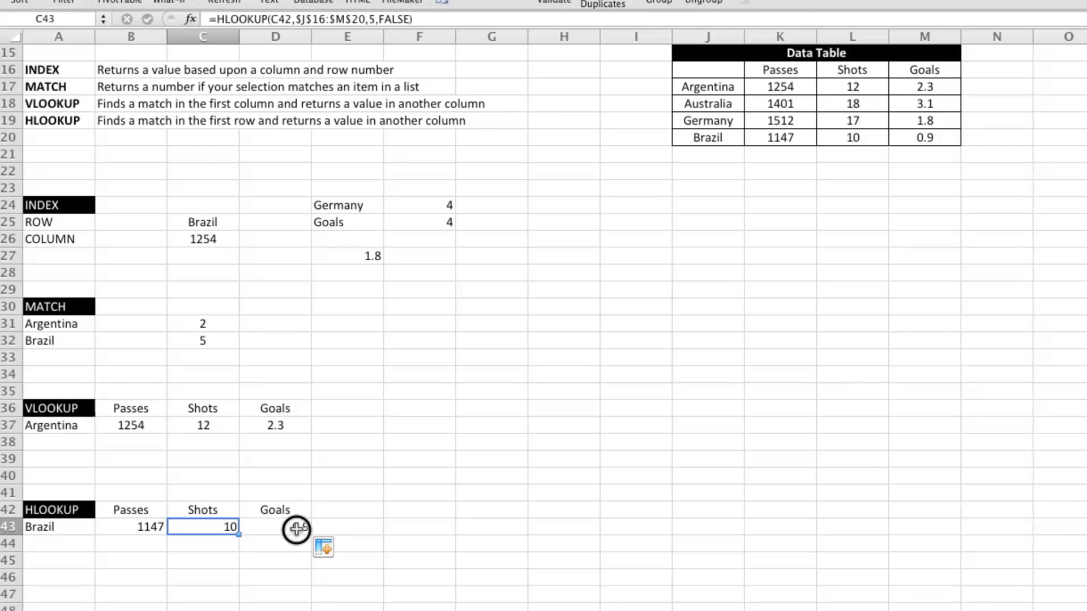
Step: Select Brazil's HLOOKUP results B43:D43, then the Argentina dropdown cell A37
{"action": "left_click_drag", "start_coordinate": [235, 527], "coordinate": [298, 527]}
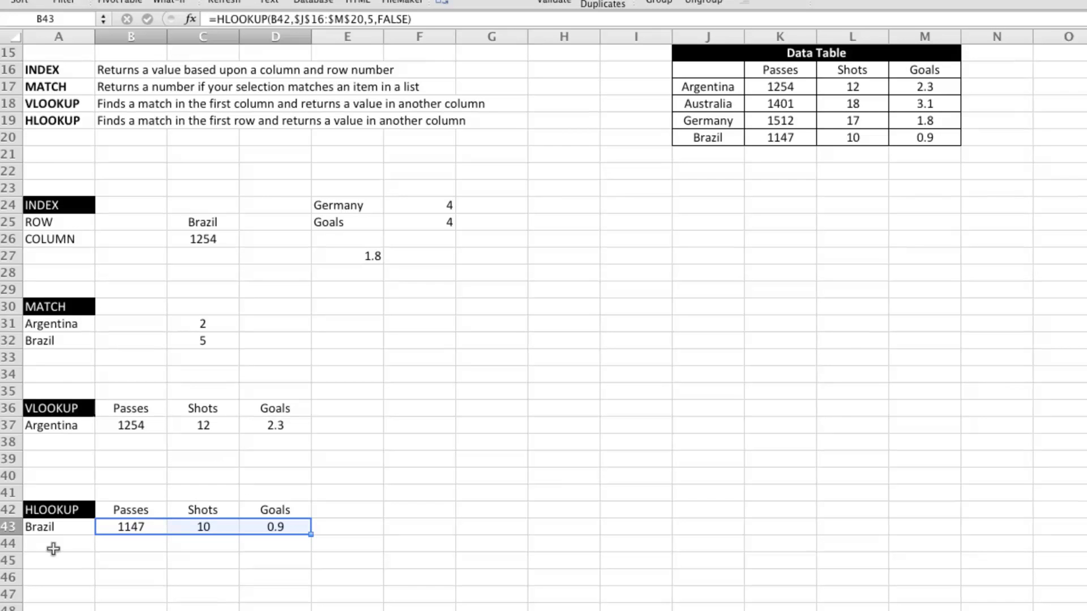
{"action": "mouse_move", "coordinate": [44, 540]}
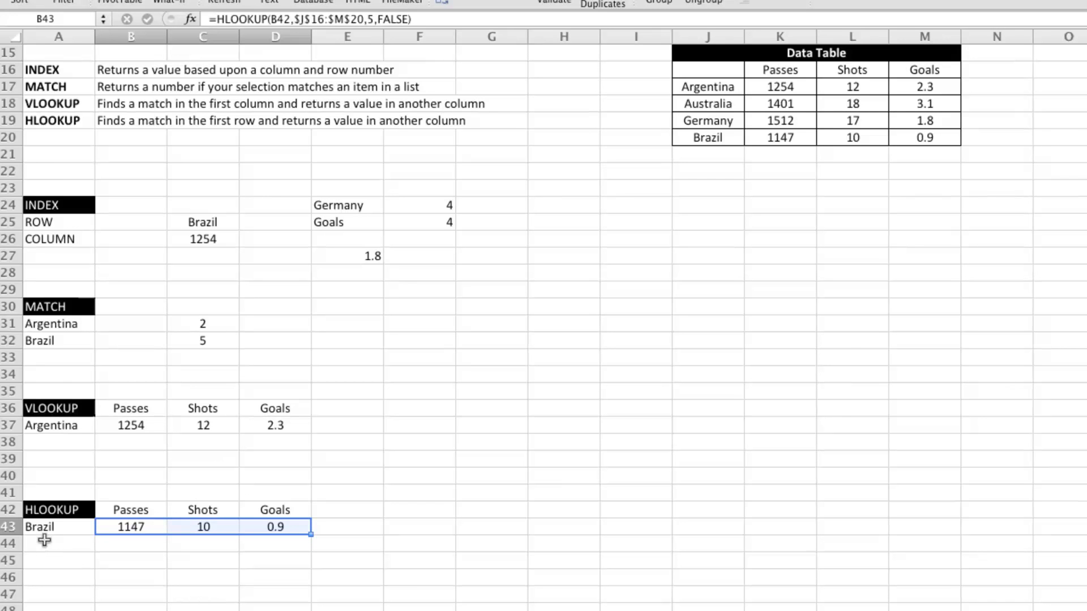
{"action": "left_click", "coordinate": [58, 527]}
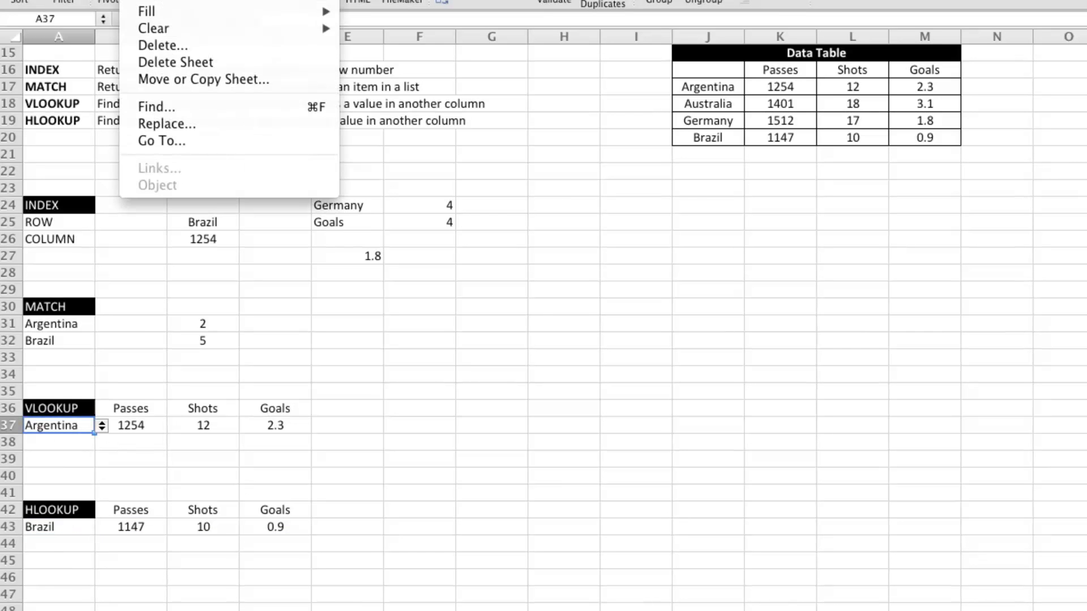
Step: Copy A37's country dropdown into A43 and test it with Australia and Germany
{"action": "left_click", "coordinate": [65, 527]}
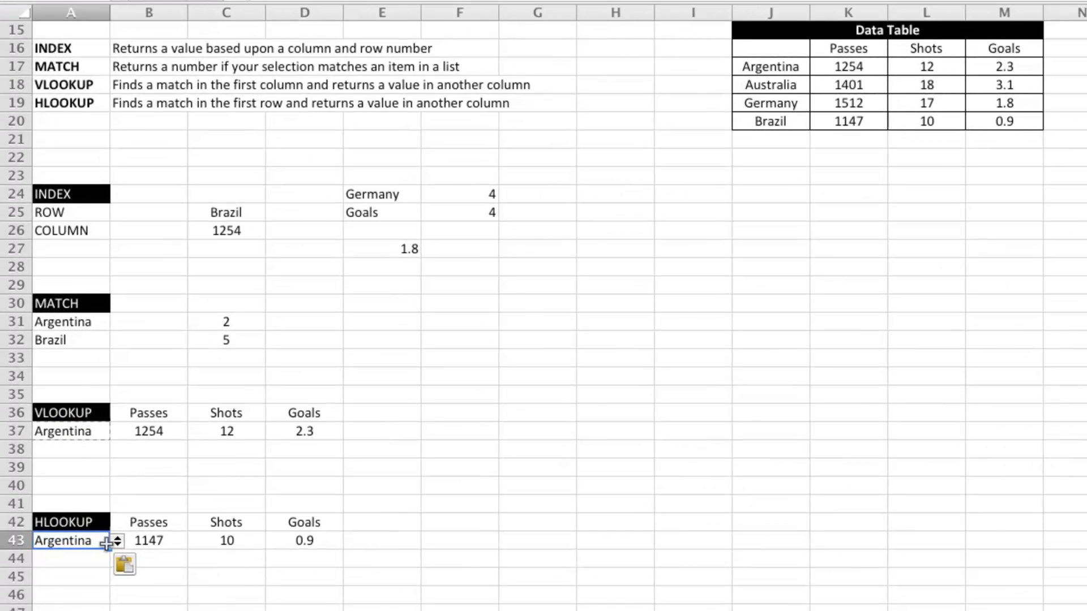
{"action": "left_click", "coordinate": [71, 431]}
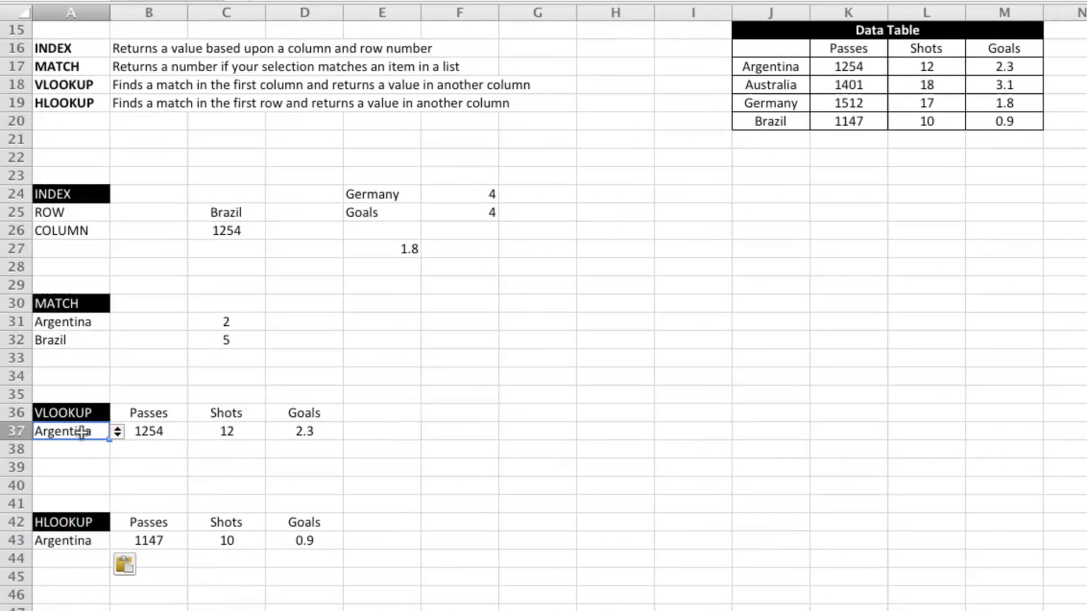
{"action": "left_click", "coordinate": [117, 541]}
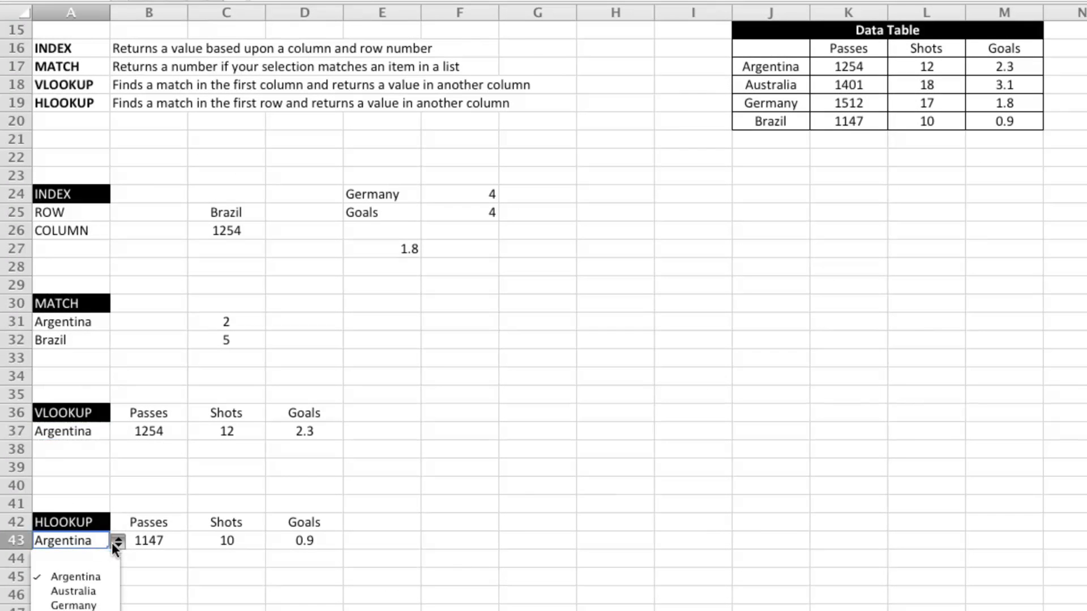
{"action": "left_click", "coordinate": [72, 591]}
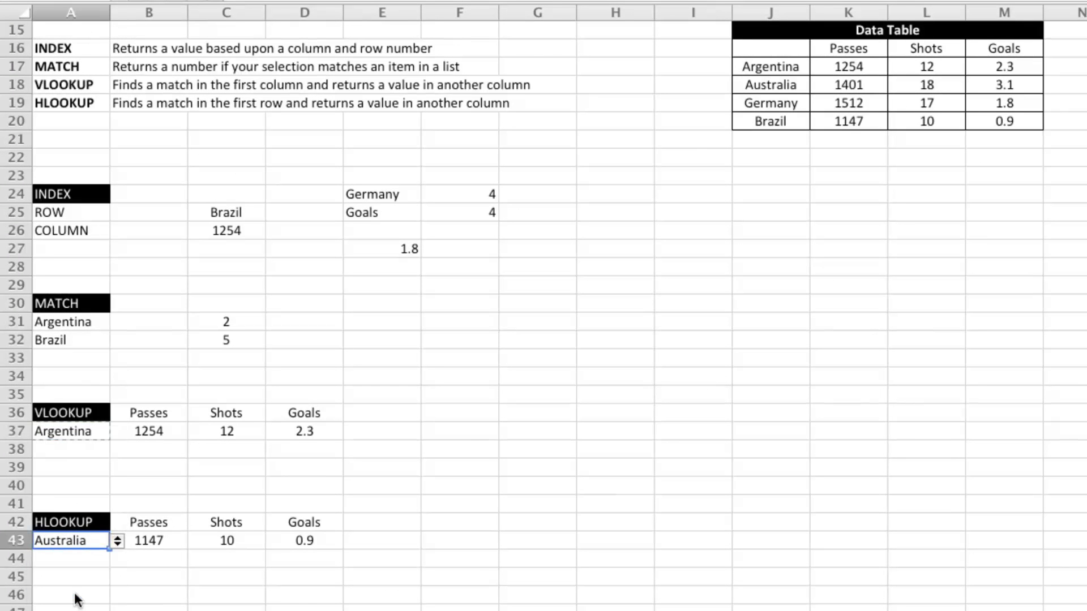
{"action": "left_click", "coordinate": [118, 541]}
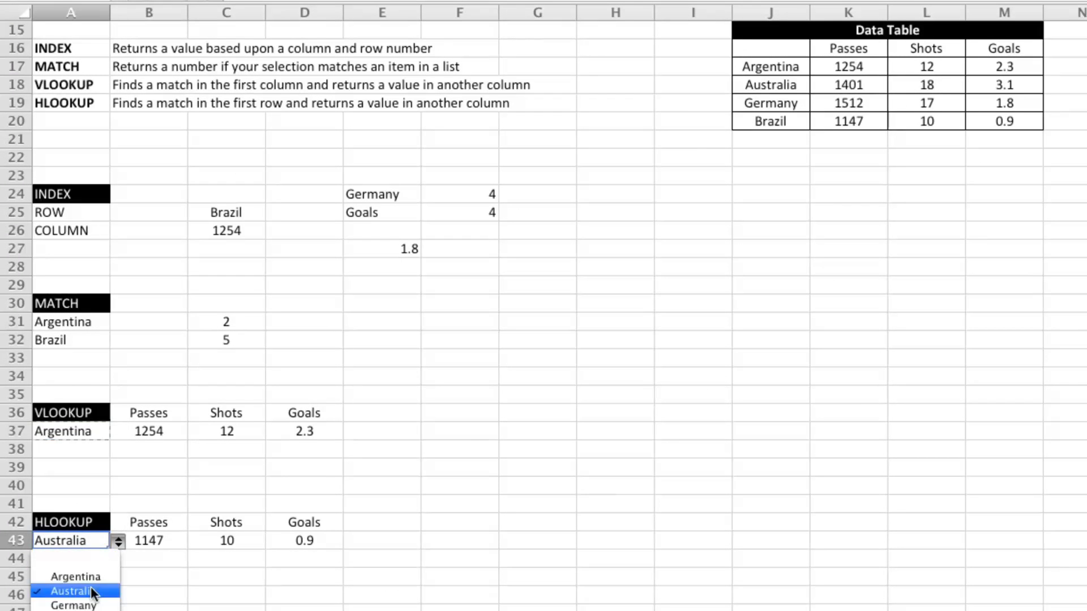
{"action": "left_click", "coordinate": [73, 605]}
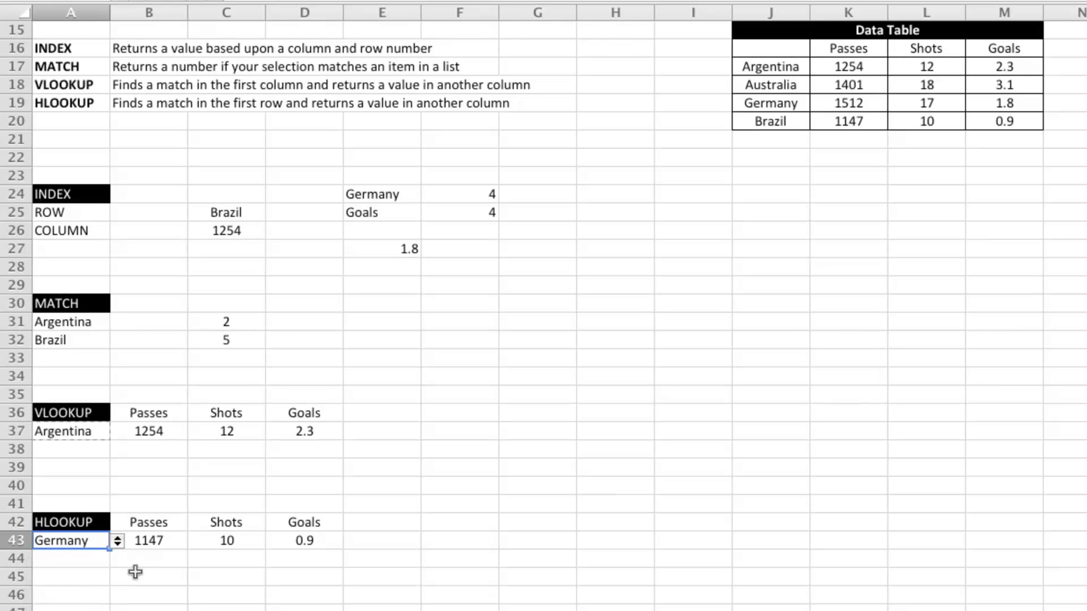
{"action": "left_click", "coordinate": [118, 541]}
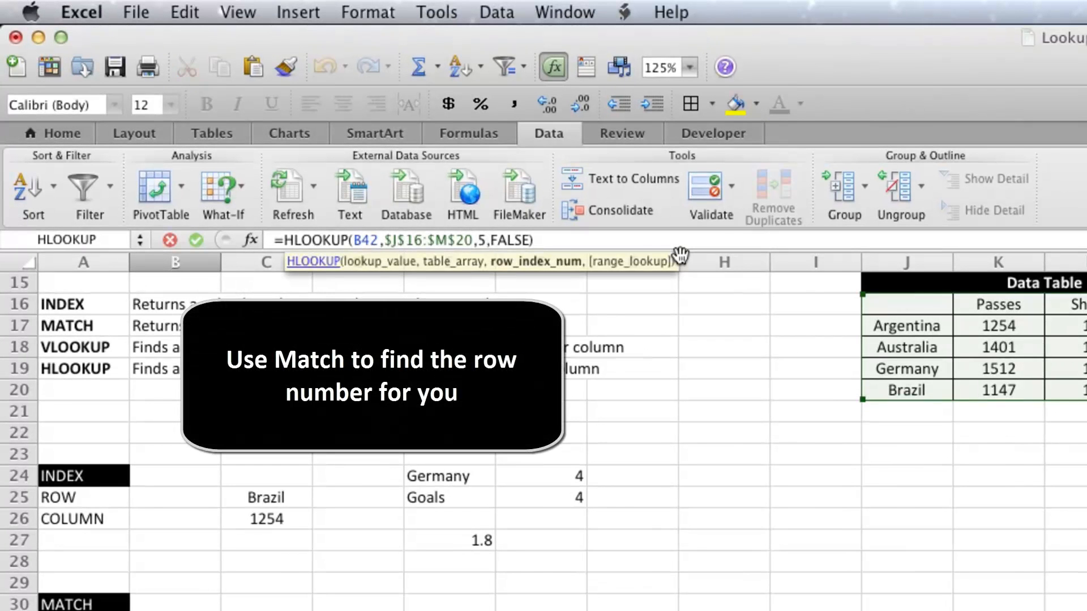
Step: Replace B43's row index 5 with MATCH($A43,$J$16:$J$20,0) and fill right to D43
{"action": "type", "text": "match("}
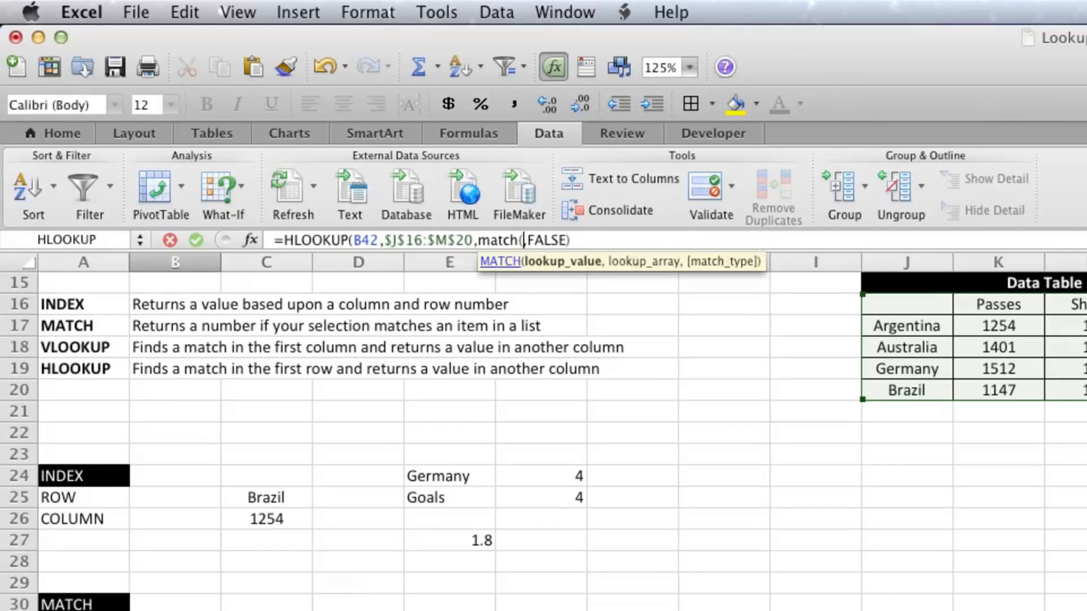
{"action": "type", "text": "A43,J16:J20,0)"}
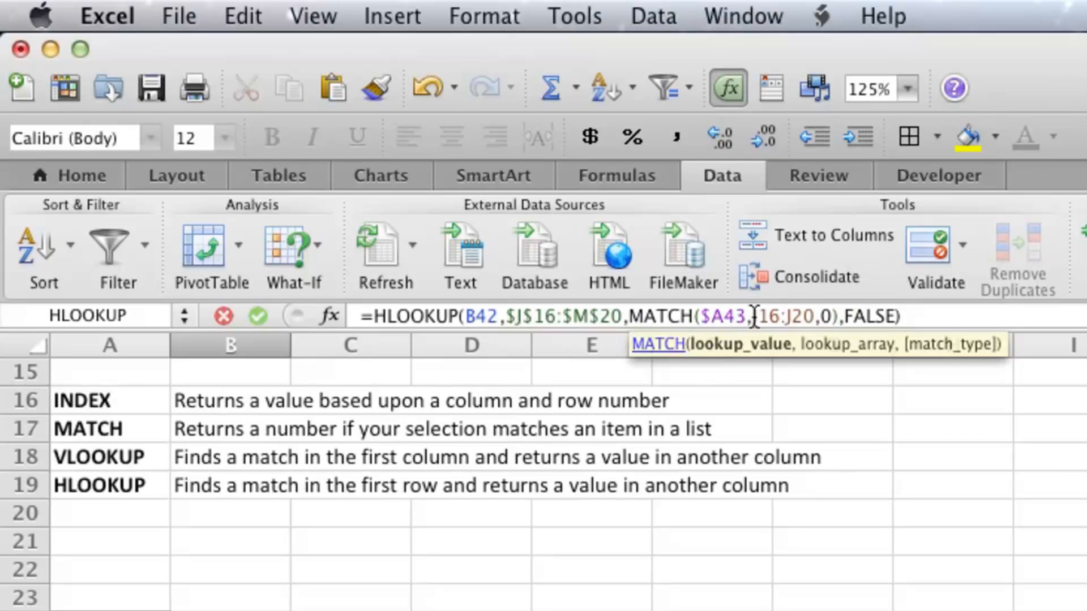
{"action": "type", "text": "$J$"}
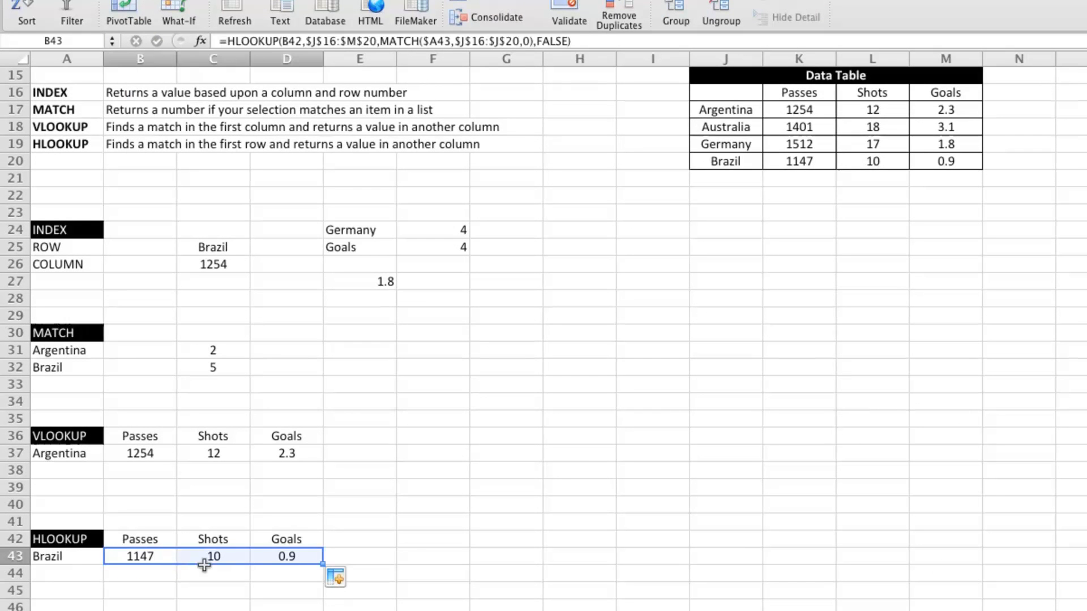
Step: Switch A43's dropdown to Australia so row 43 shows 1401, 18 and 3.1
{"action": "left_click", "coordinate": [67, 556]}
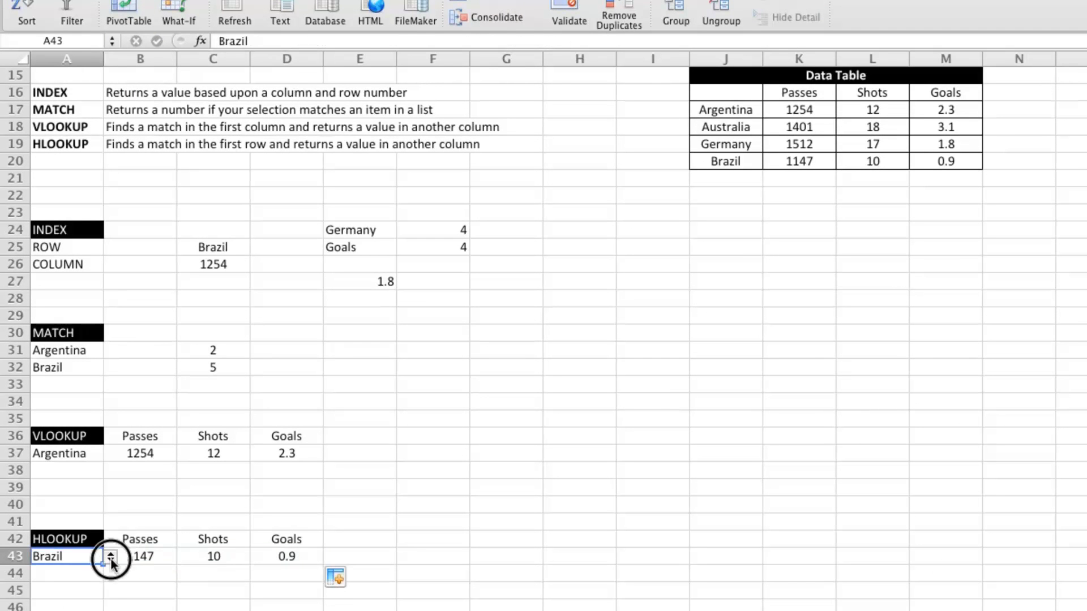
{"action": "left_click", "coordinate": [110, 557]}
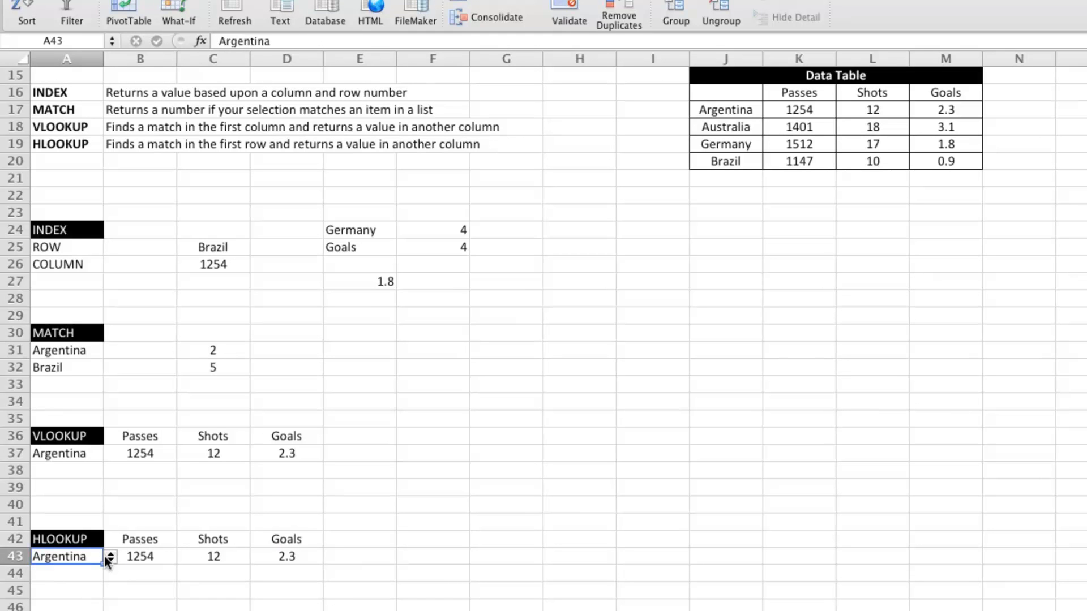
{"action": "left_click", "coordinate": [110, 557]}
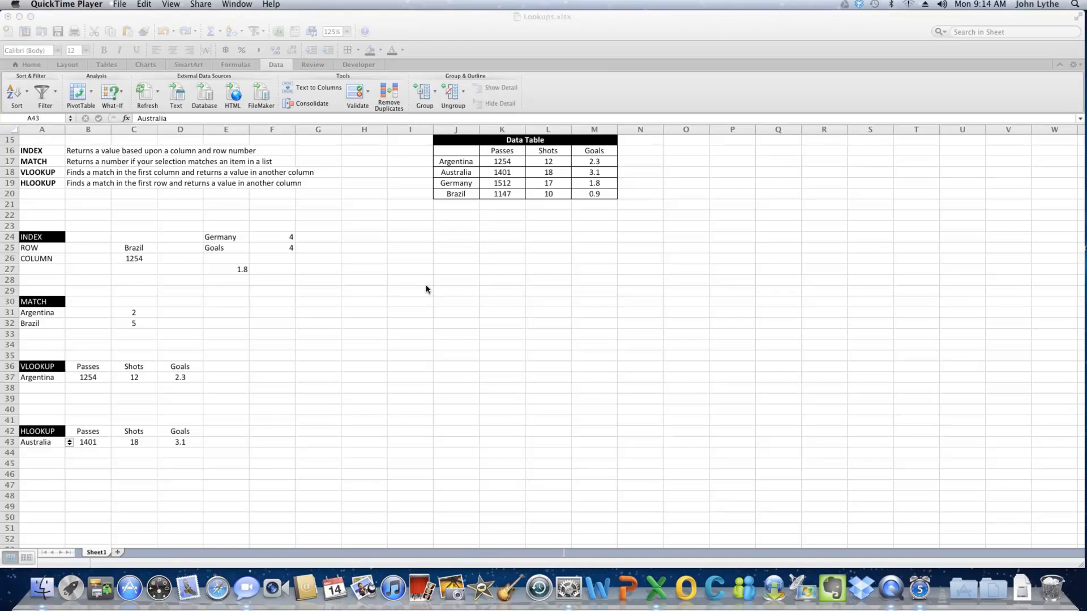
{"action": "mouse_move", "coordinate": [529, 349]}
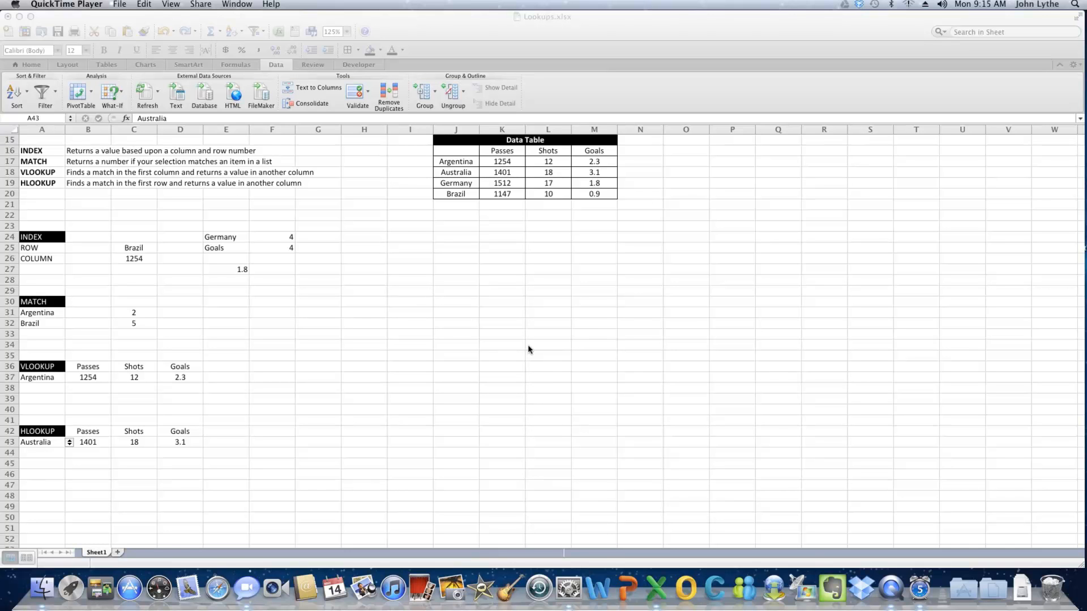
{"action": "mouse_move", "coordinate": [509, 340]}
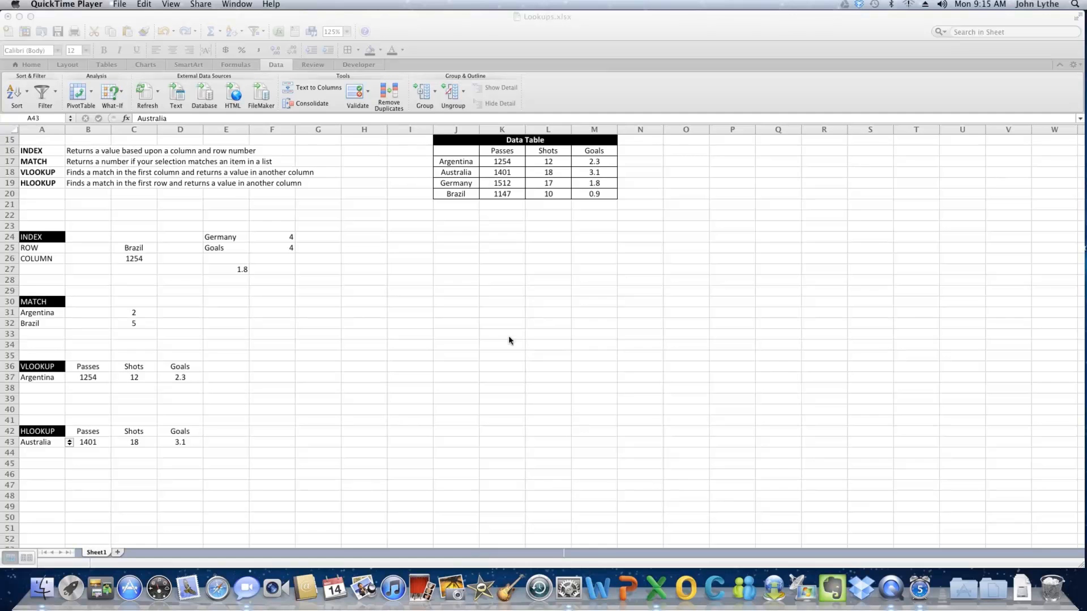